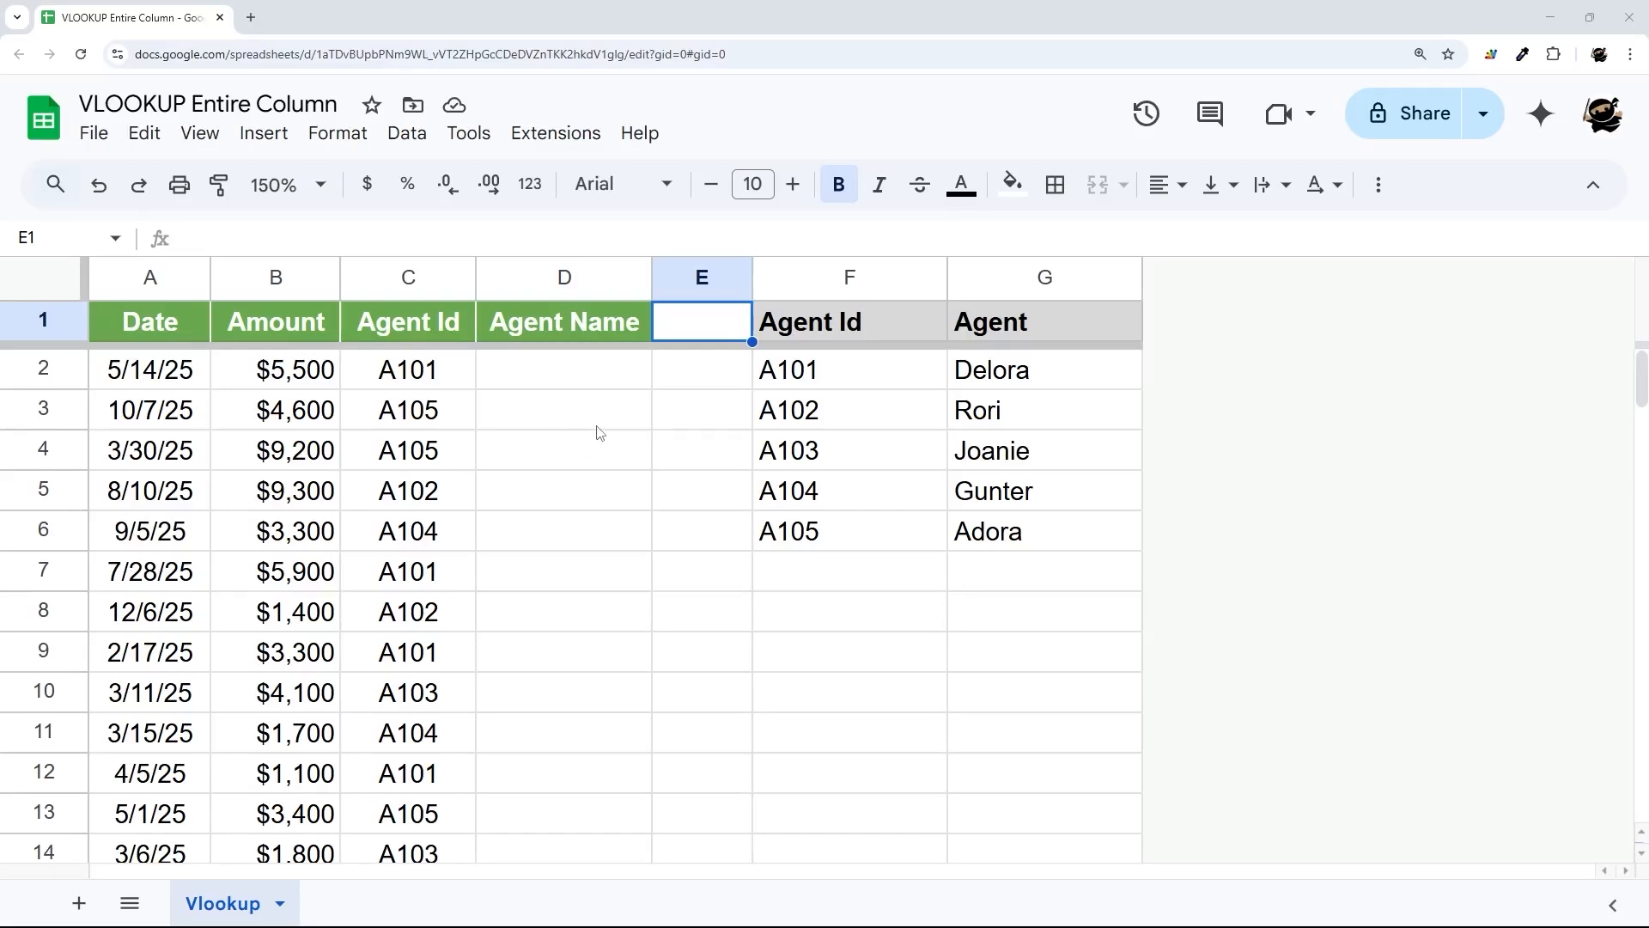
mouse_move(405, 276)
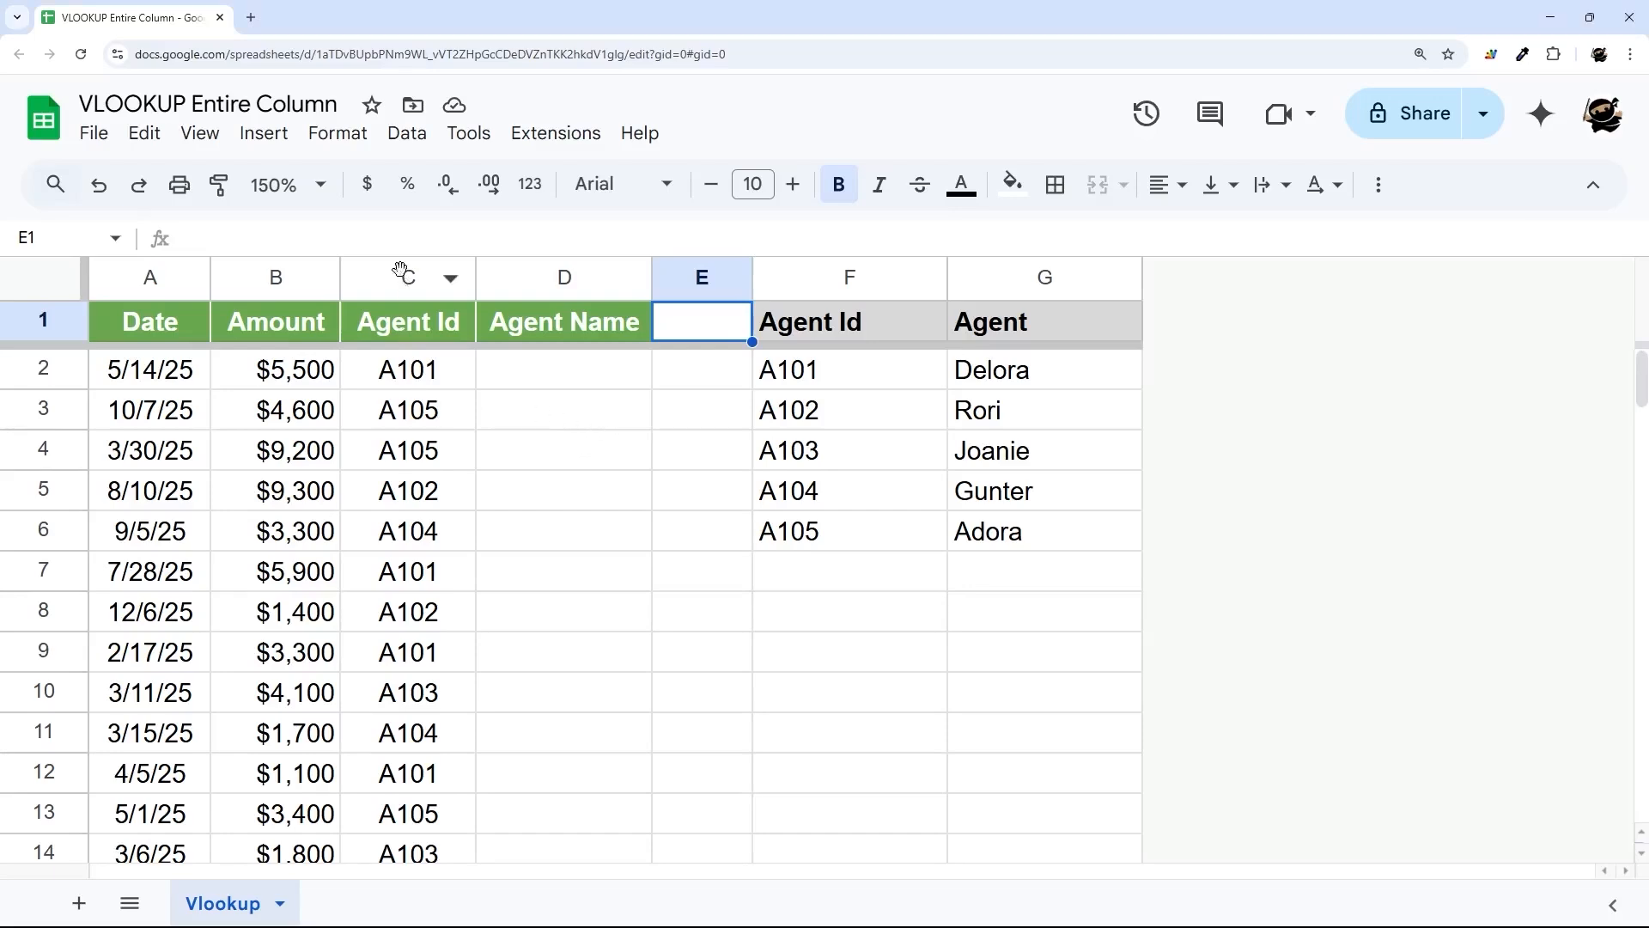
Step: Select the first empty Agent Name cell D2 and review the rows below
click(407, 277)
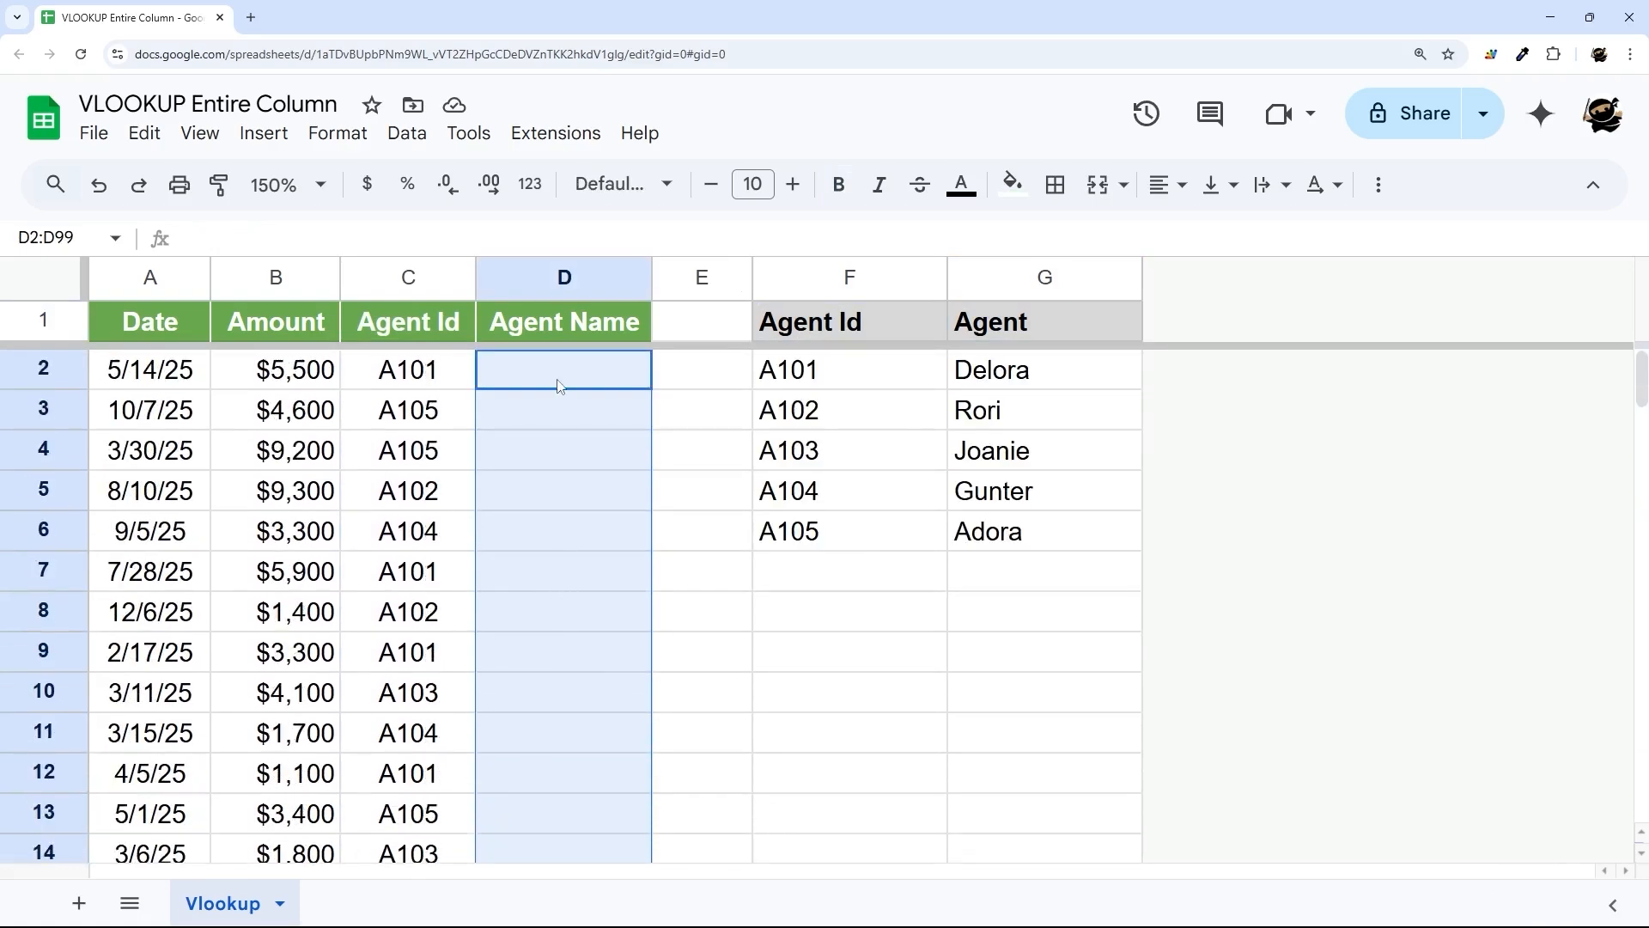
scroll(down, 3)
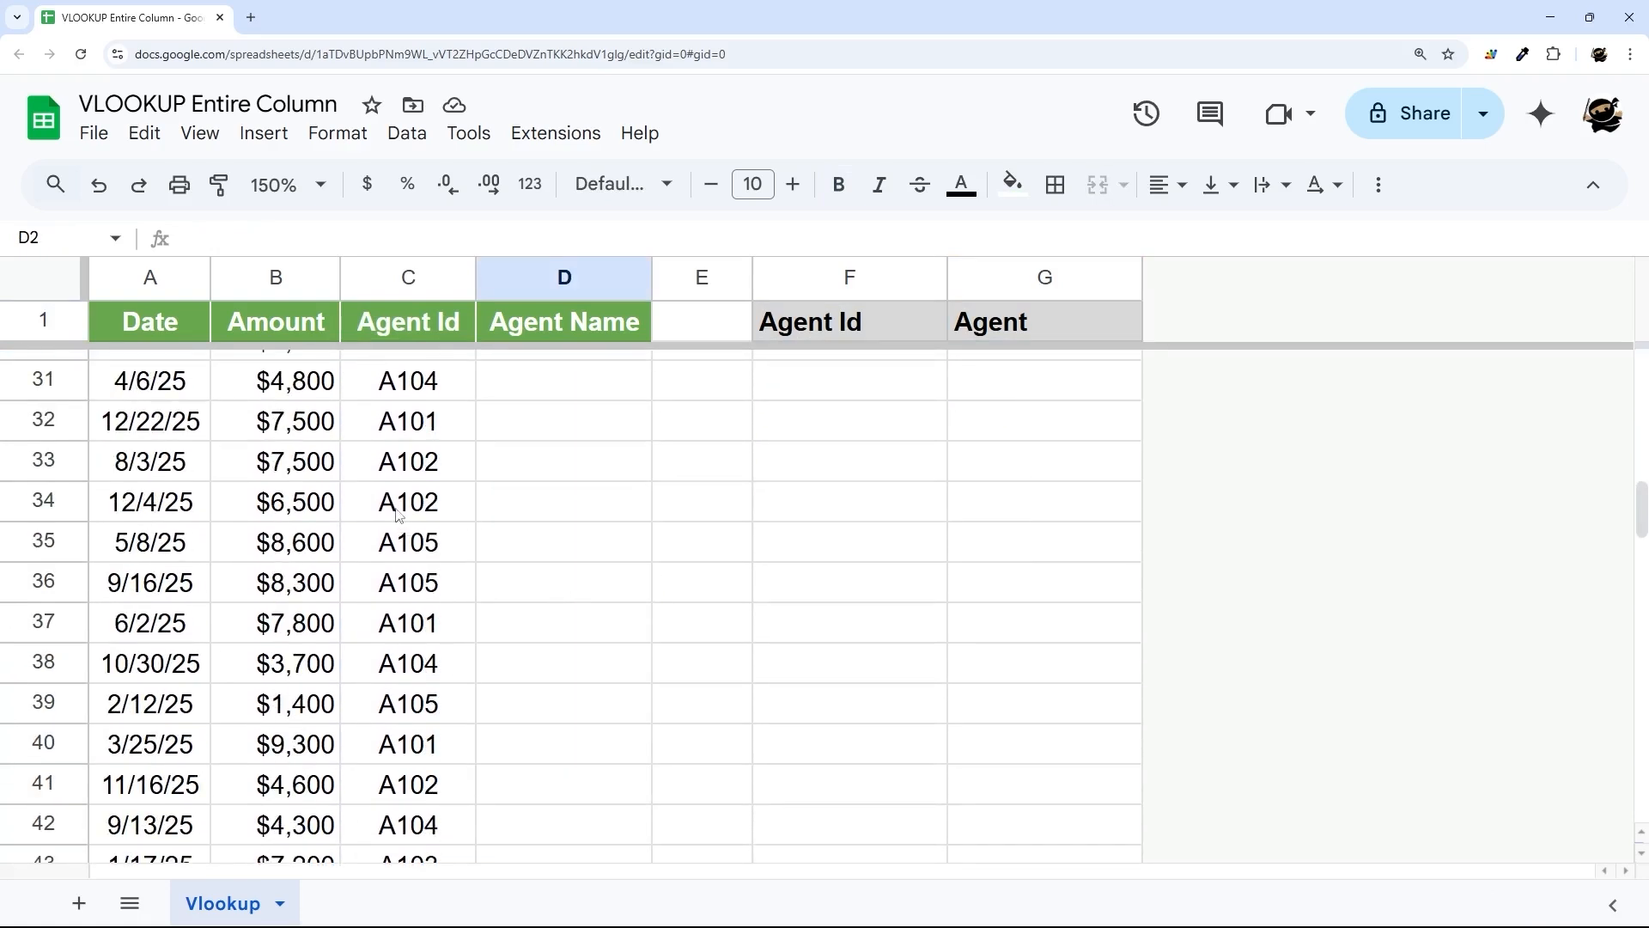
scroll(down, 3)
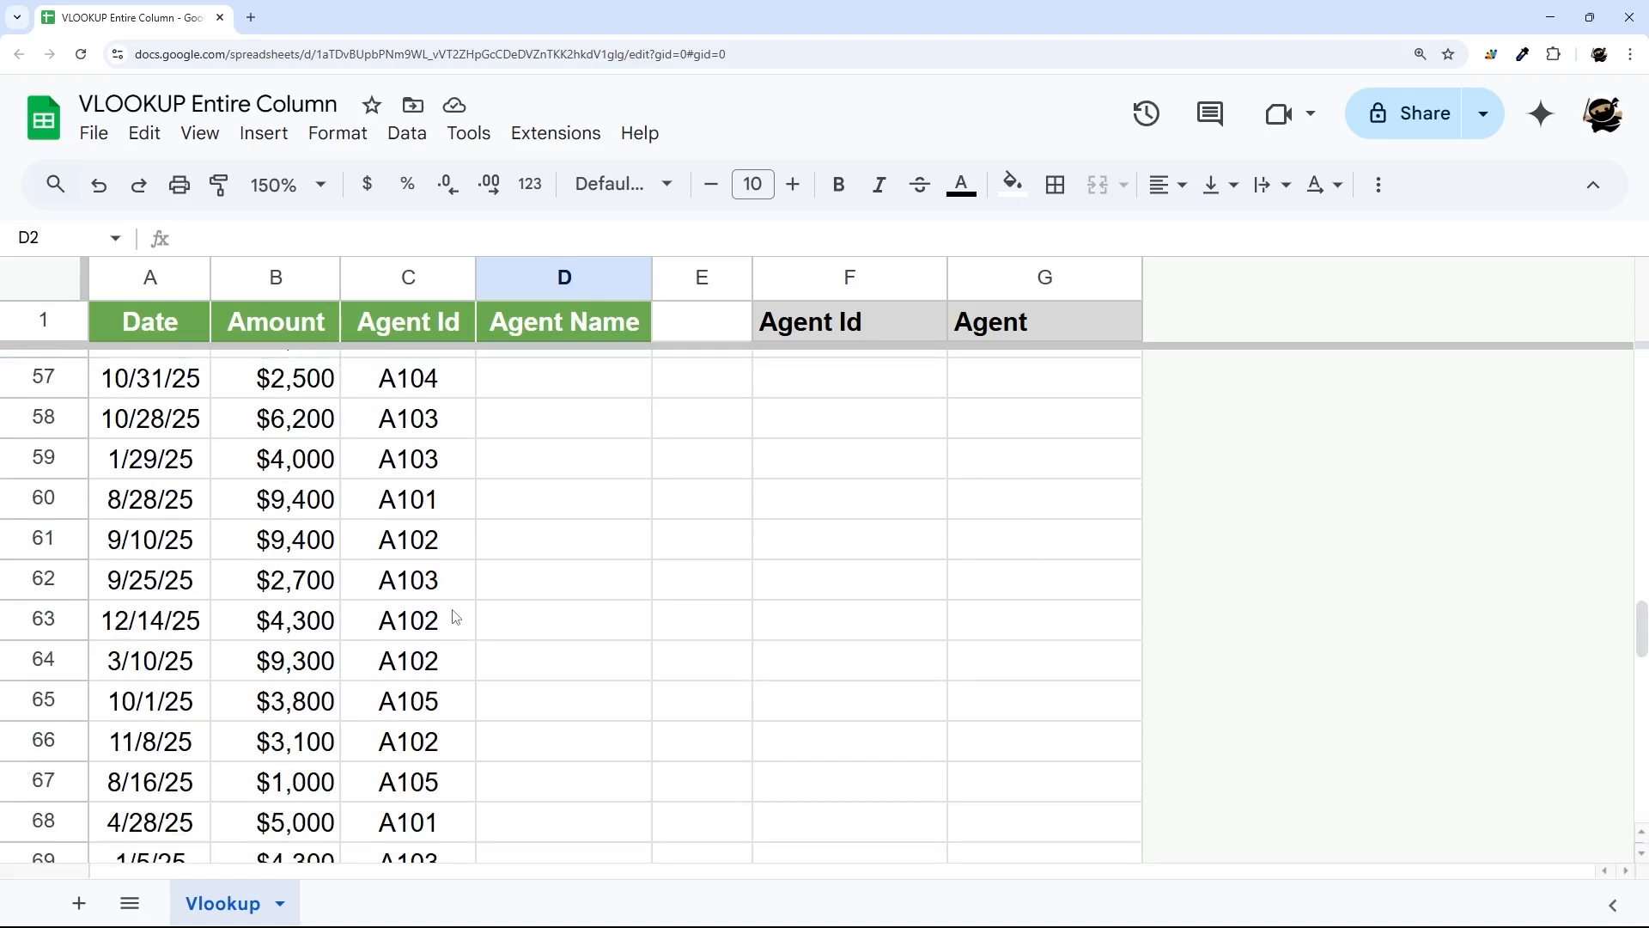
scroll(up, 3)
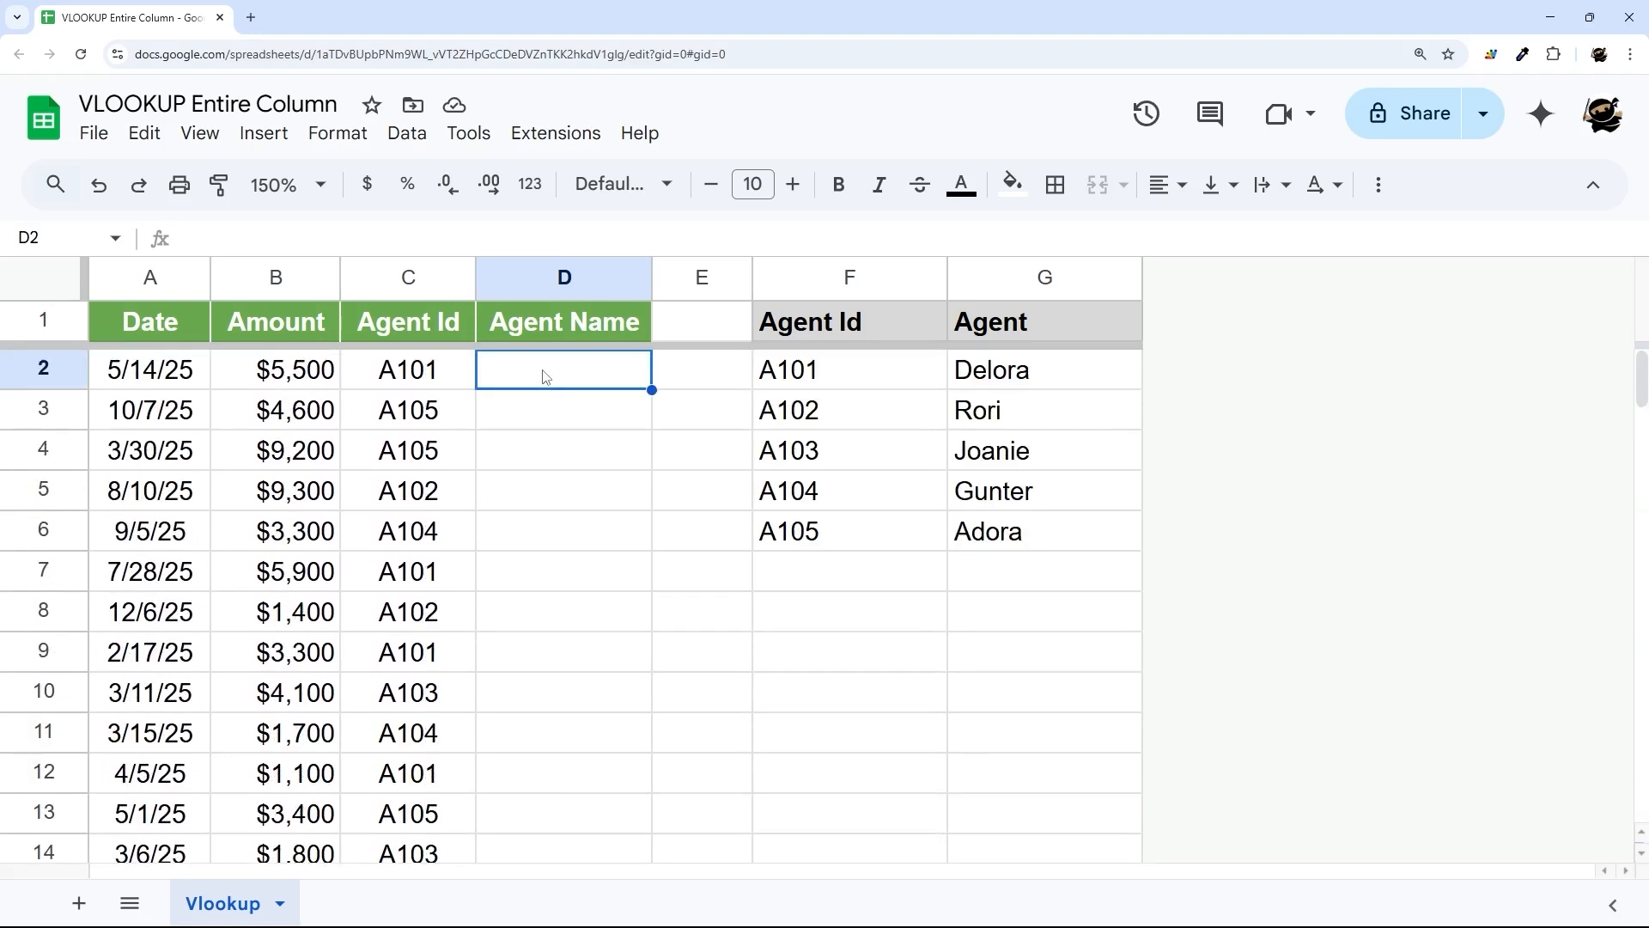
Step: Enter =VLOOKUP(C2,F:G,2,false) in D2 so it returns Delora
text(=vlookup()
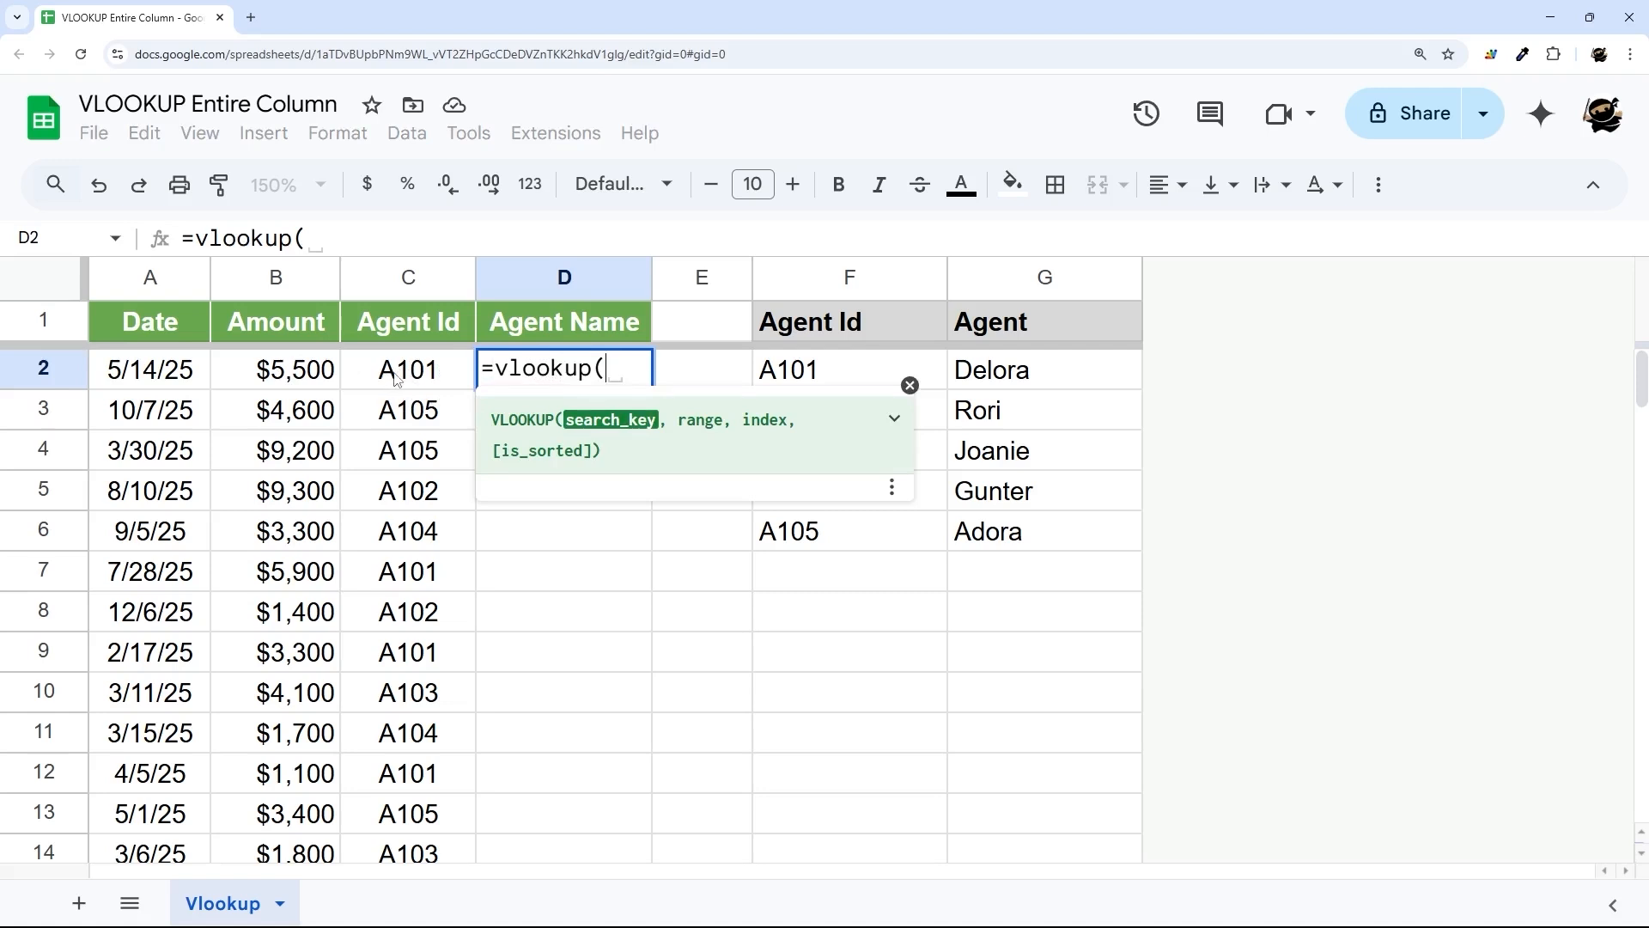
click(407, 370)
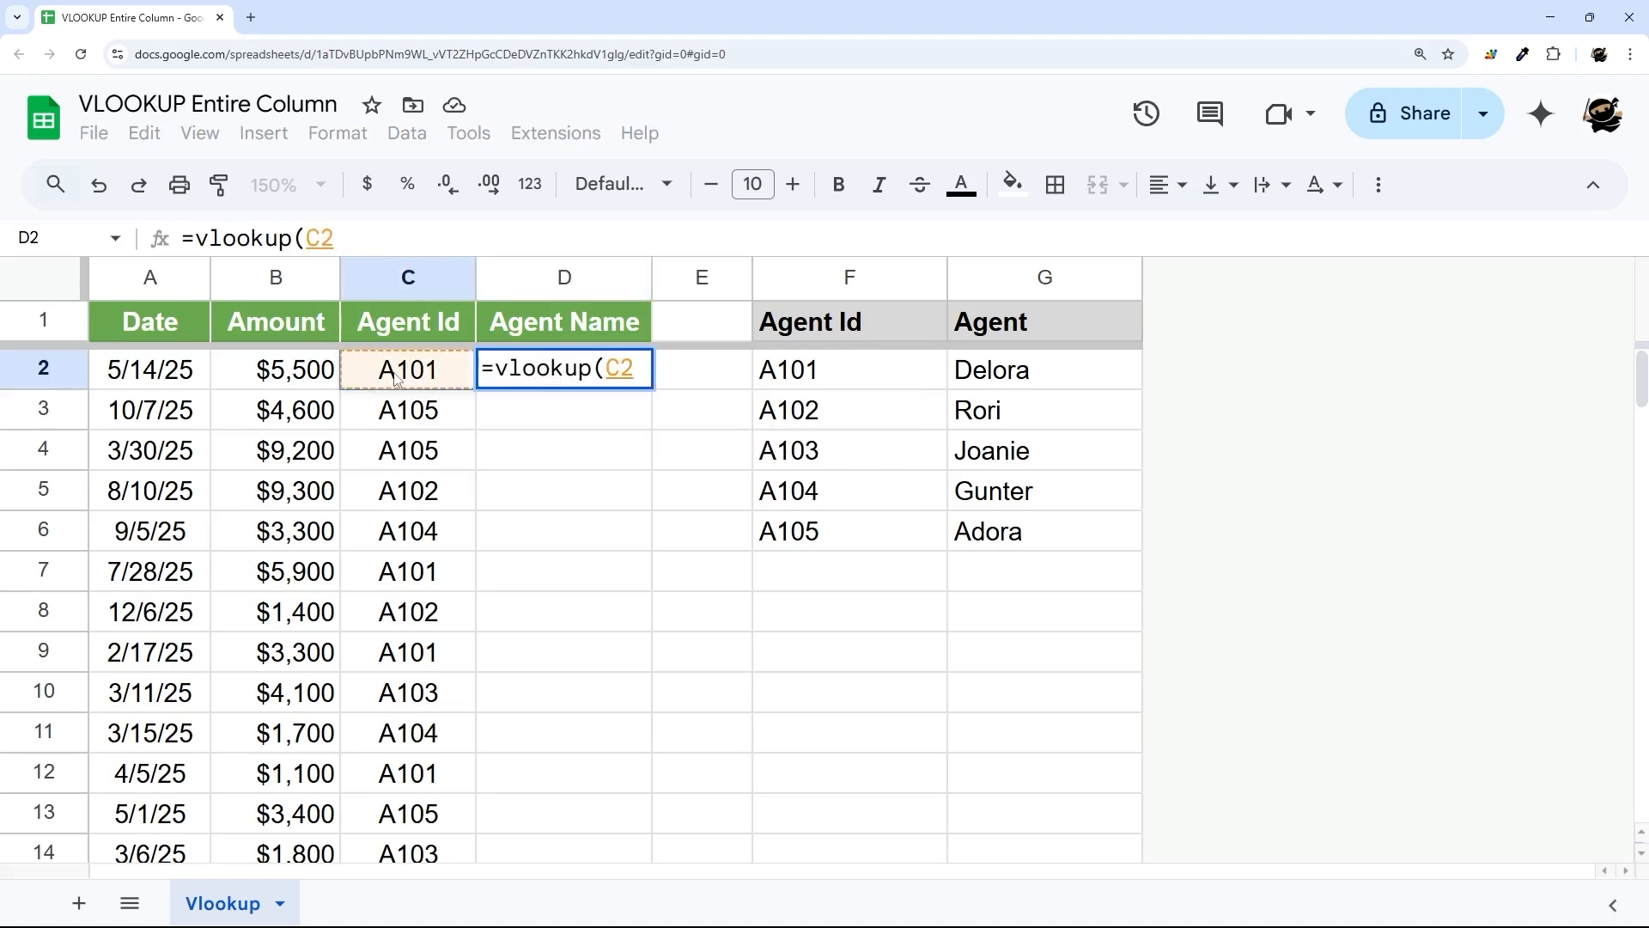
text(,F:G)
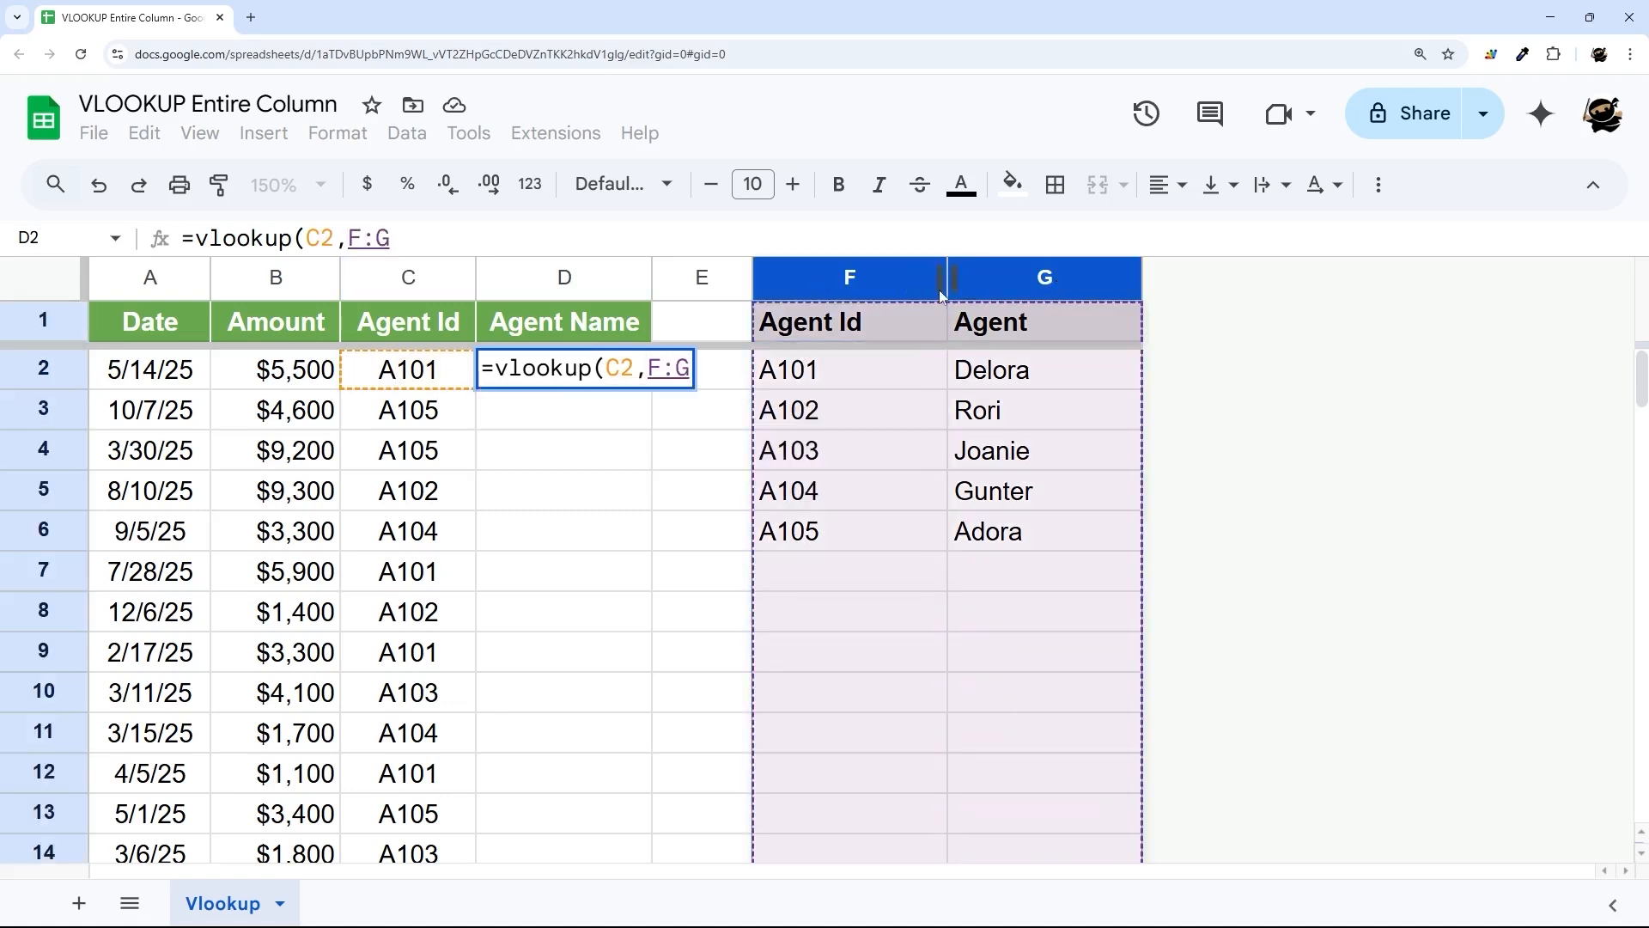
text(,)
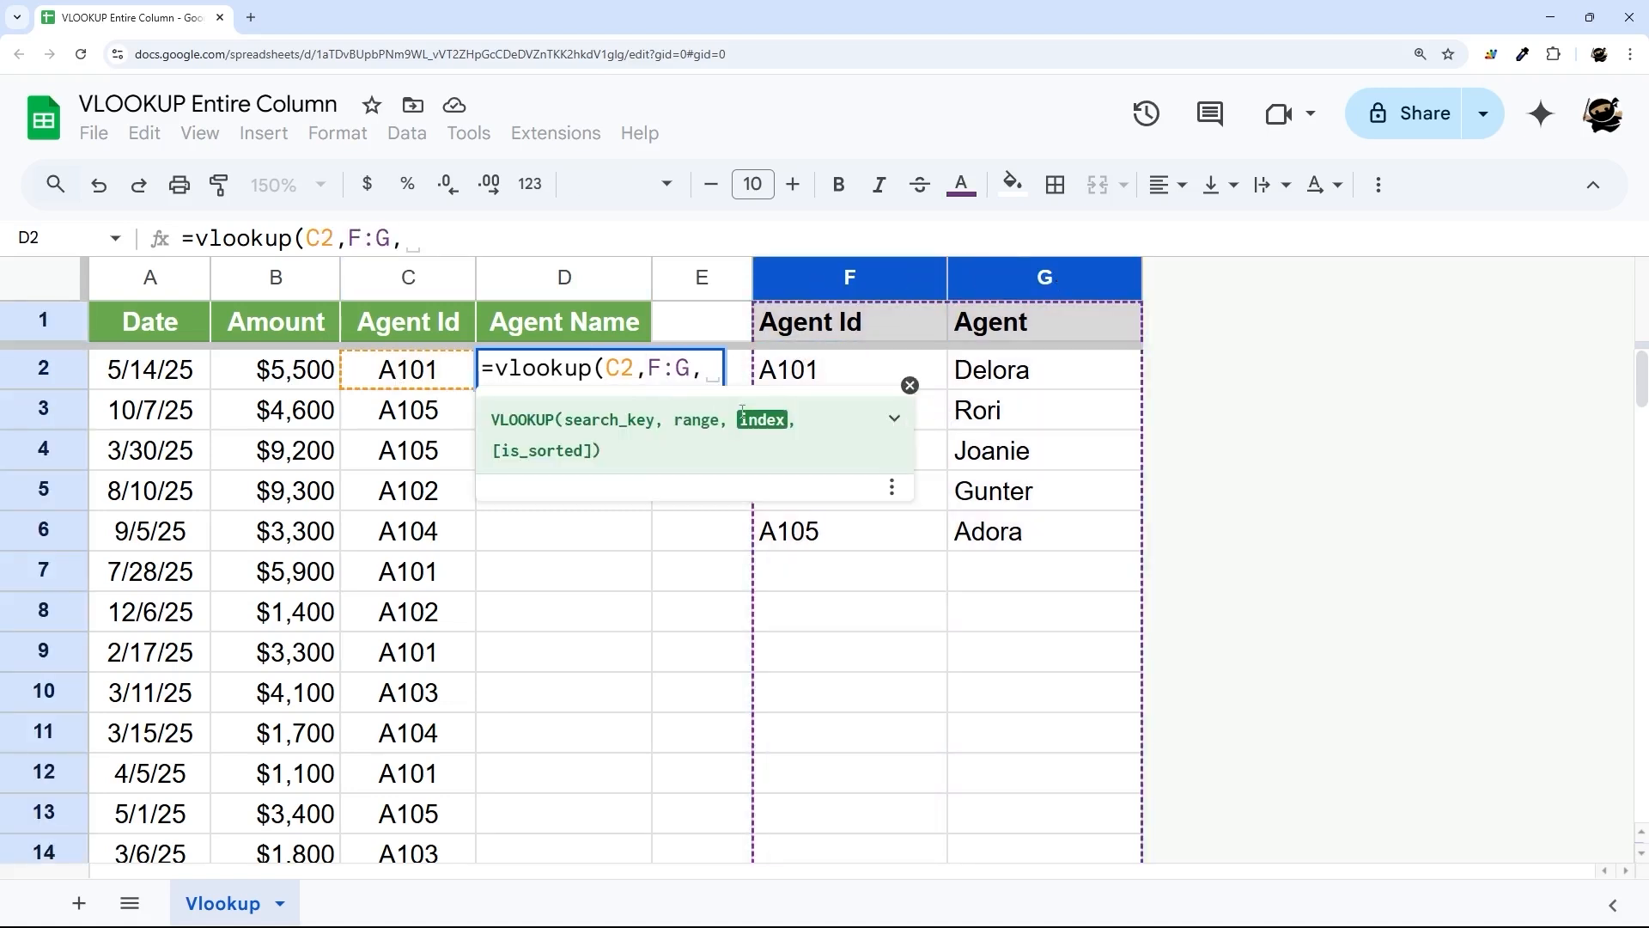
mouse_move(849, 284)
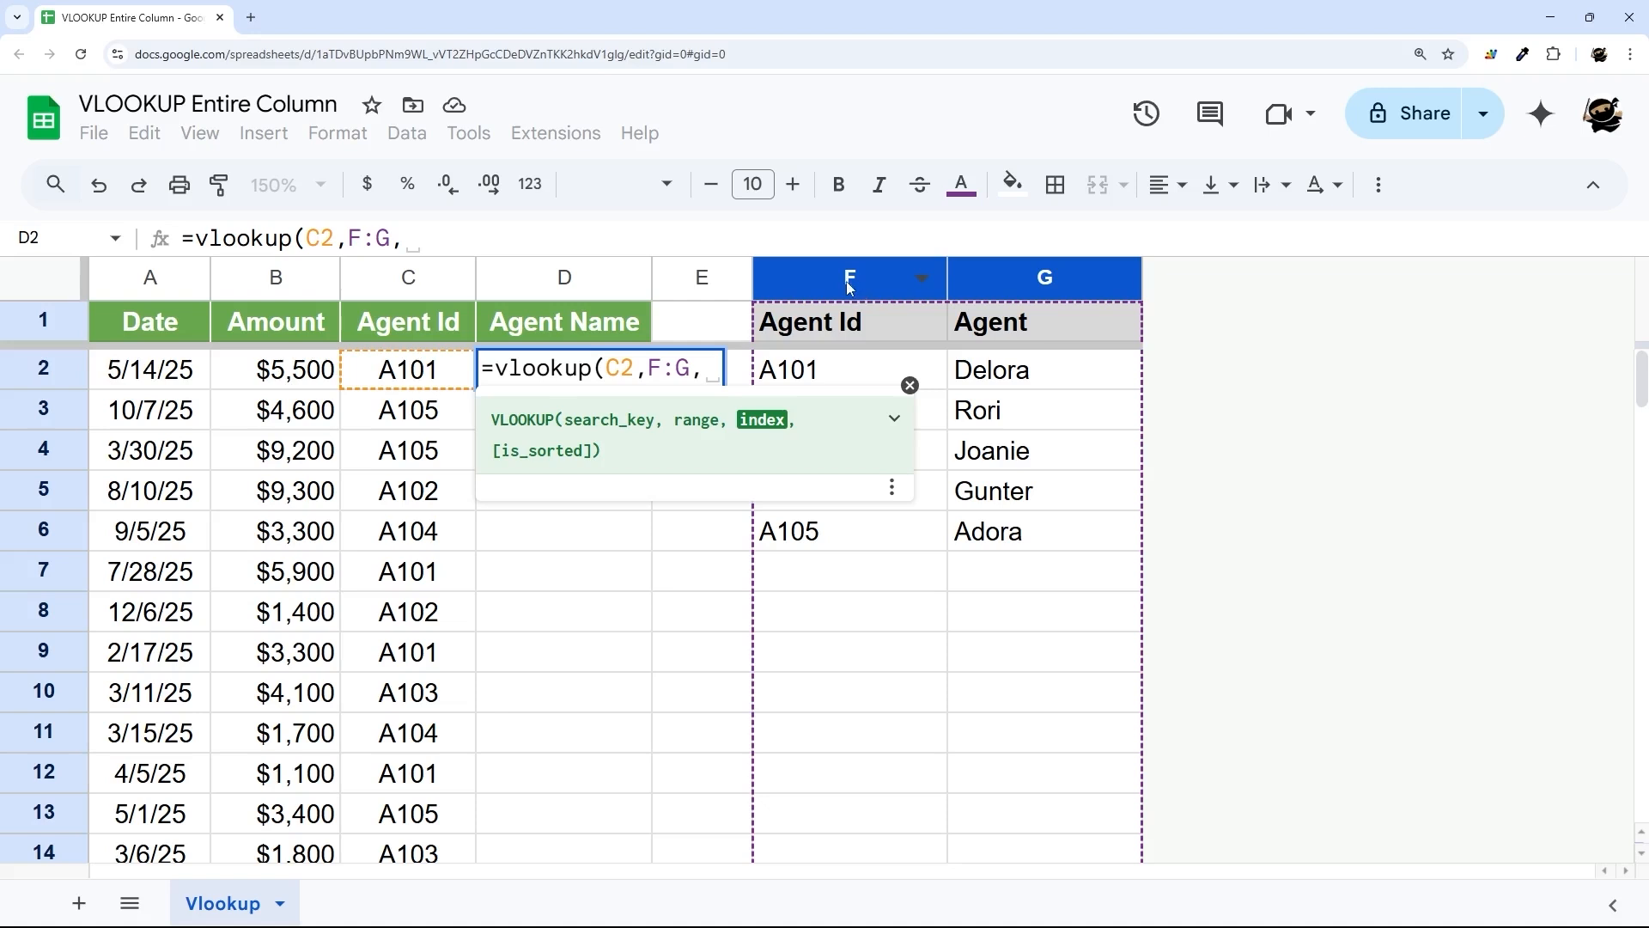
mouse_move(851, 282)
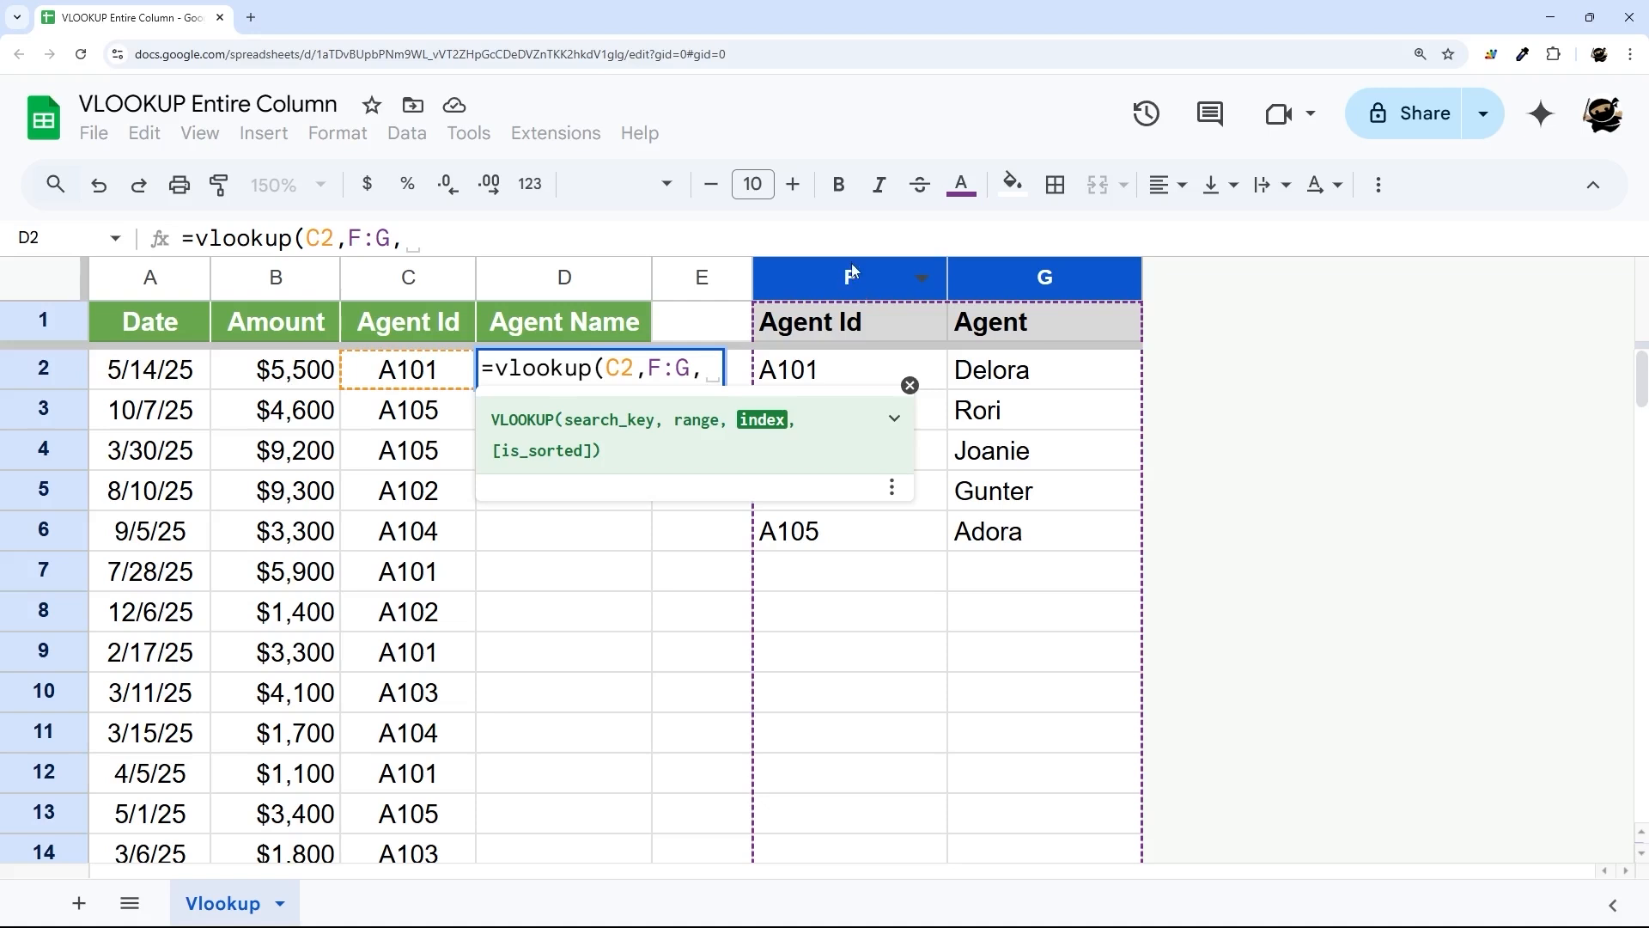
mouse_move(913, 304)
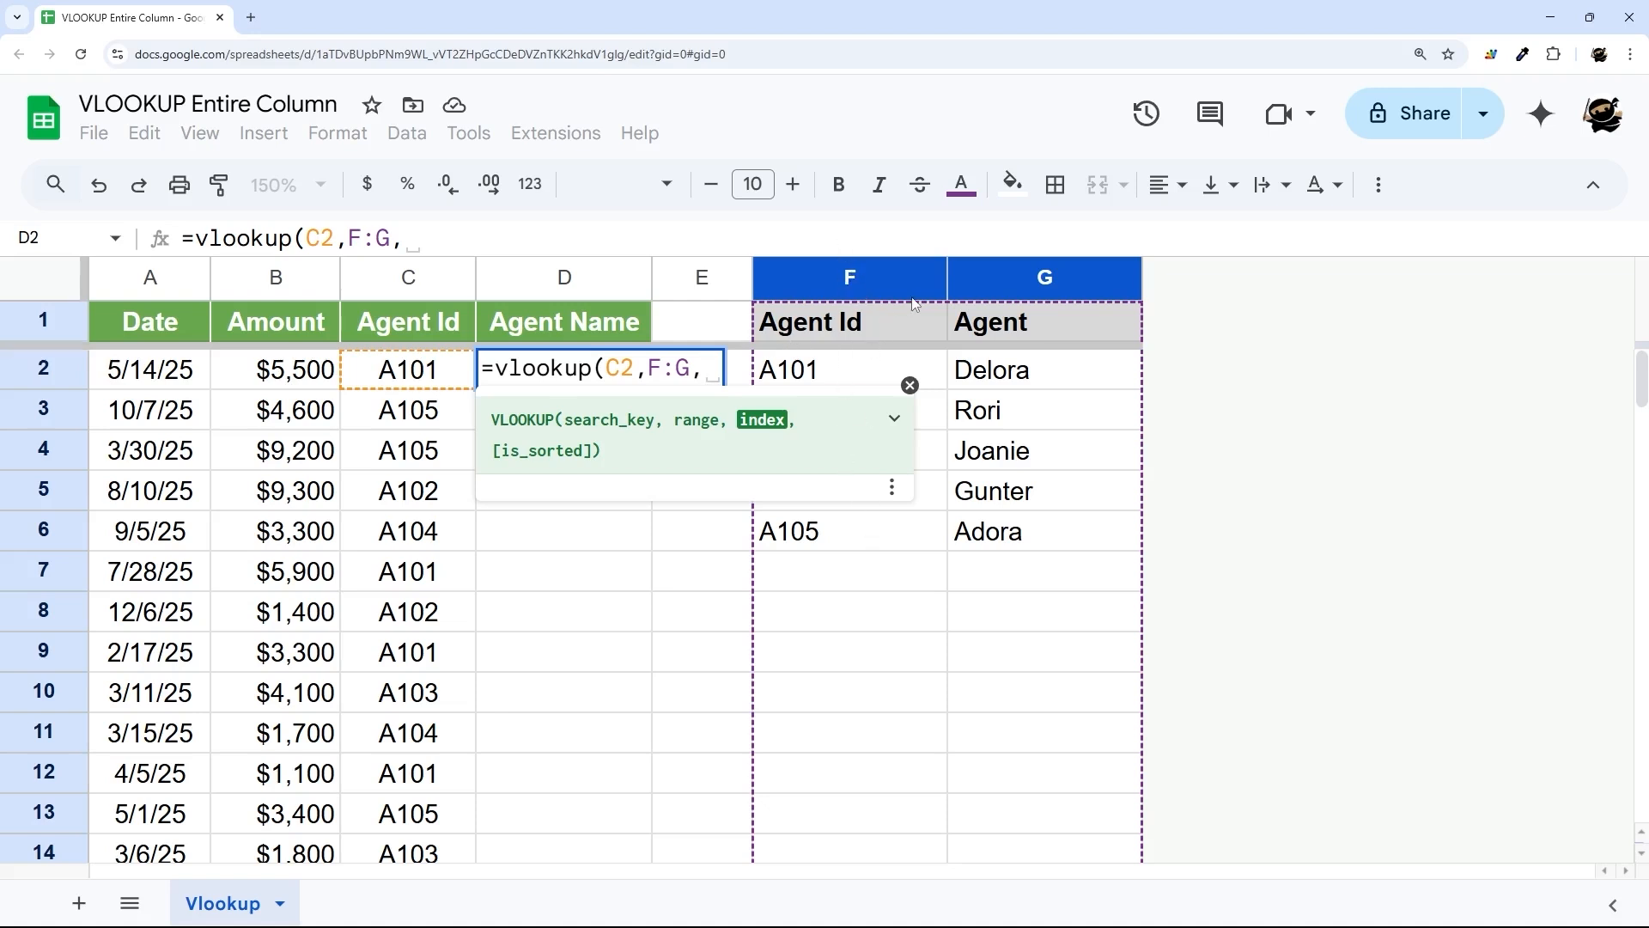
text(2)
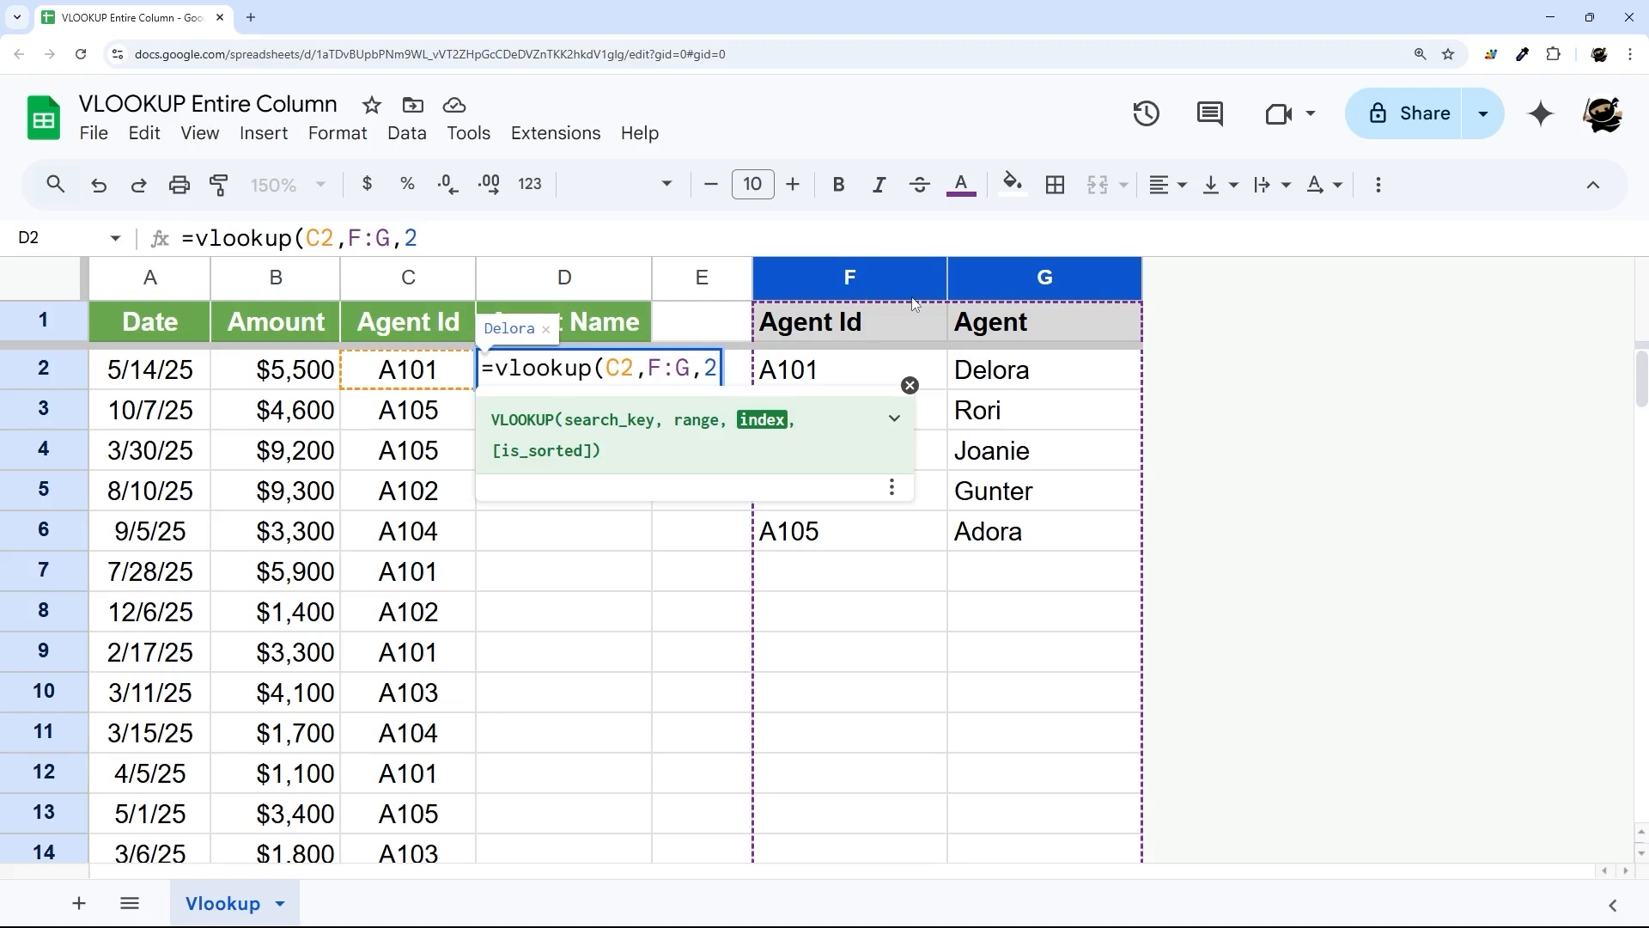
mouse_move(696, 392)
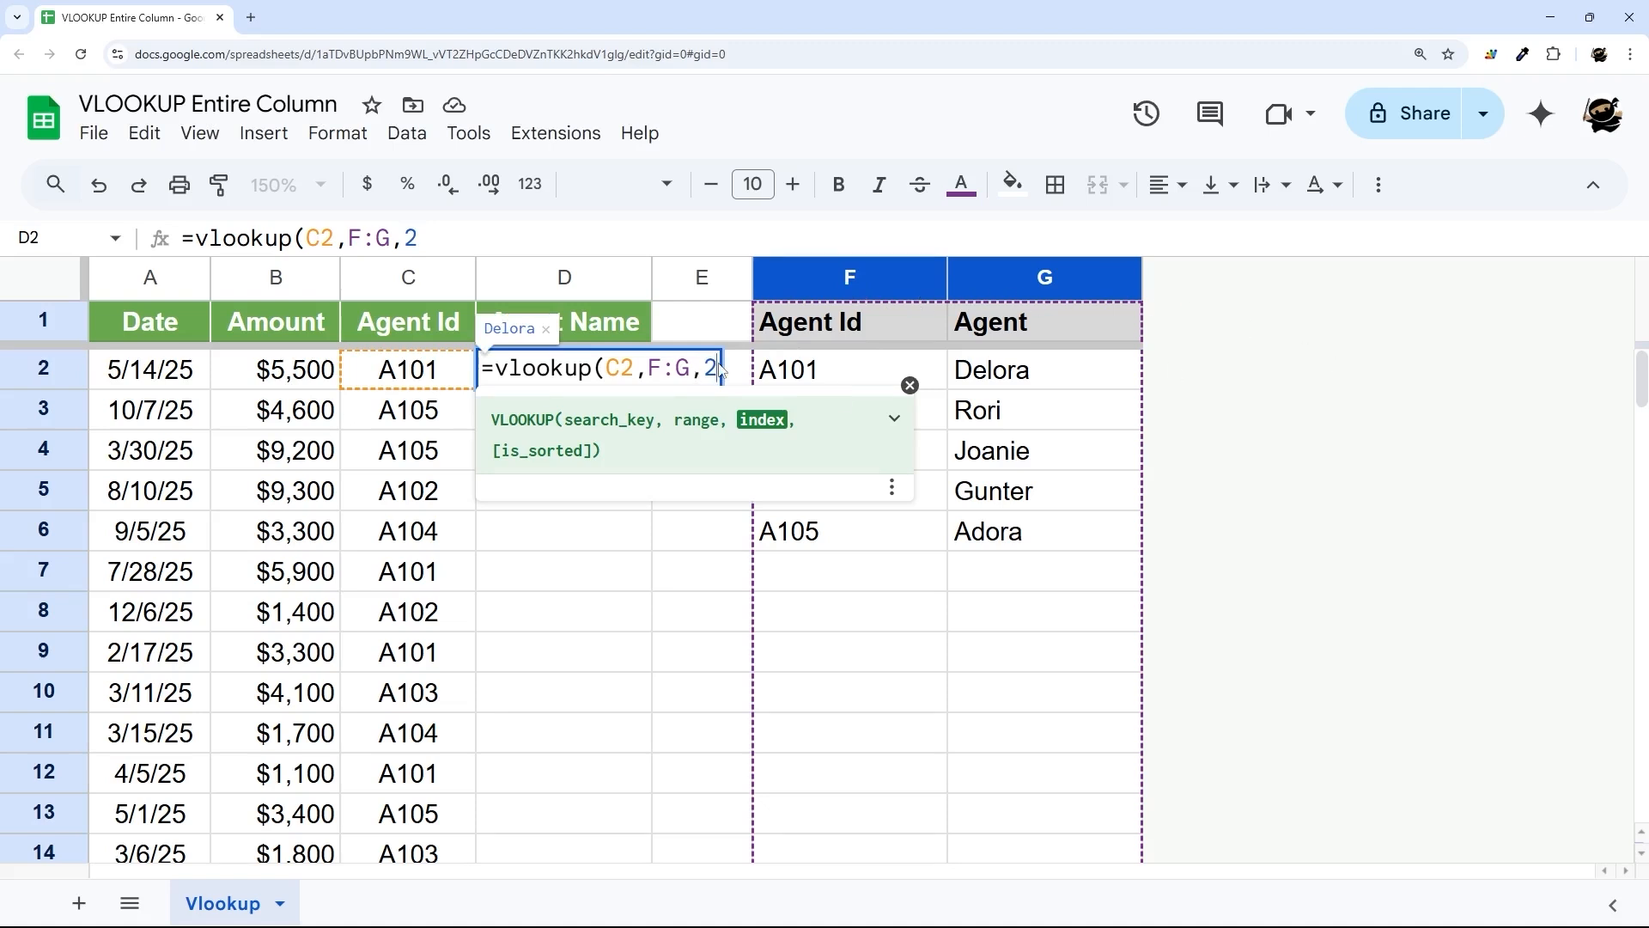
text(,false))
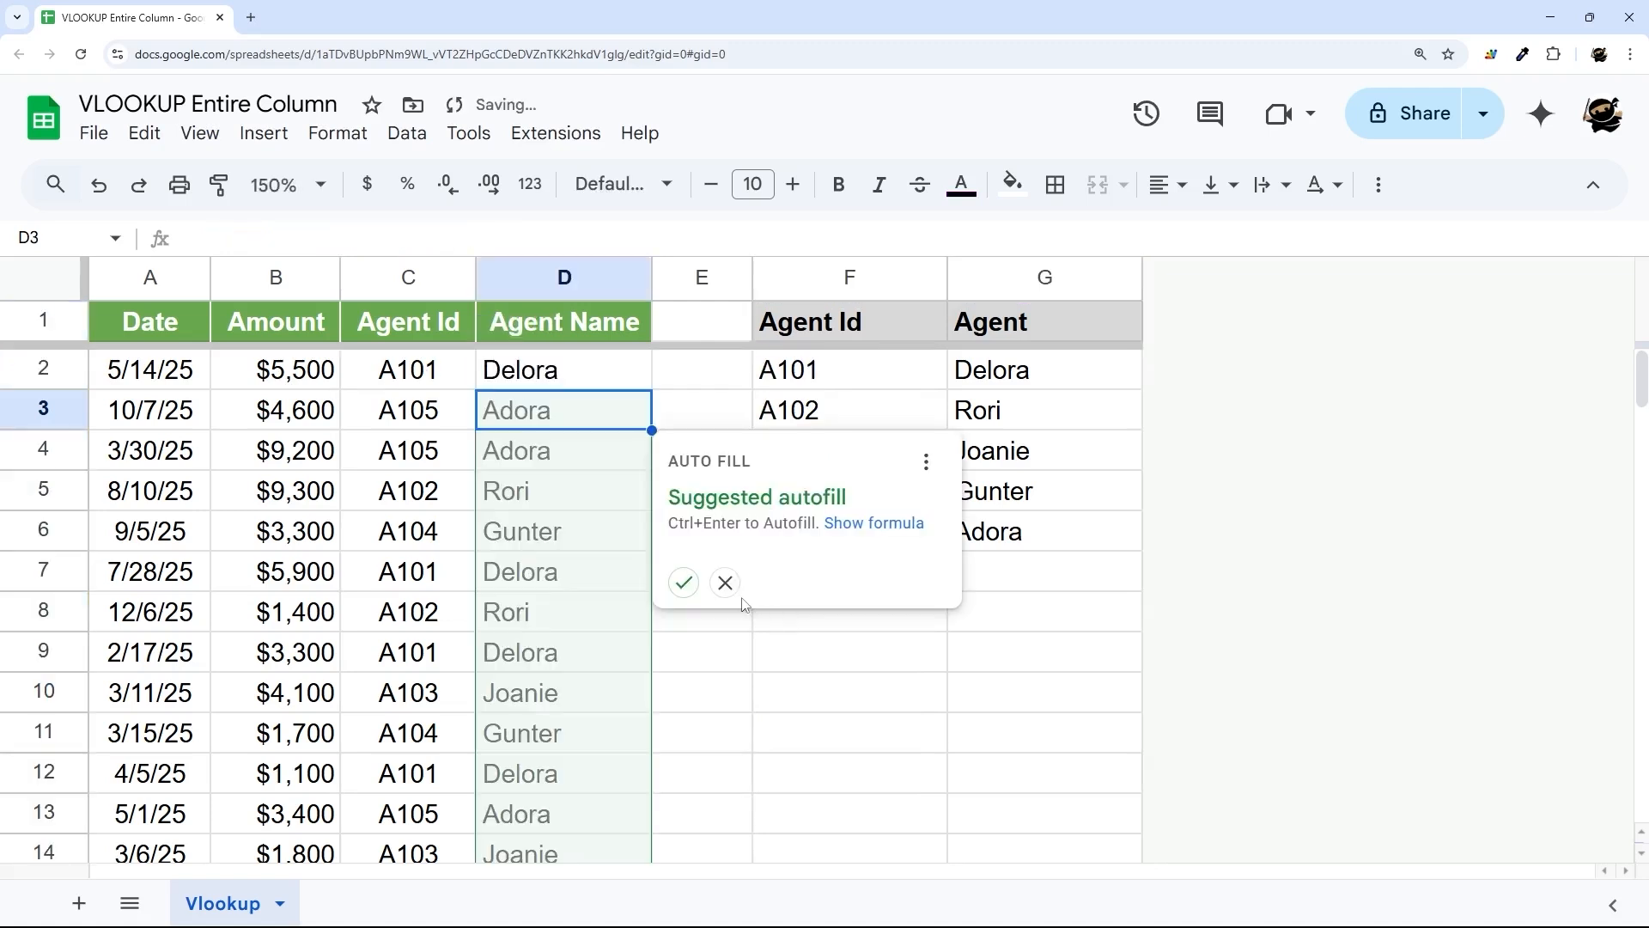
Step: Dismiss the suggested autofill, leaving Delora in D2 as the only lookup result
click(724, 583)
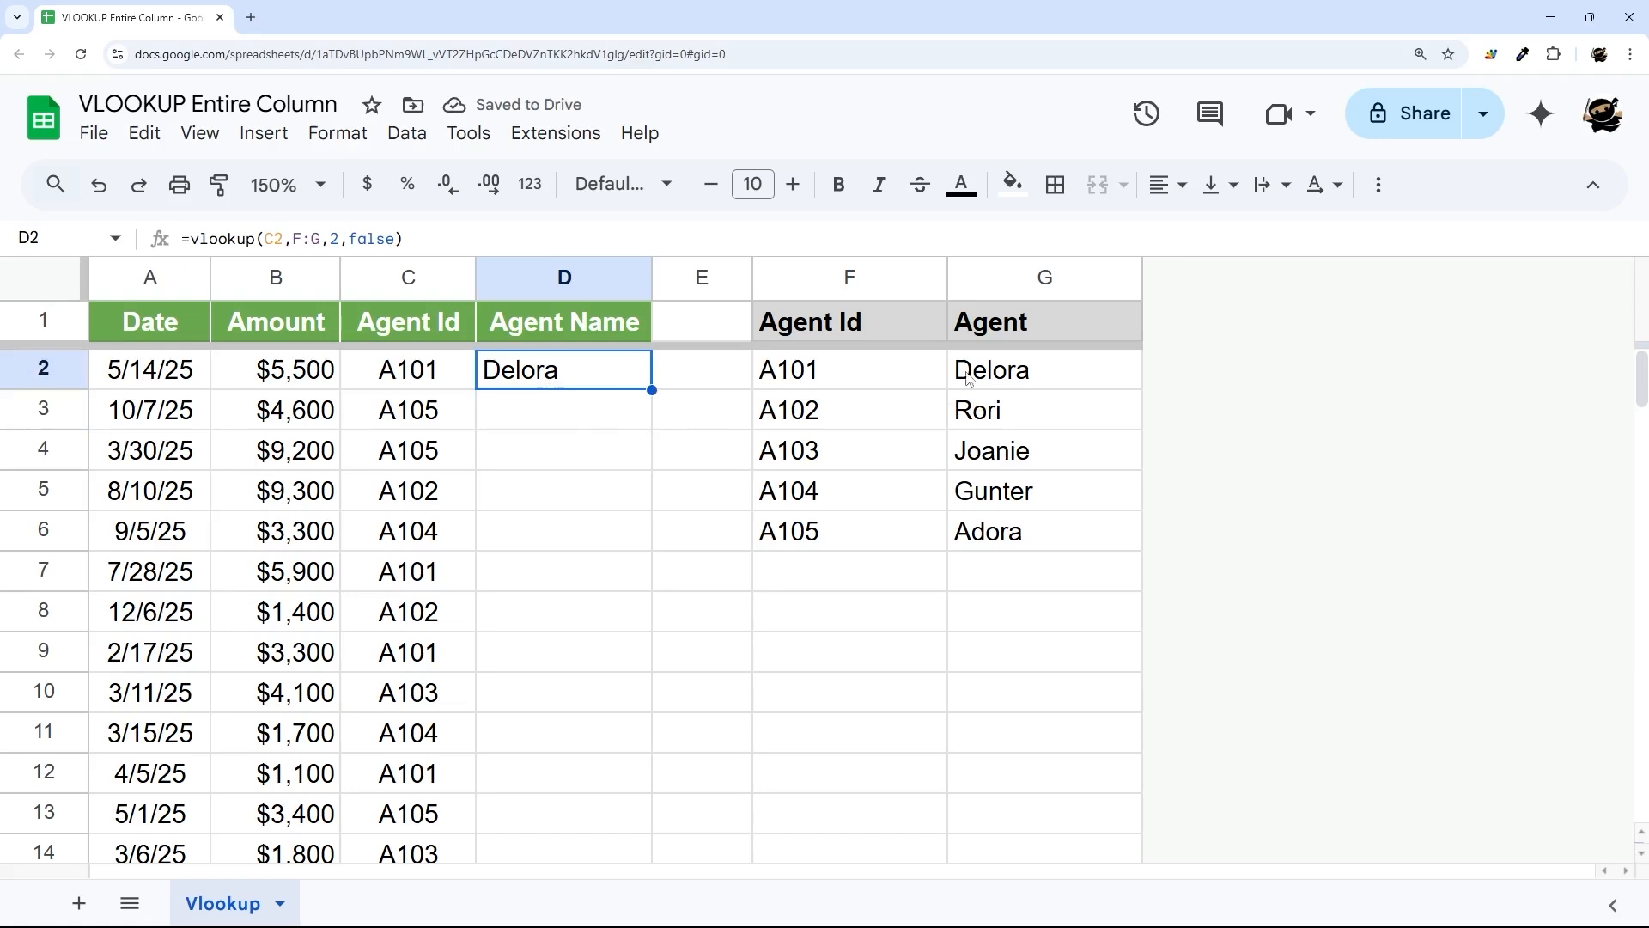
mouse_move(651, 390)
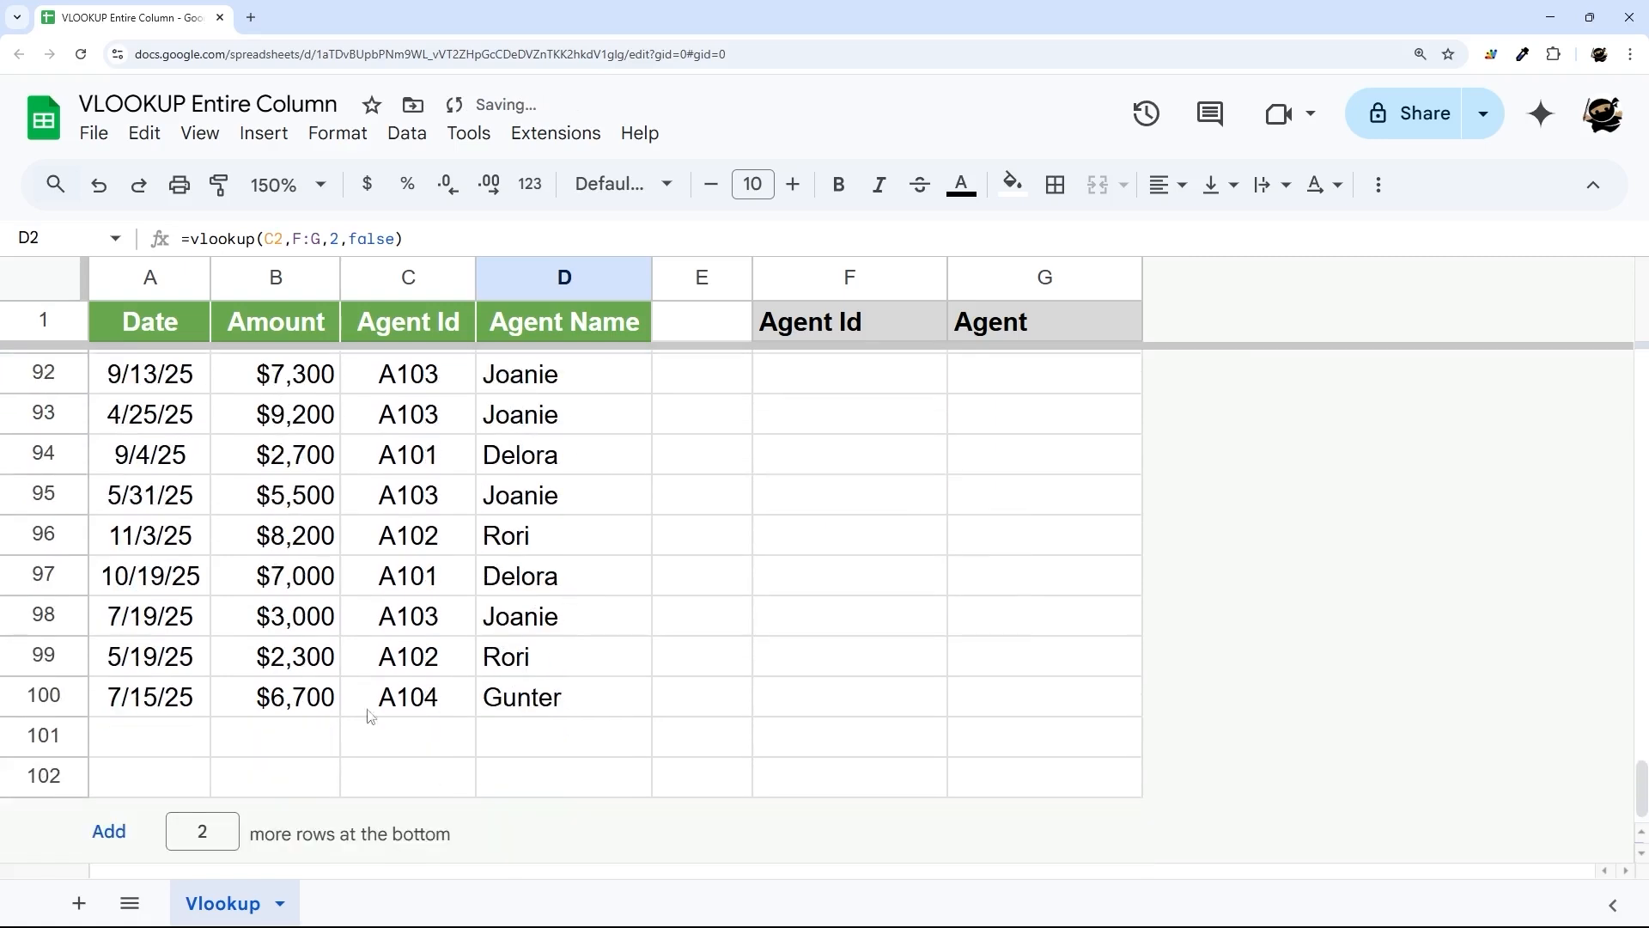
text(A105)
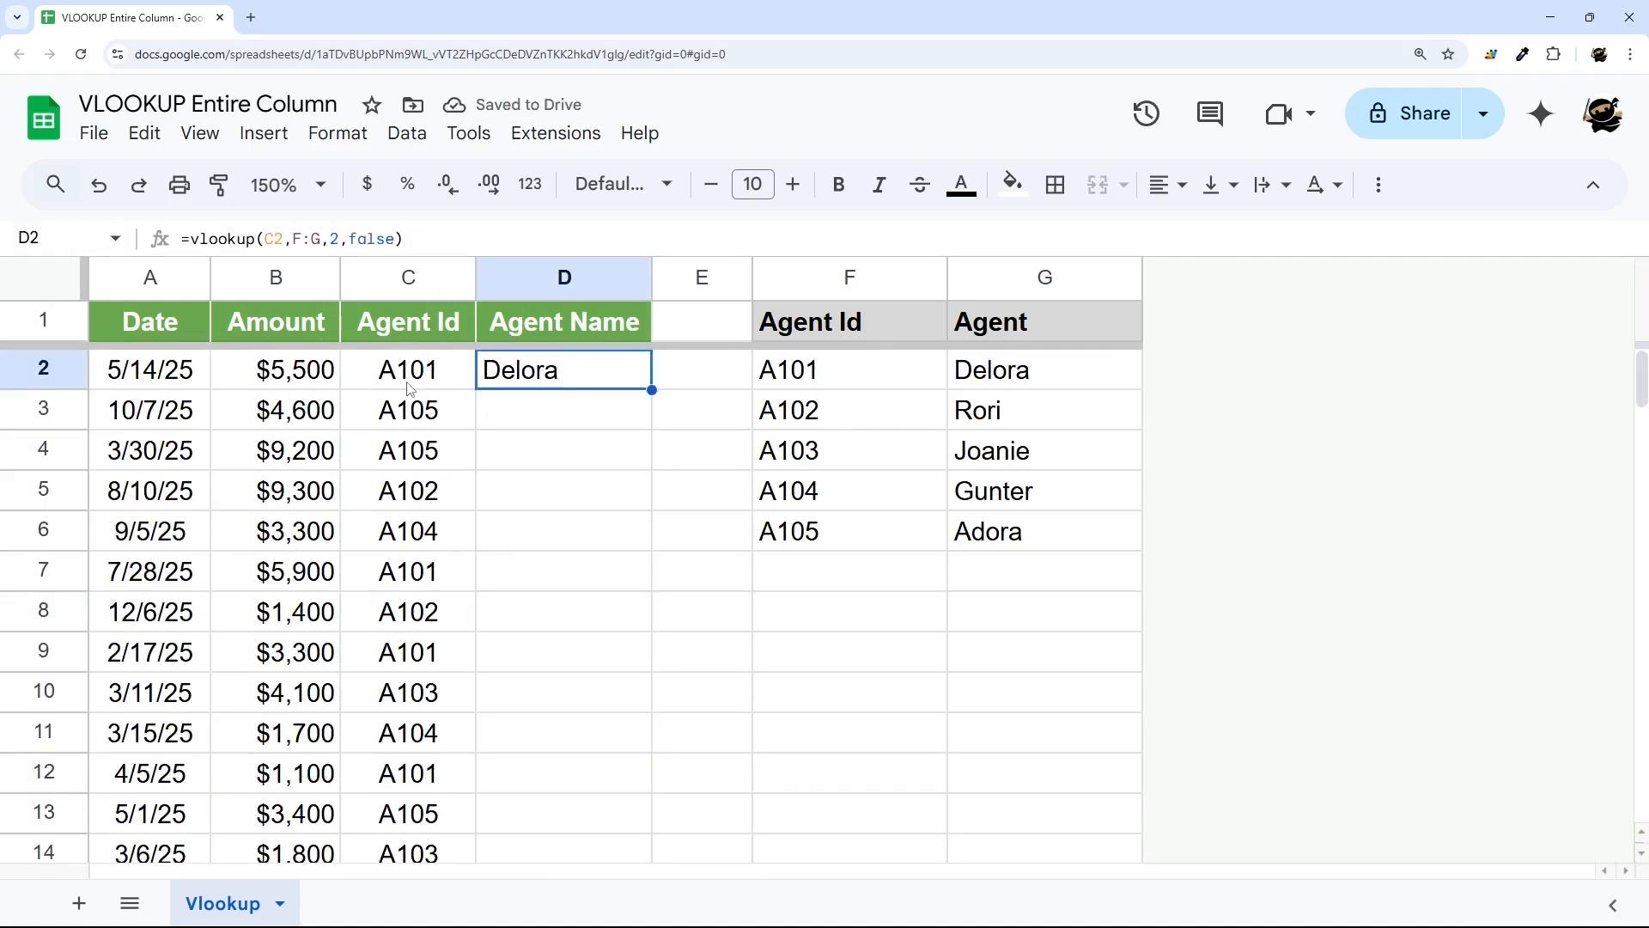
Step: Wrap the D2 lookup in ARRAYFORMULA over C2:C so names fill the whole column
double_click(564, 369)
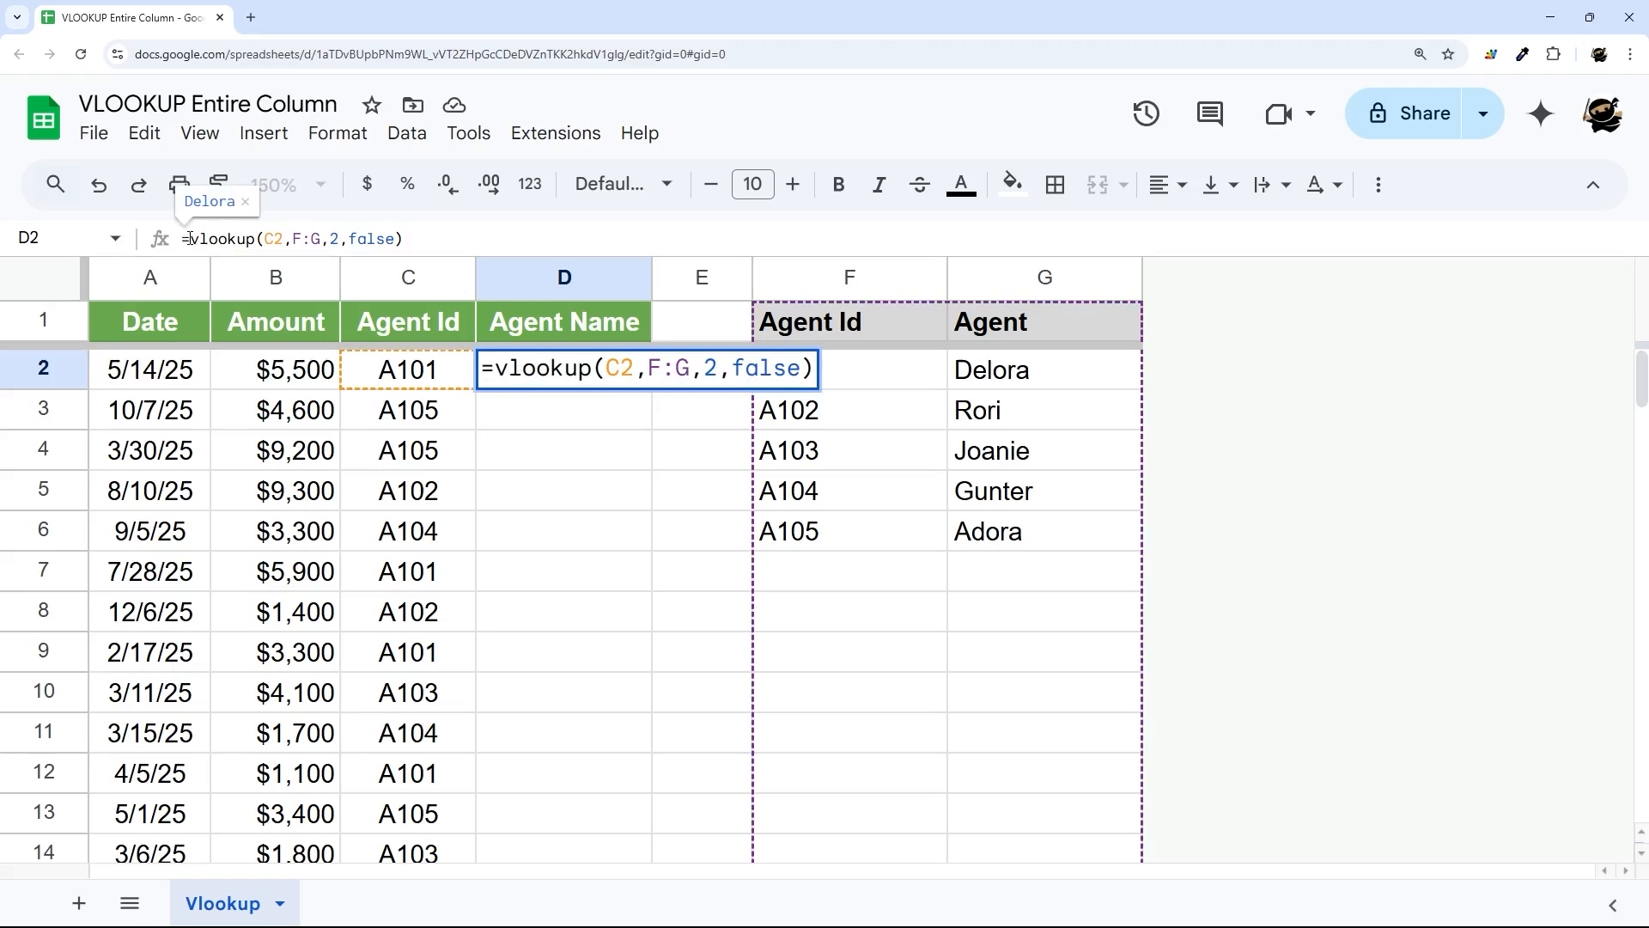
text(arrayformula()
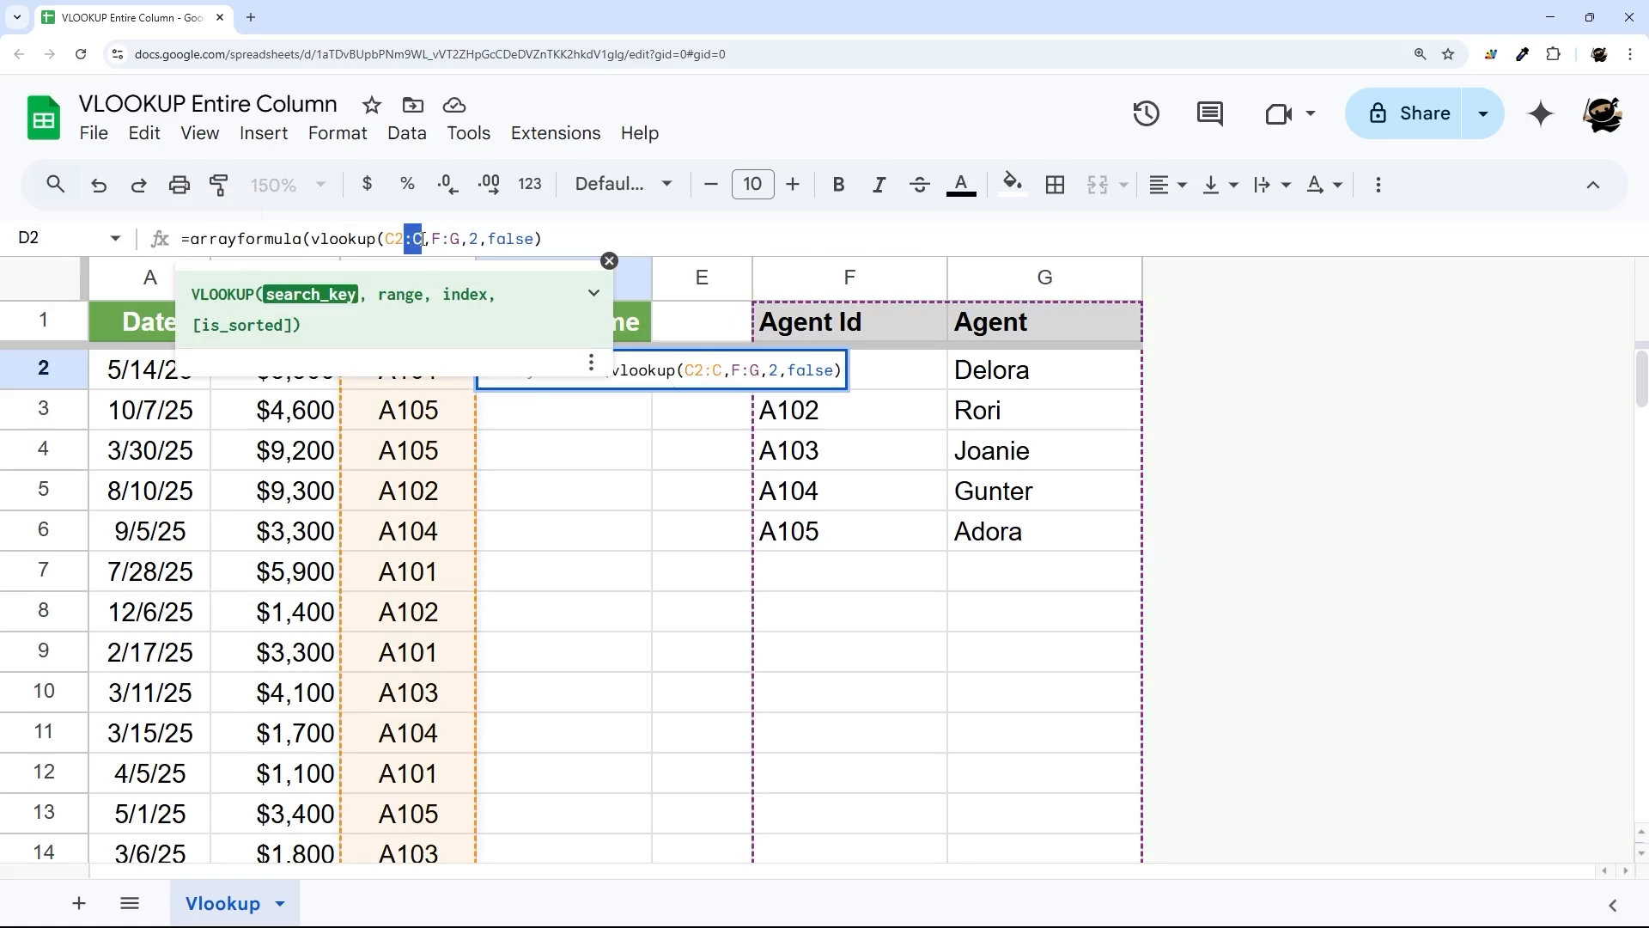
text())
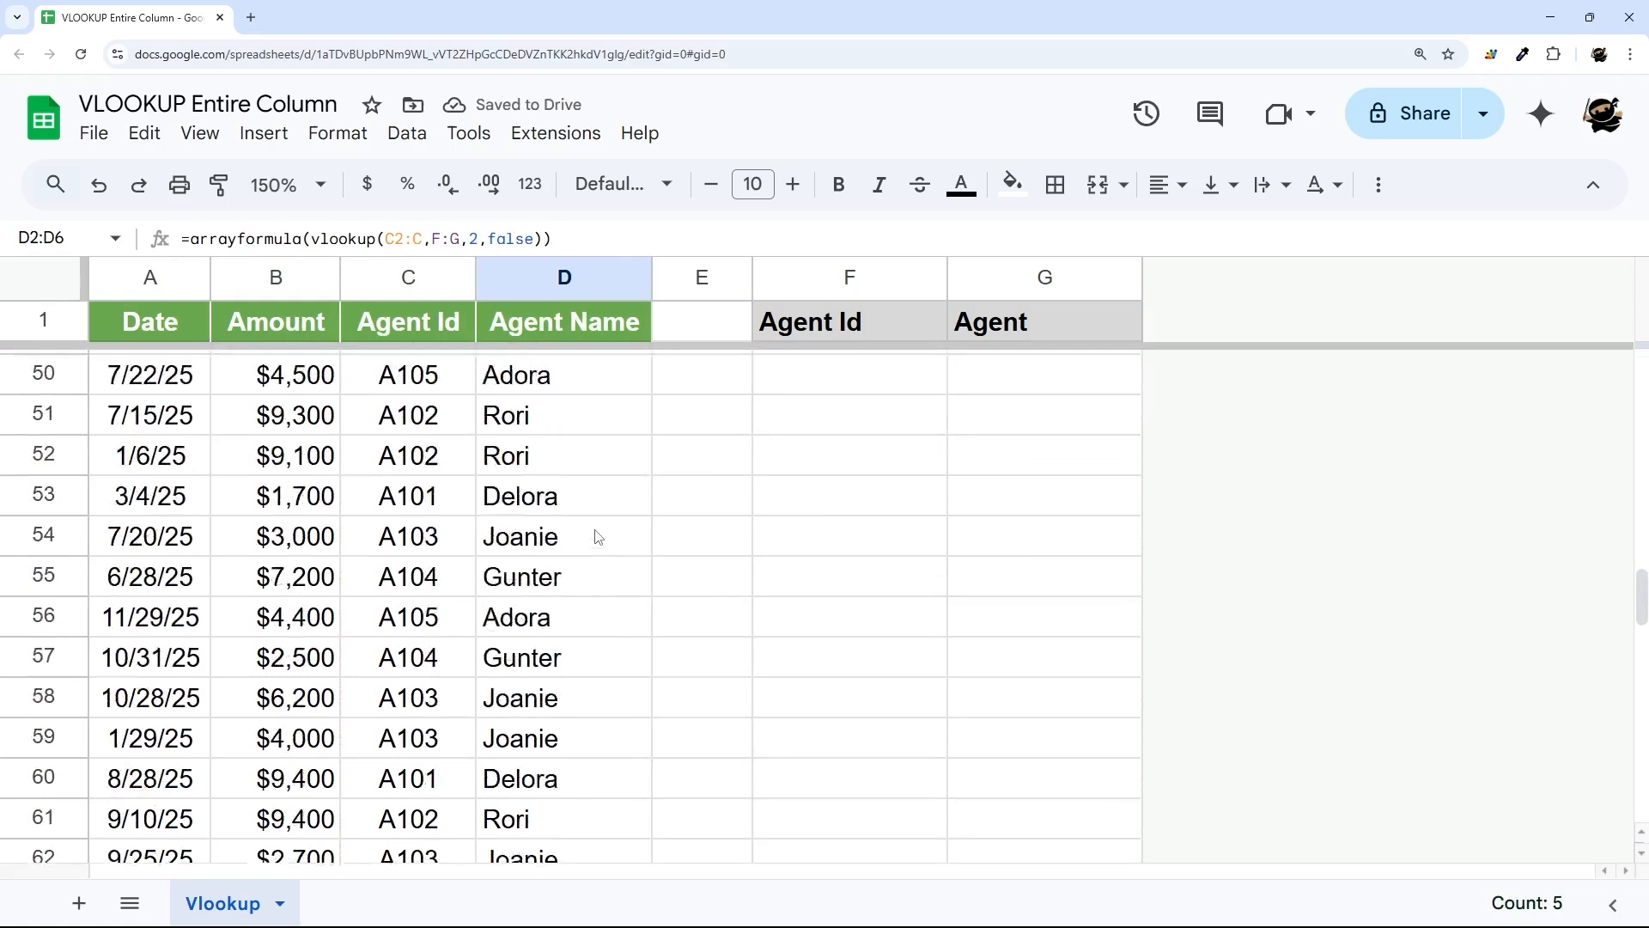
scroll(down, 3)
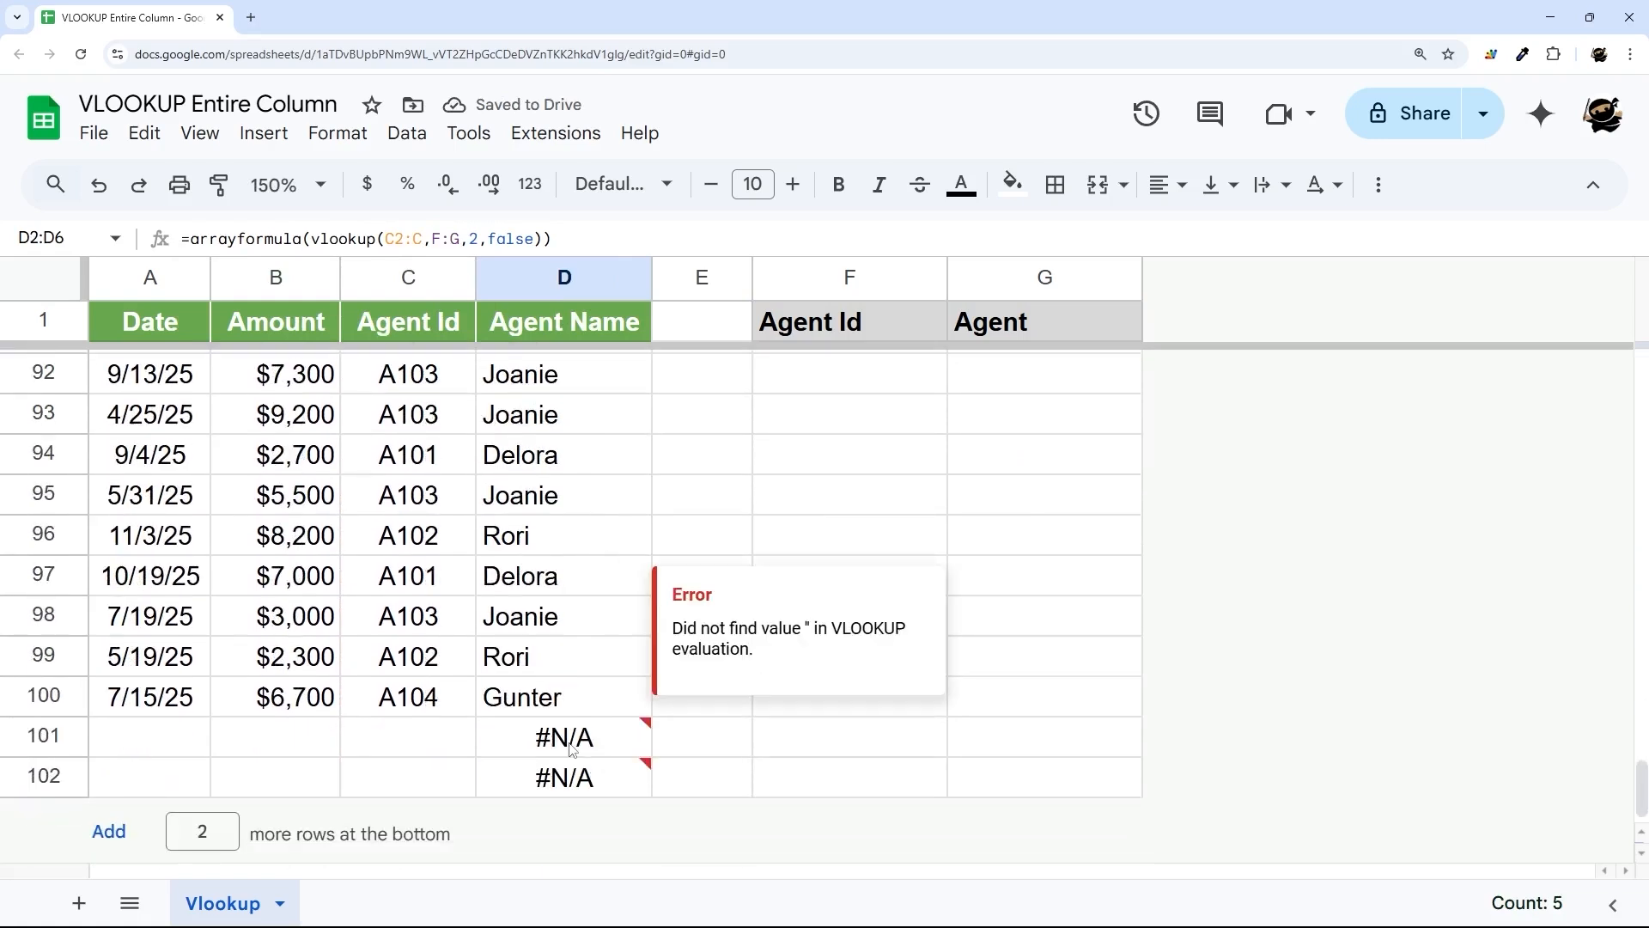
click(409, 735)
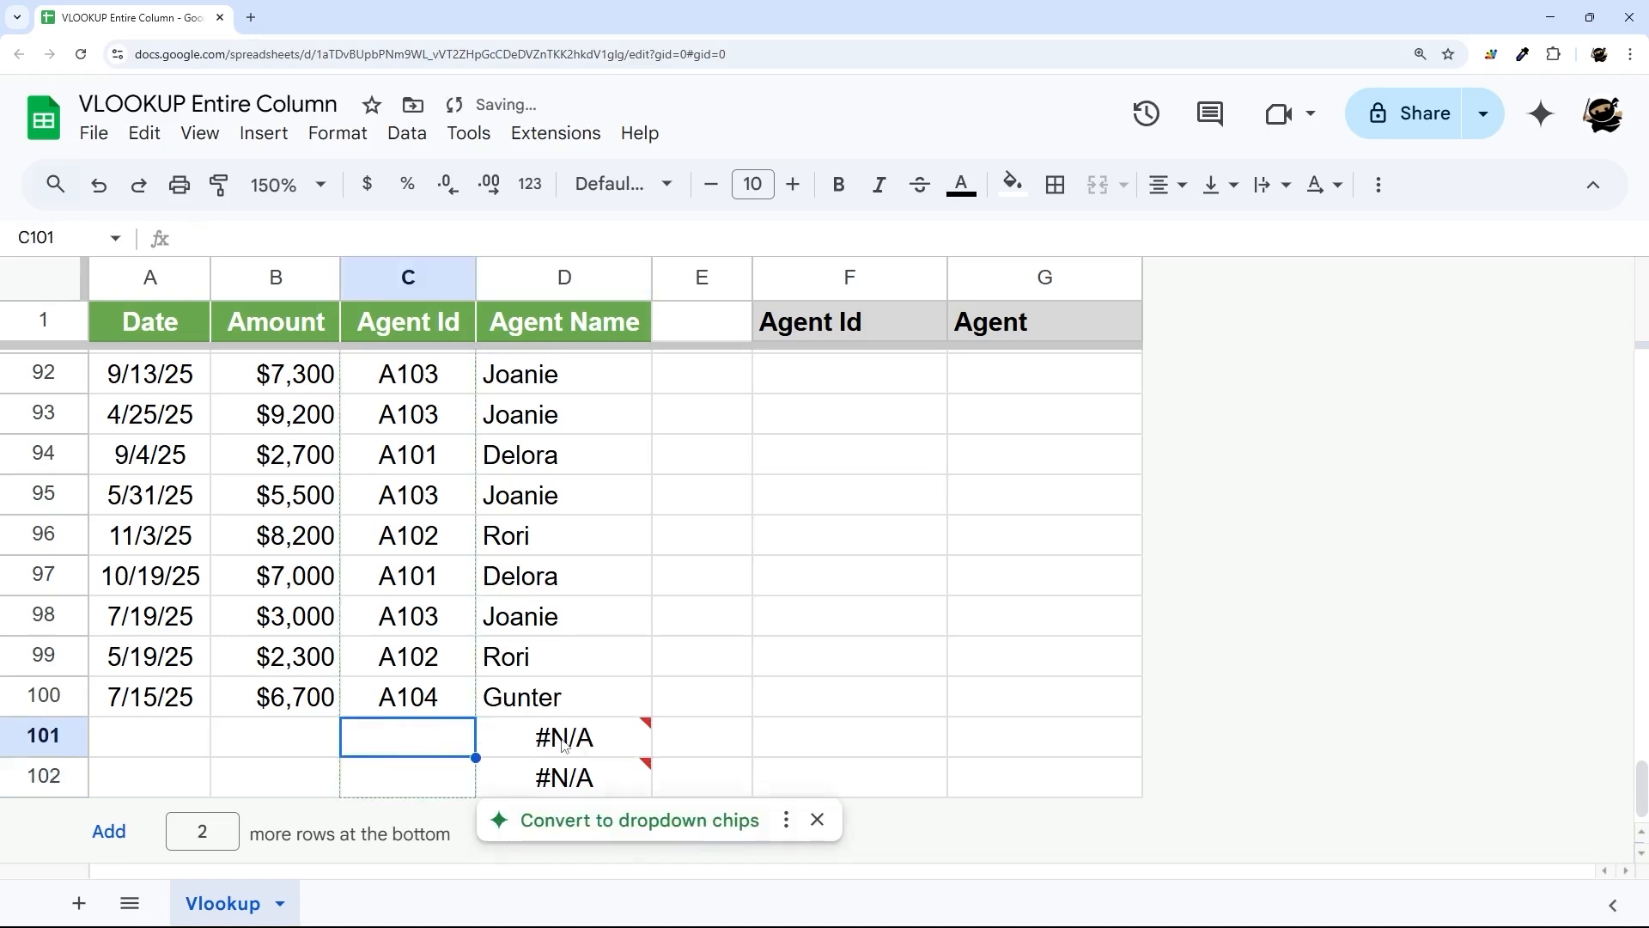
click(563, 735)
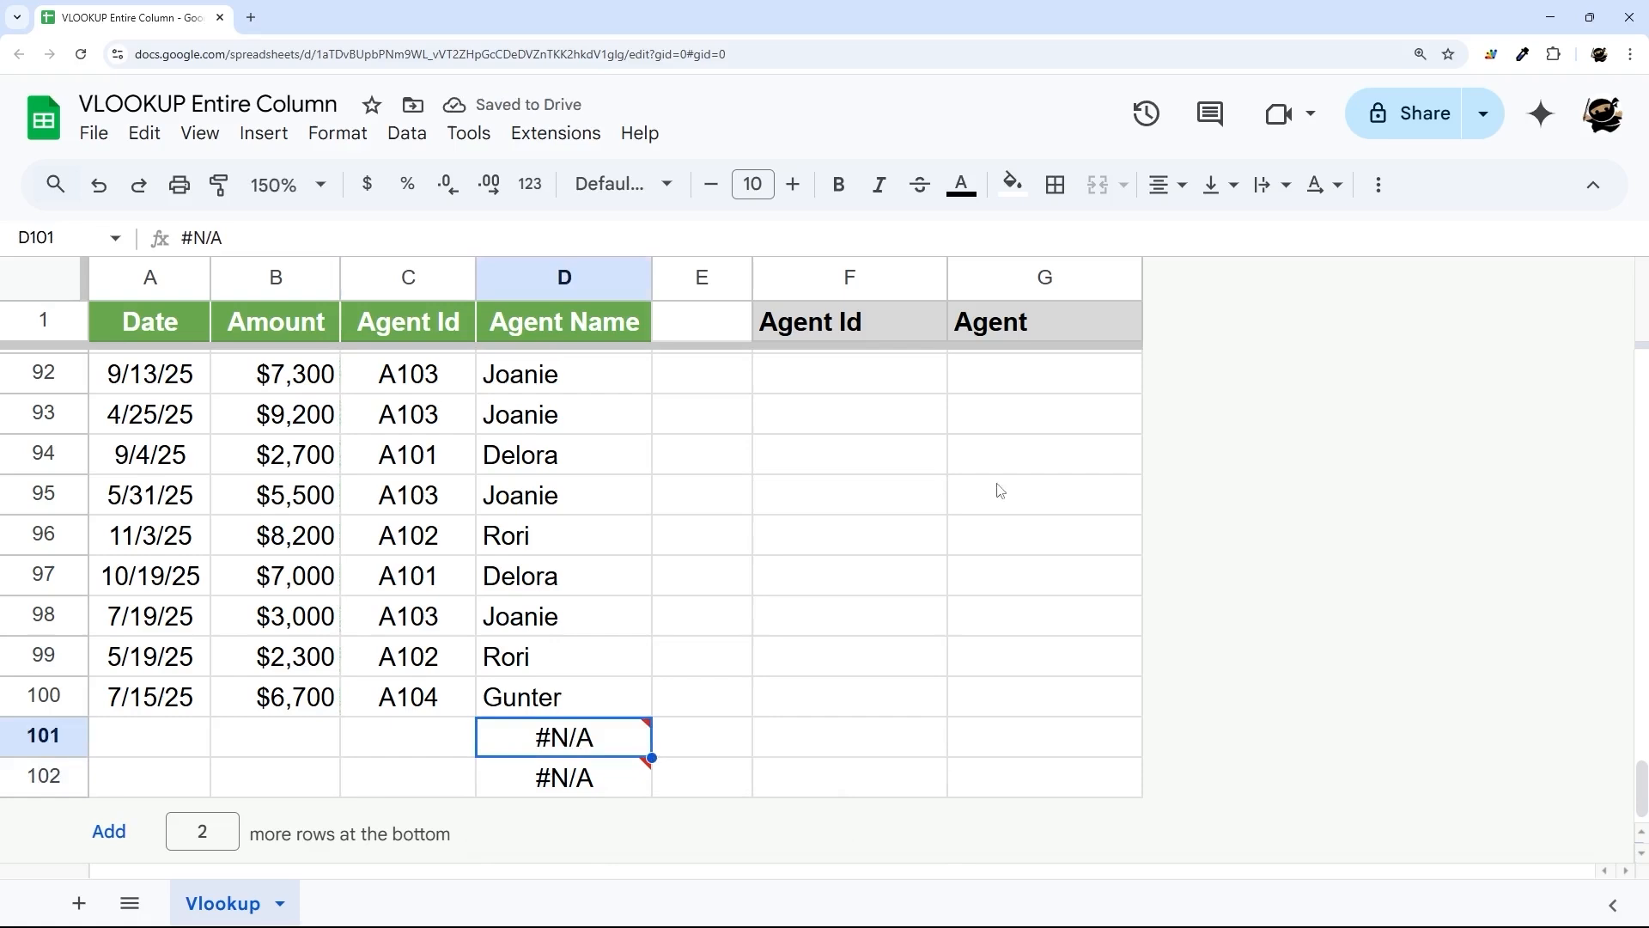
scroll(up, 3)
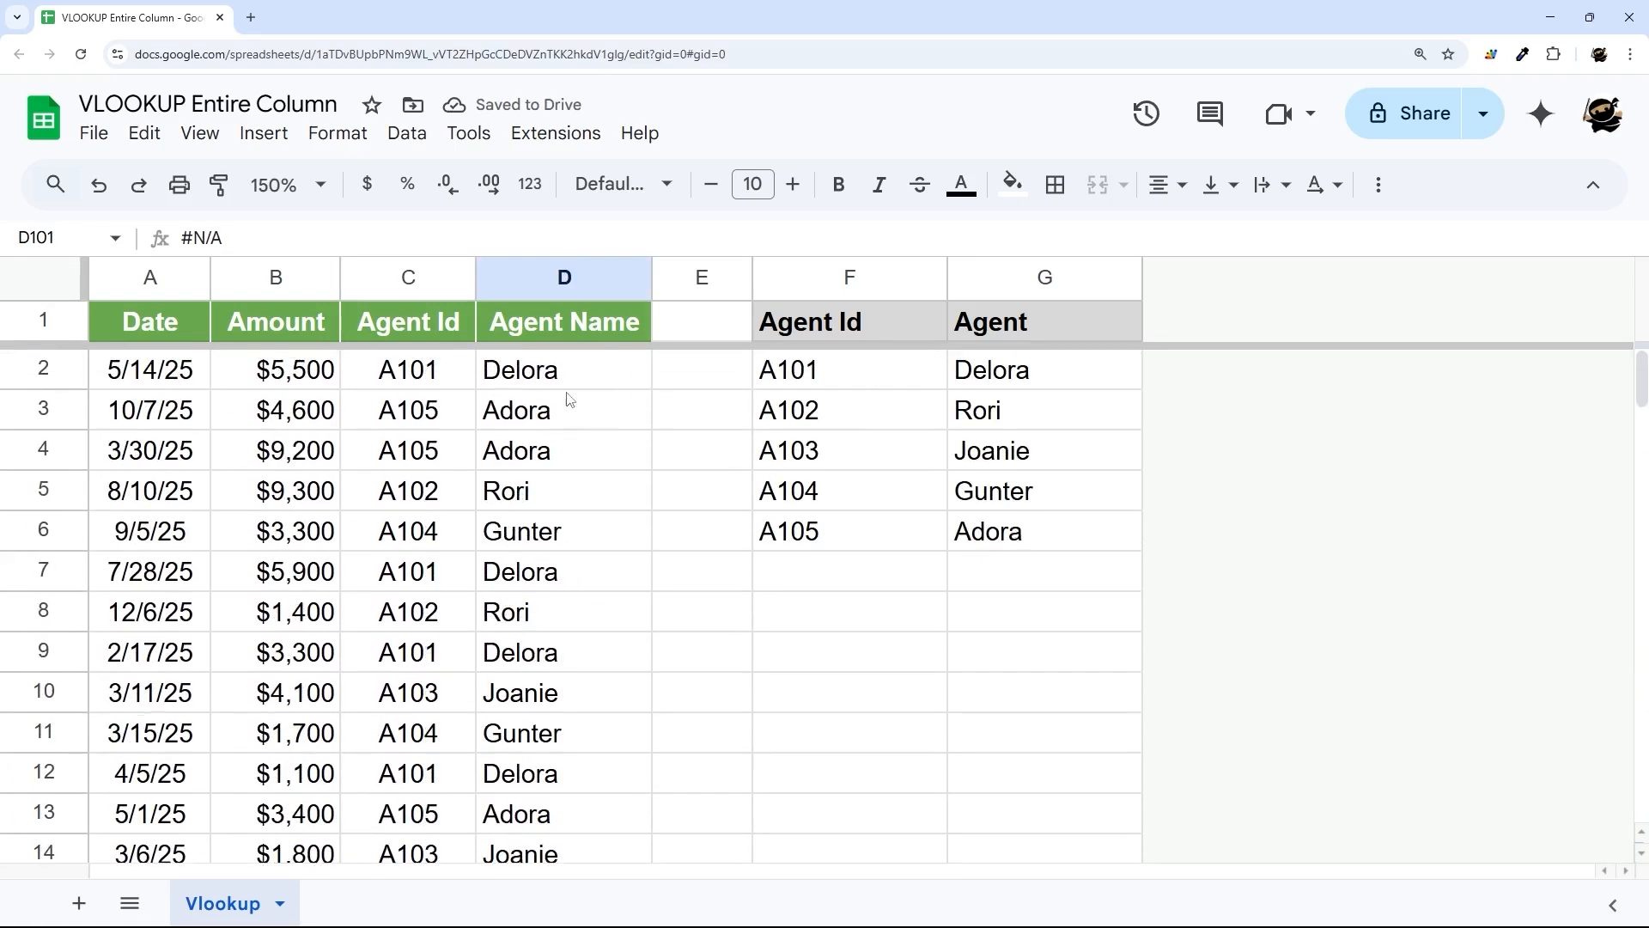
click(564, 370)
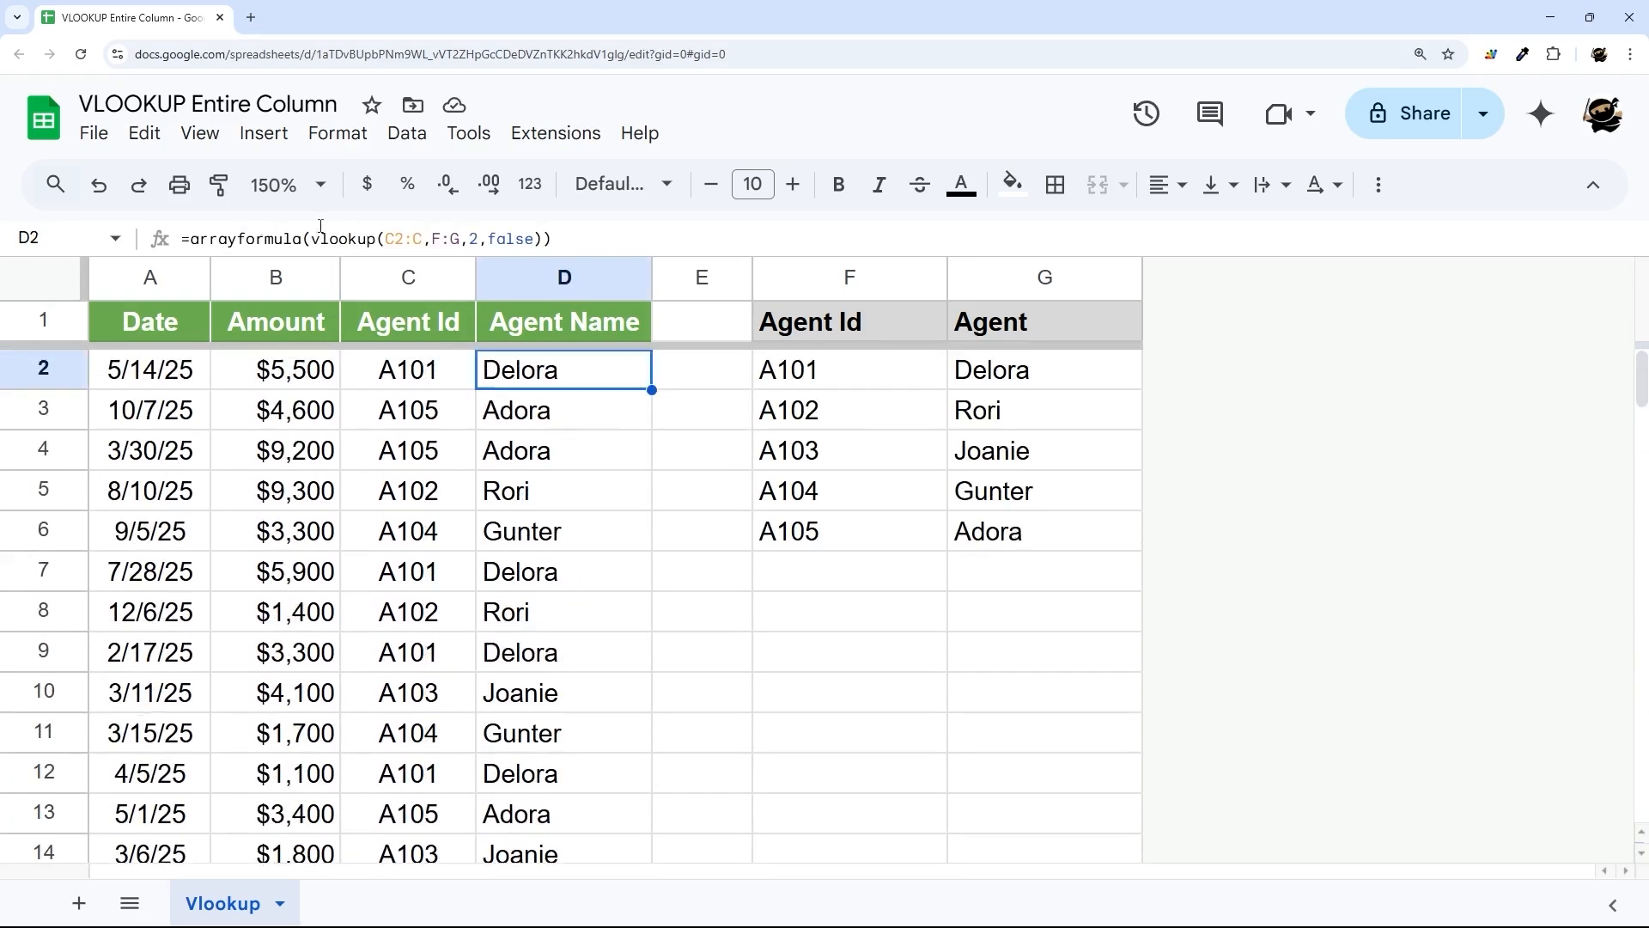
Step: Wrap the array lookup in IF(C2:C="",,…) so rows without an Agent Id stay blank
double_click(563, 370)
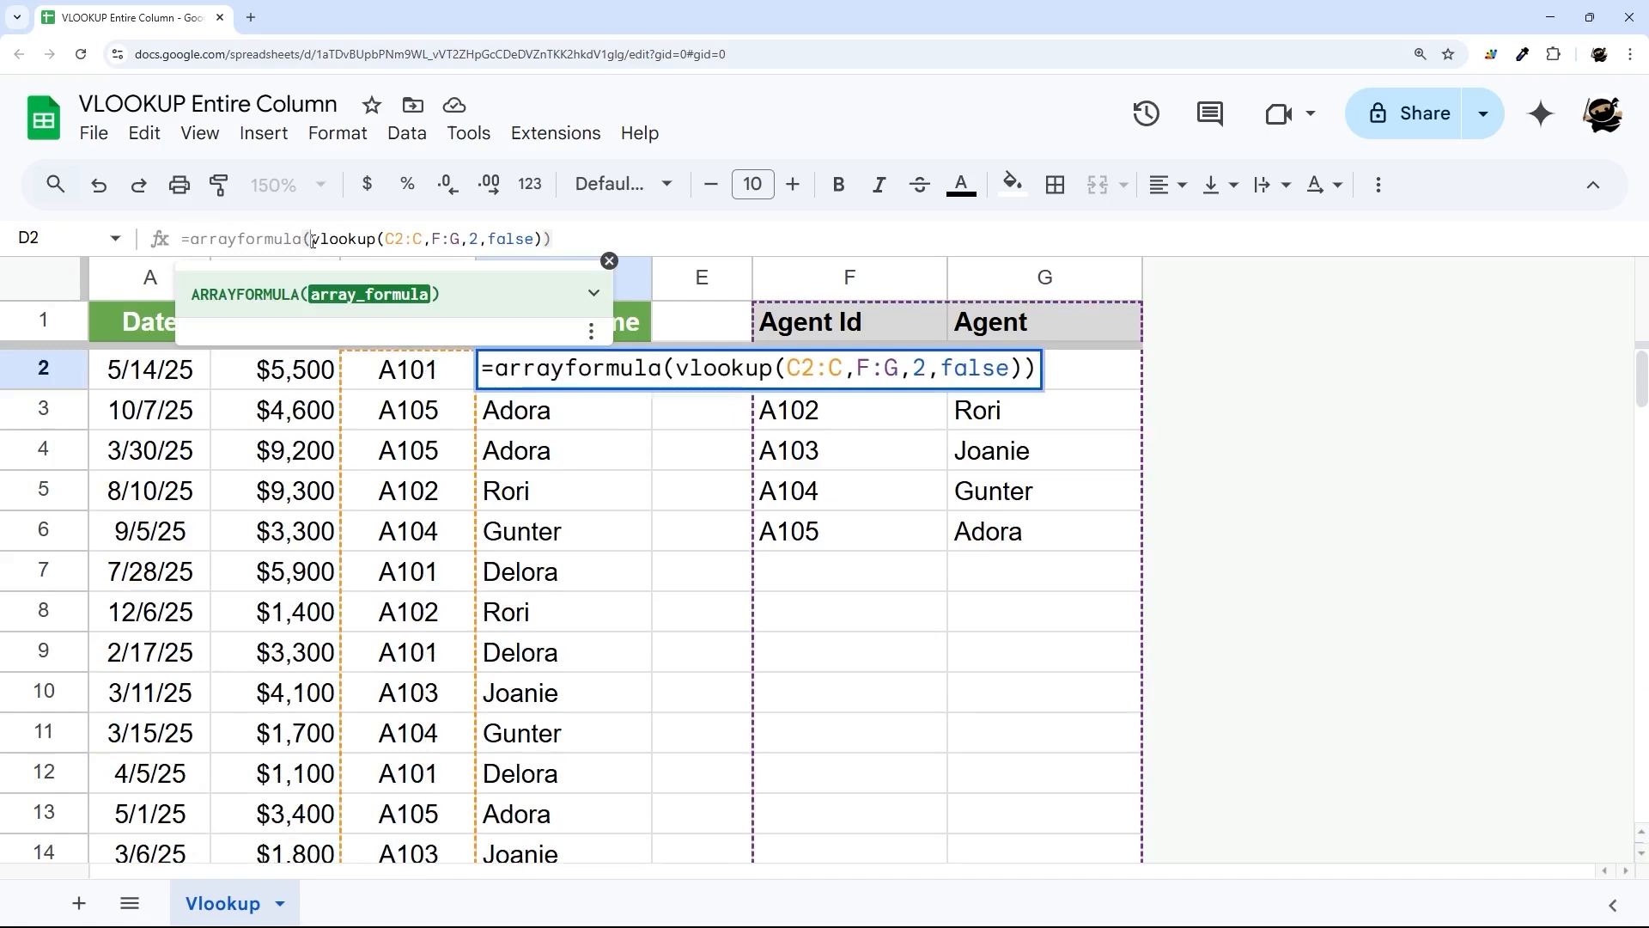
text(IF(C2:C=")
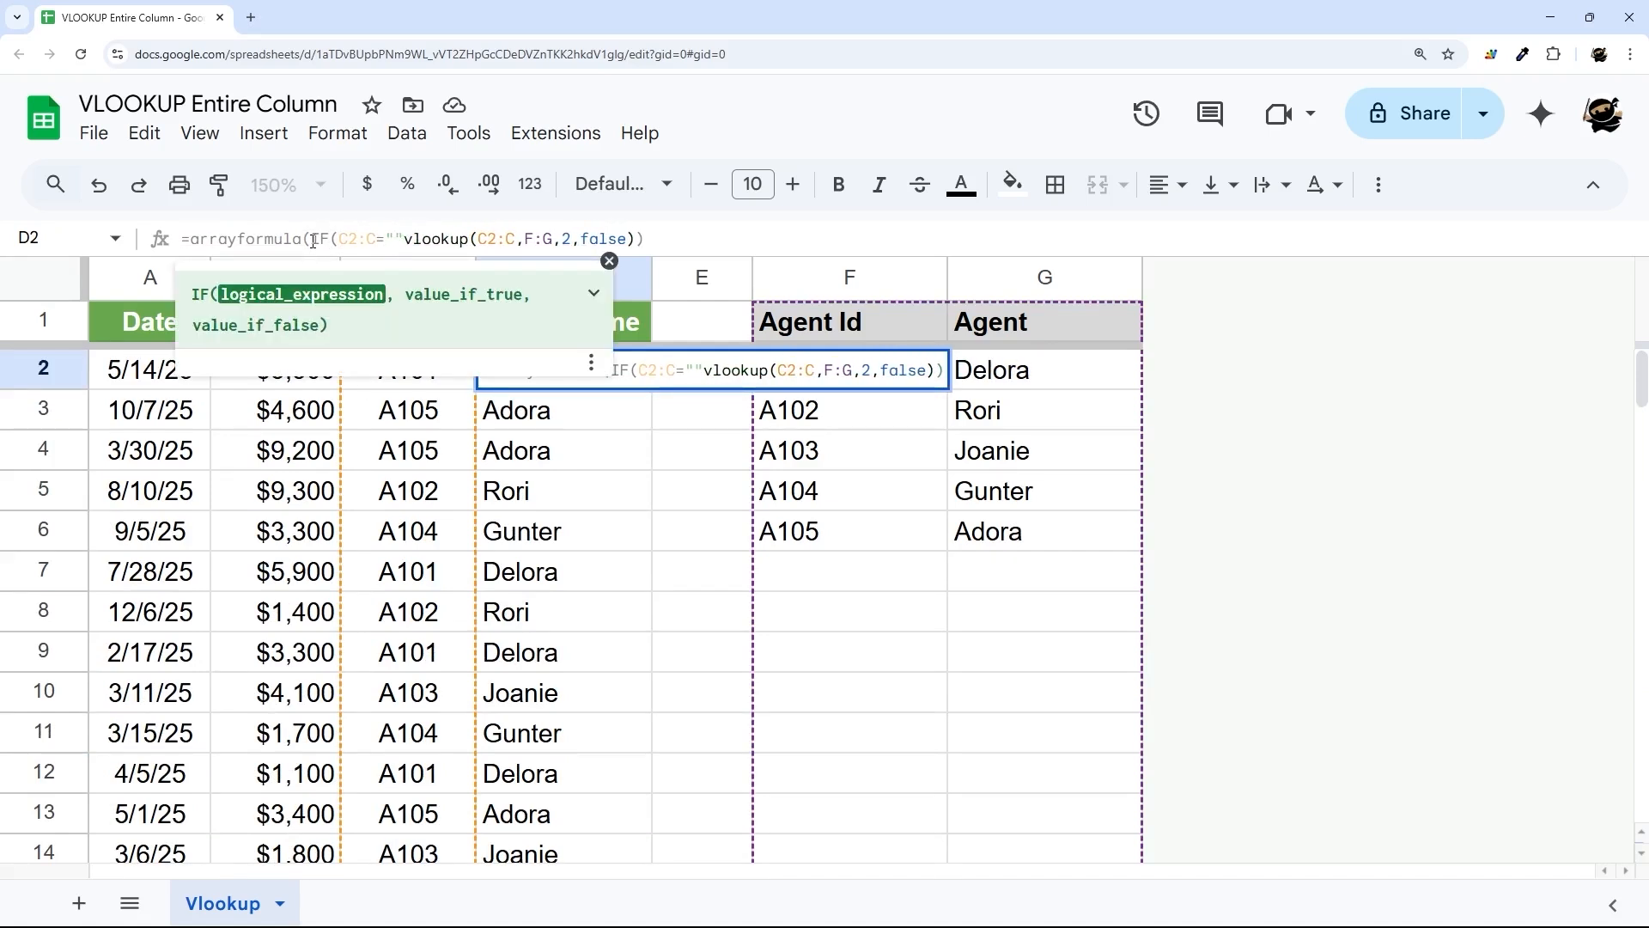
text(,,)
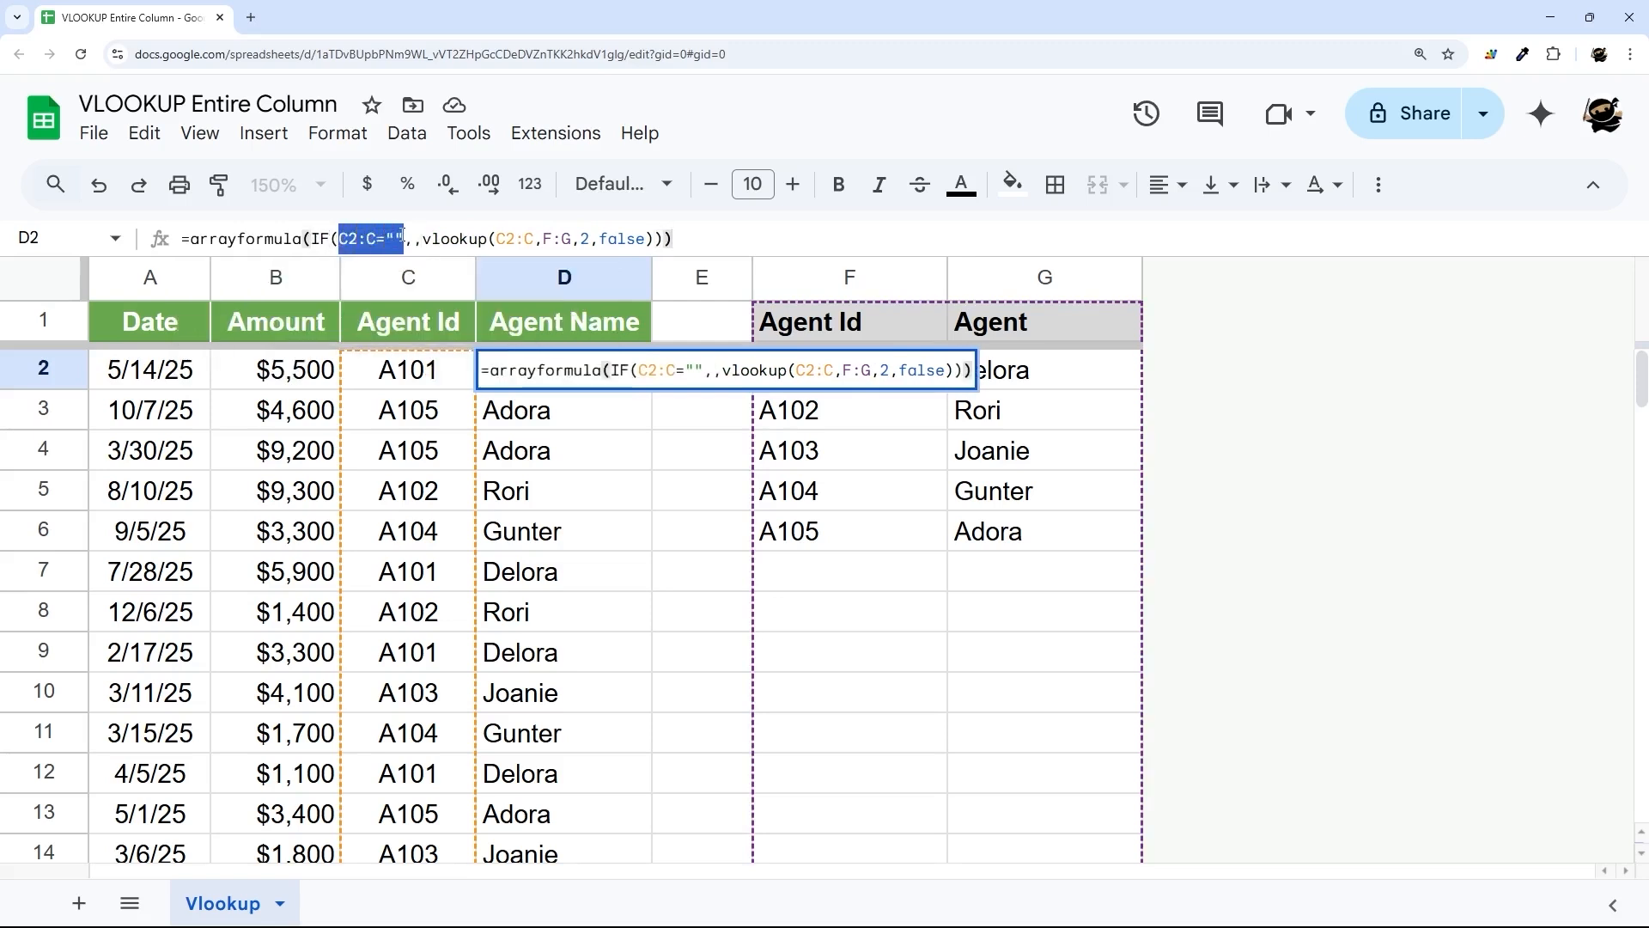
click(426, 239)
text(A101)
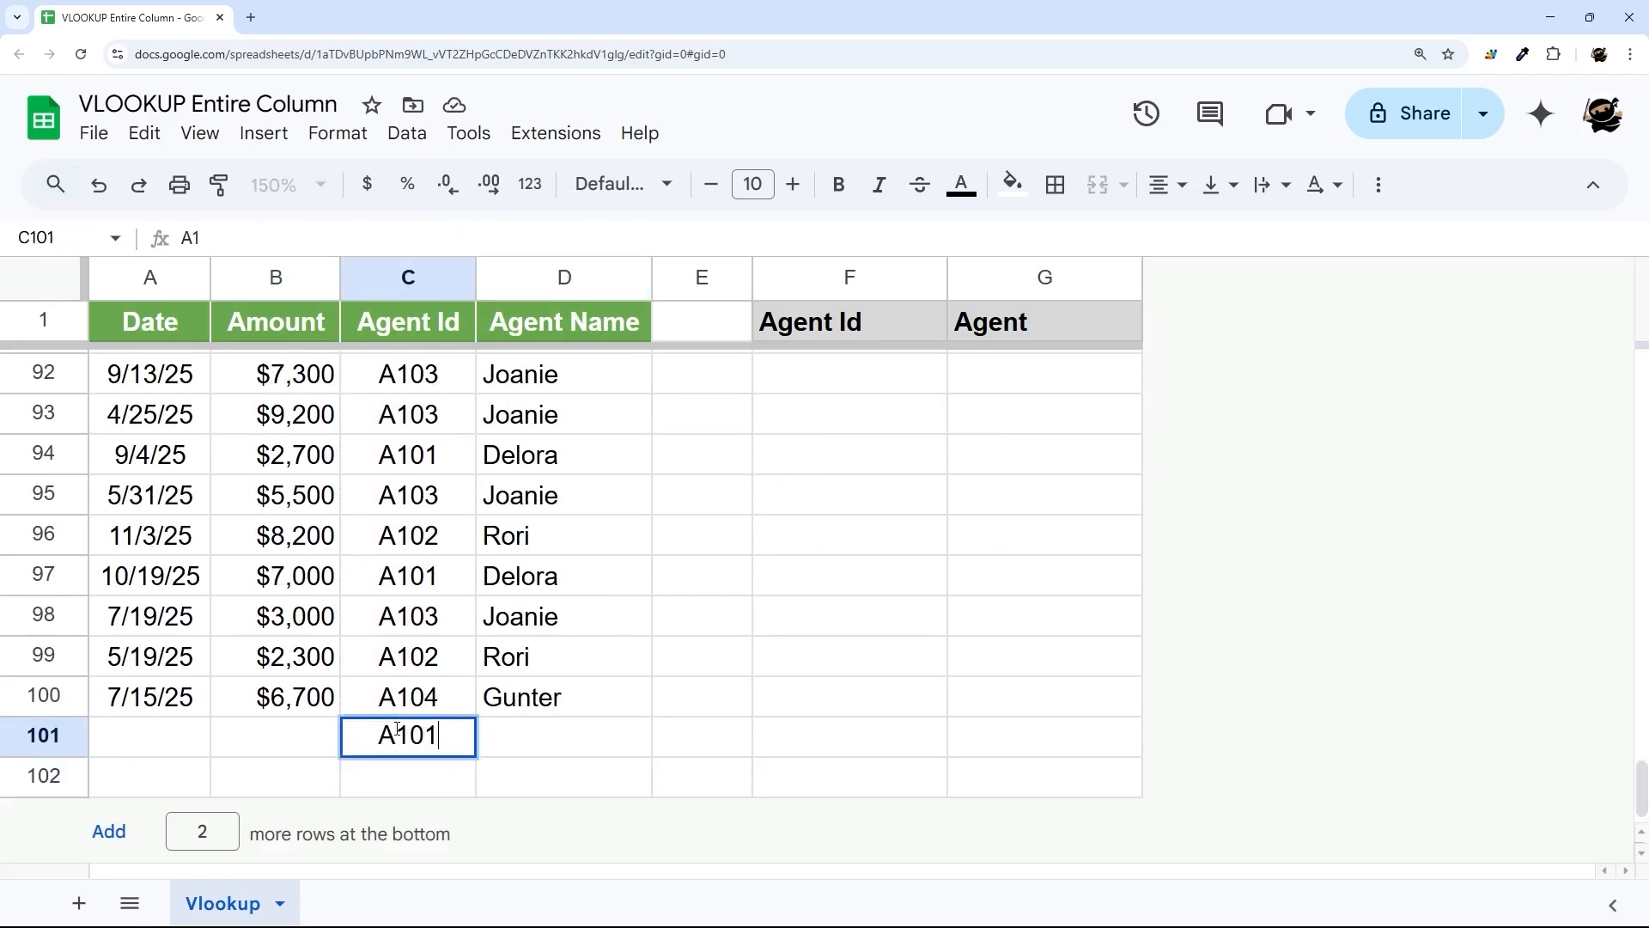
Step: Enter a new Agent Id below the last data row so its agent name fills in automatically
key(Enter)
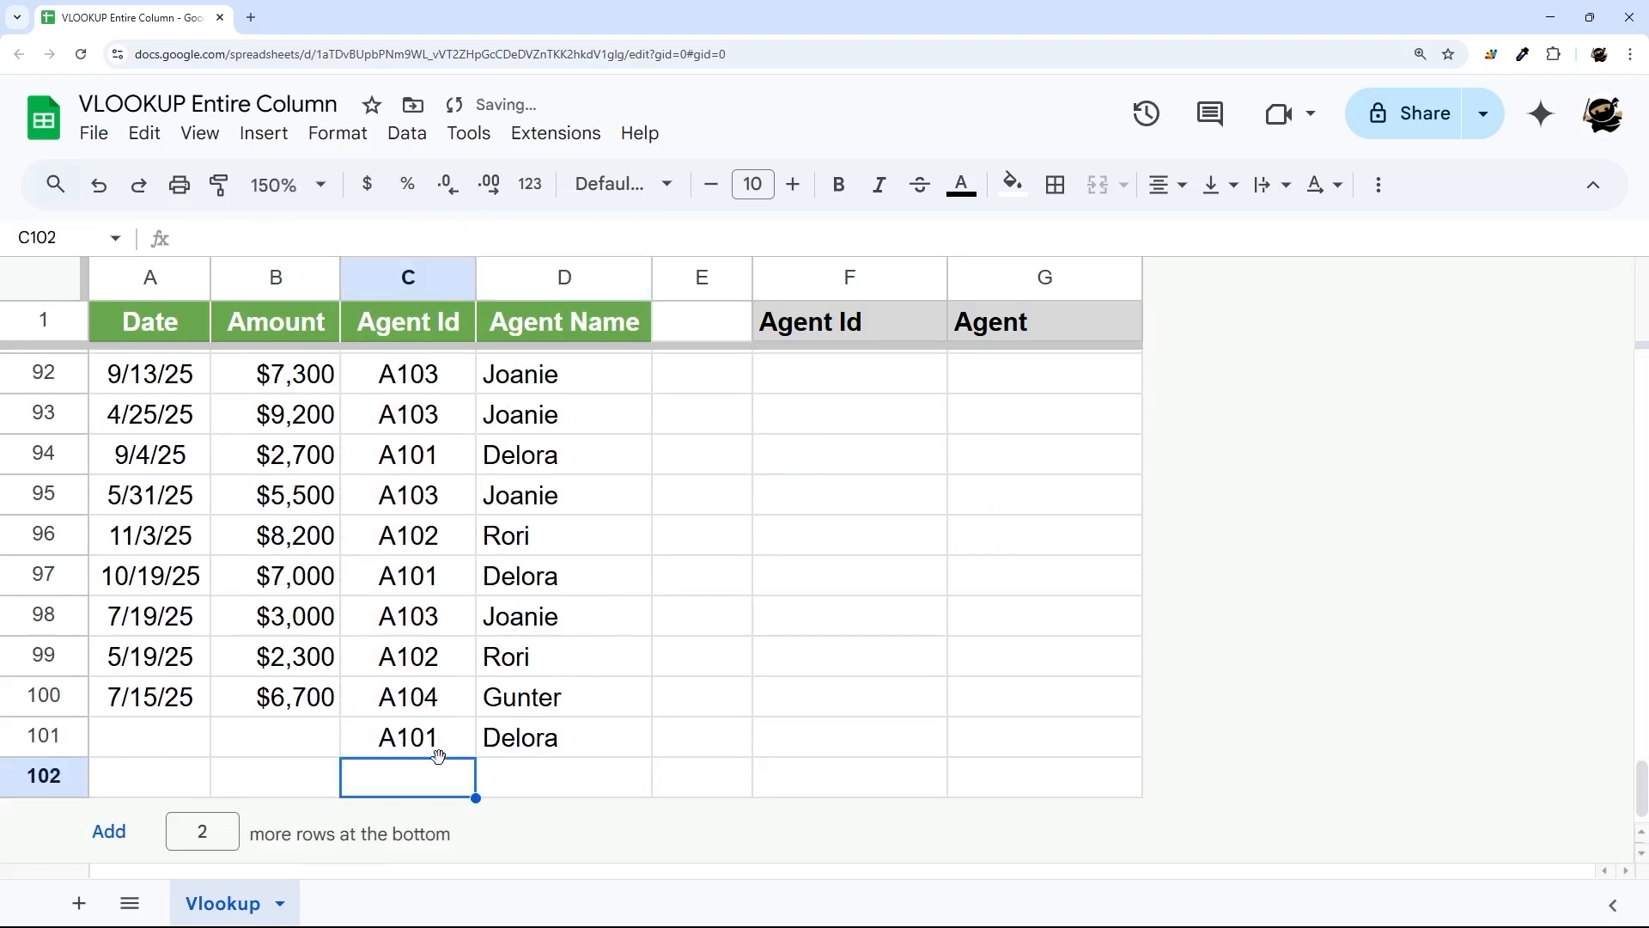
text(A105)
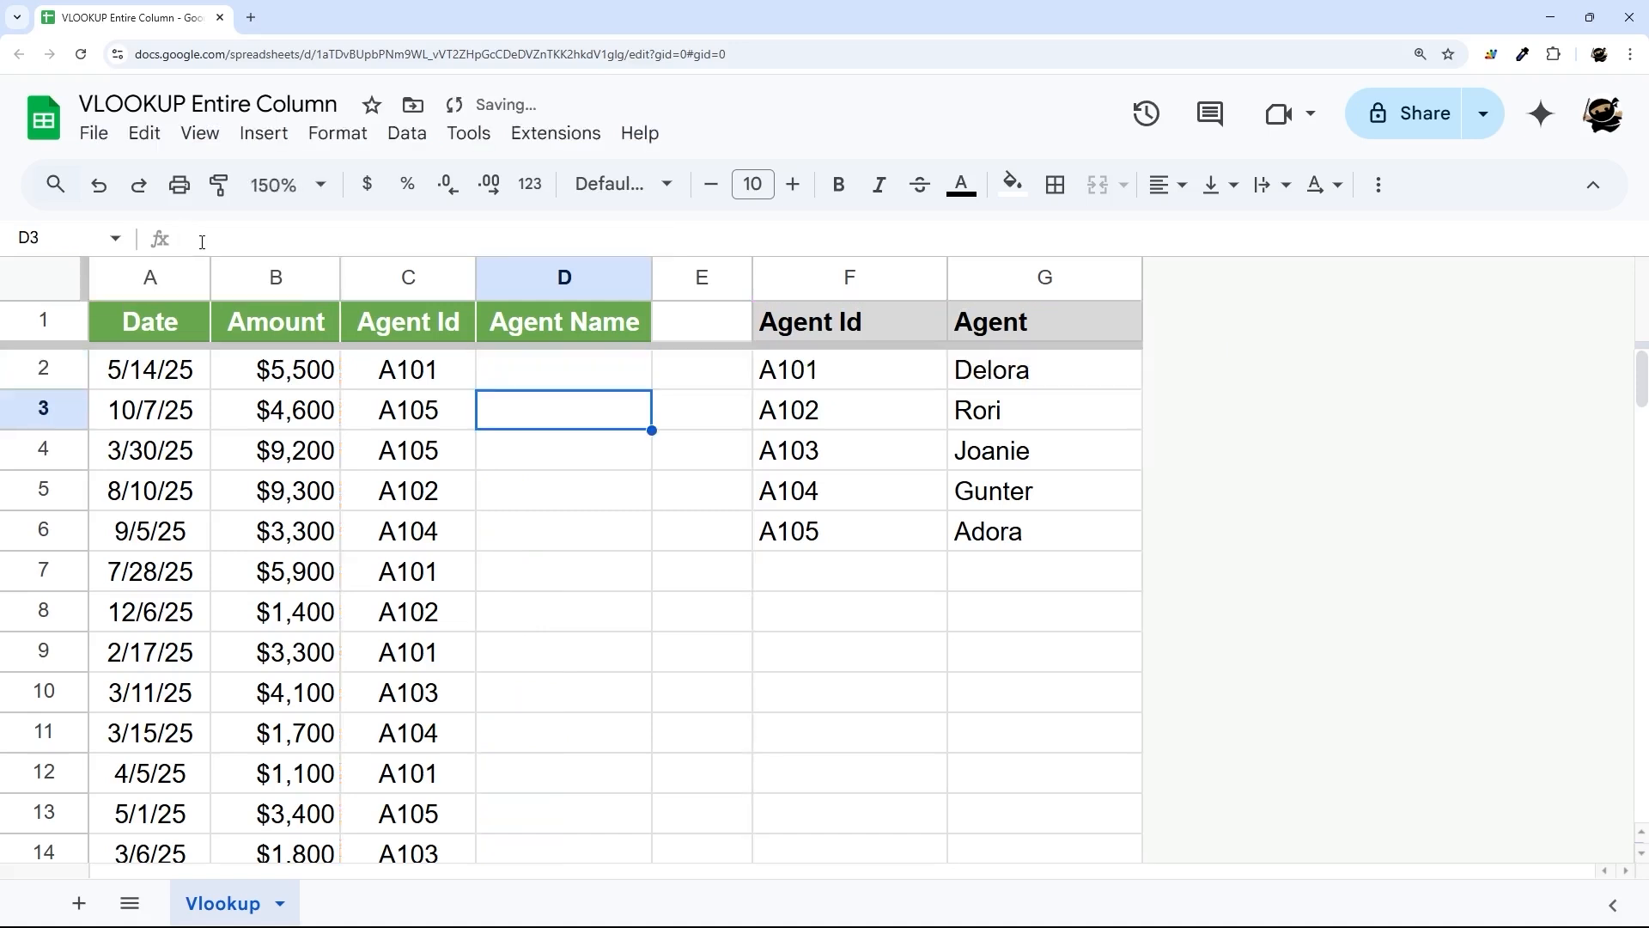
Step: Enter ={"Agent Name";arrayformula(IF(C2:C="",,vlookup(C2:C,F:G,2,false)))} in header cell D1
click(564, 321)
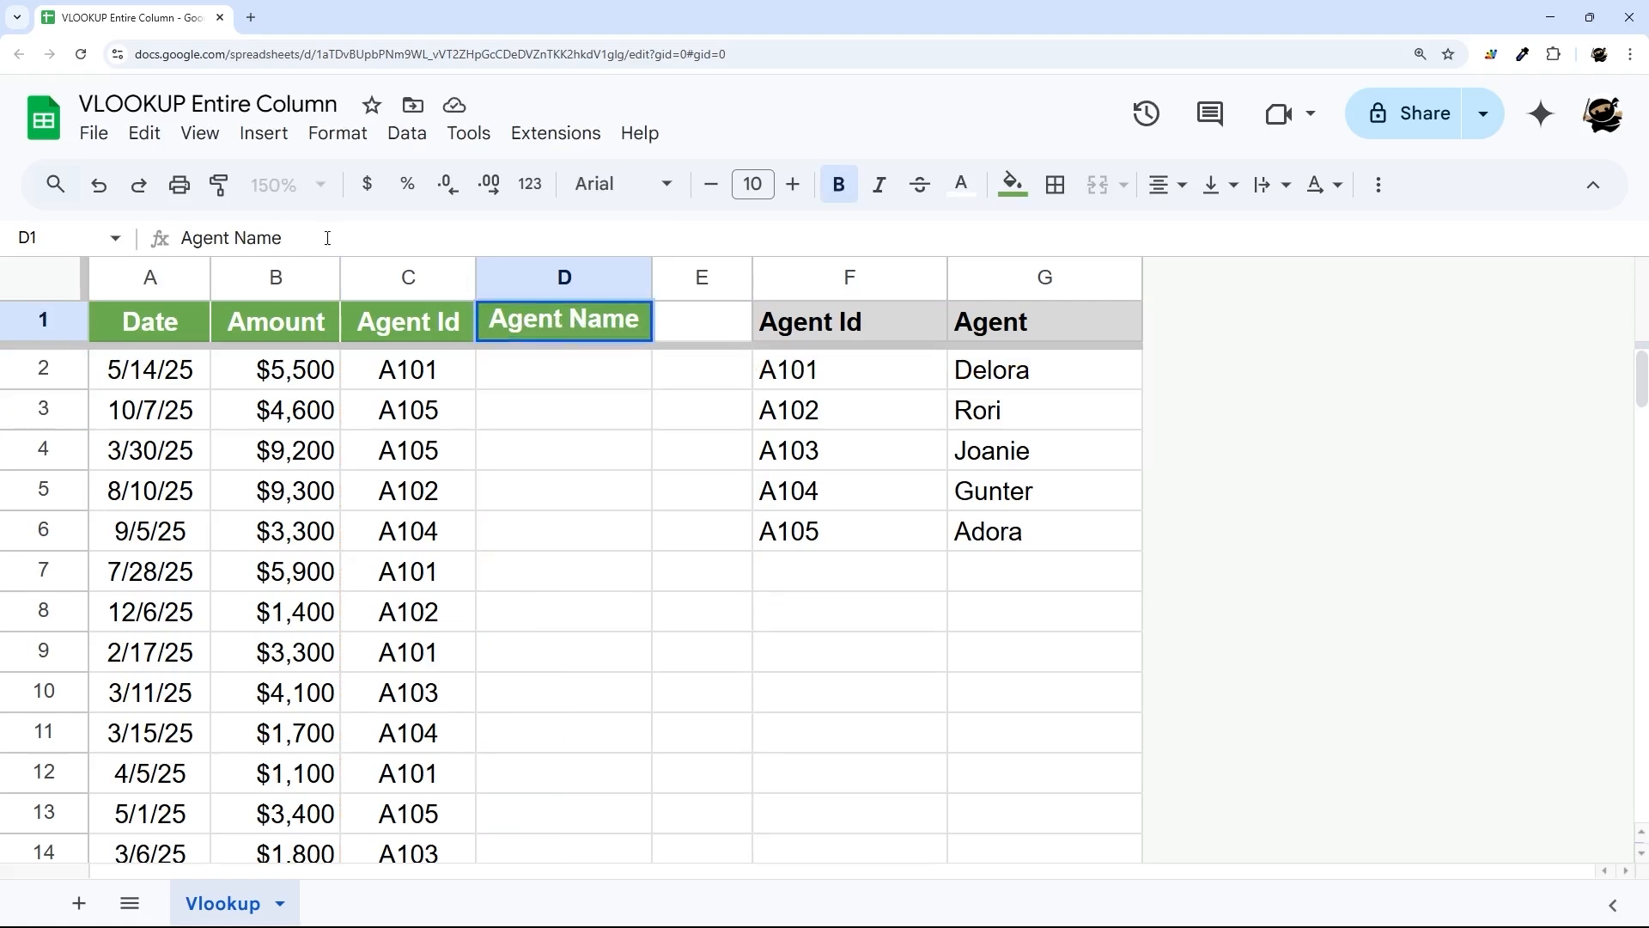
text(={)
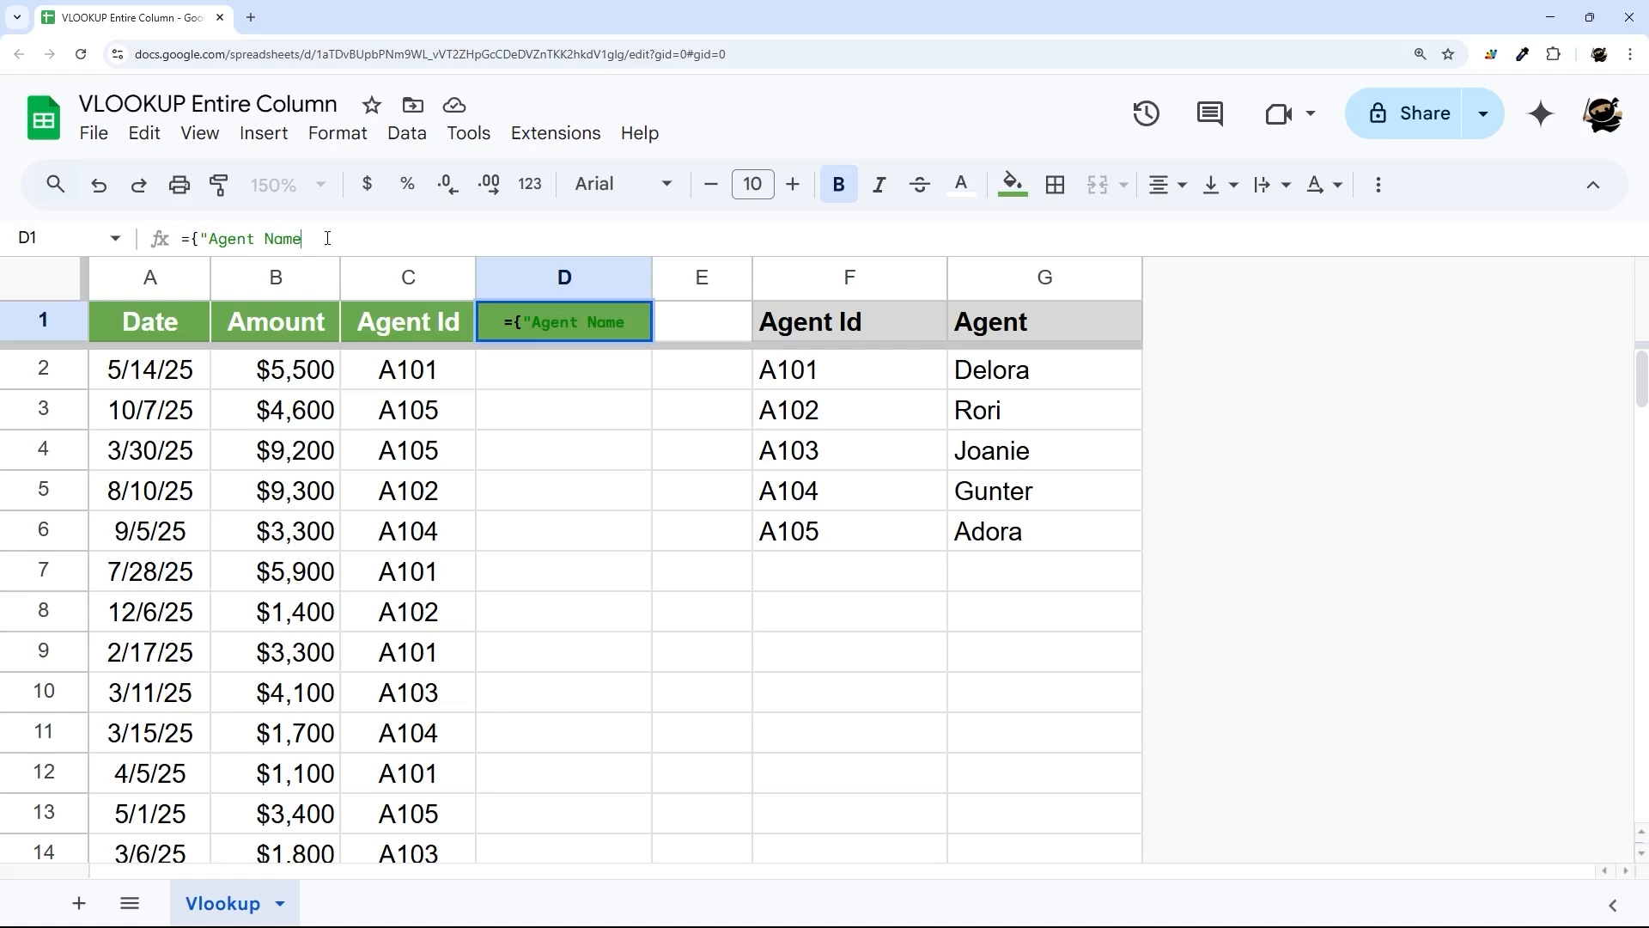
text(")
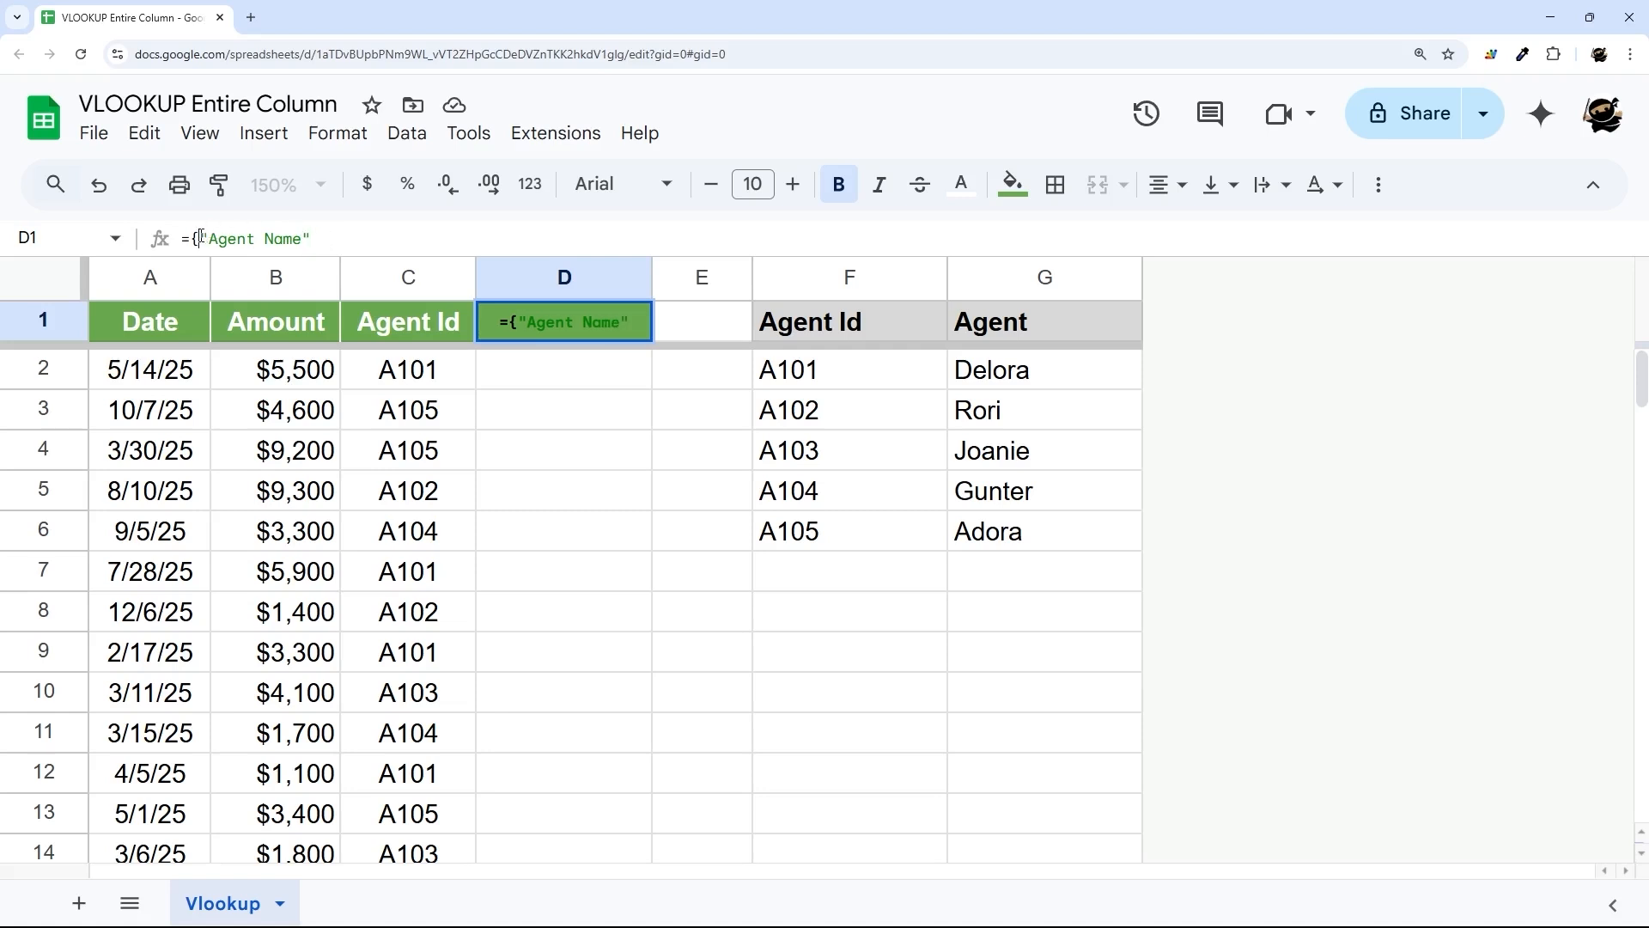
double_click(253, 239)
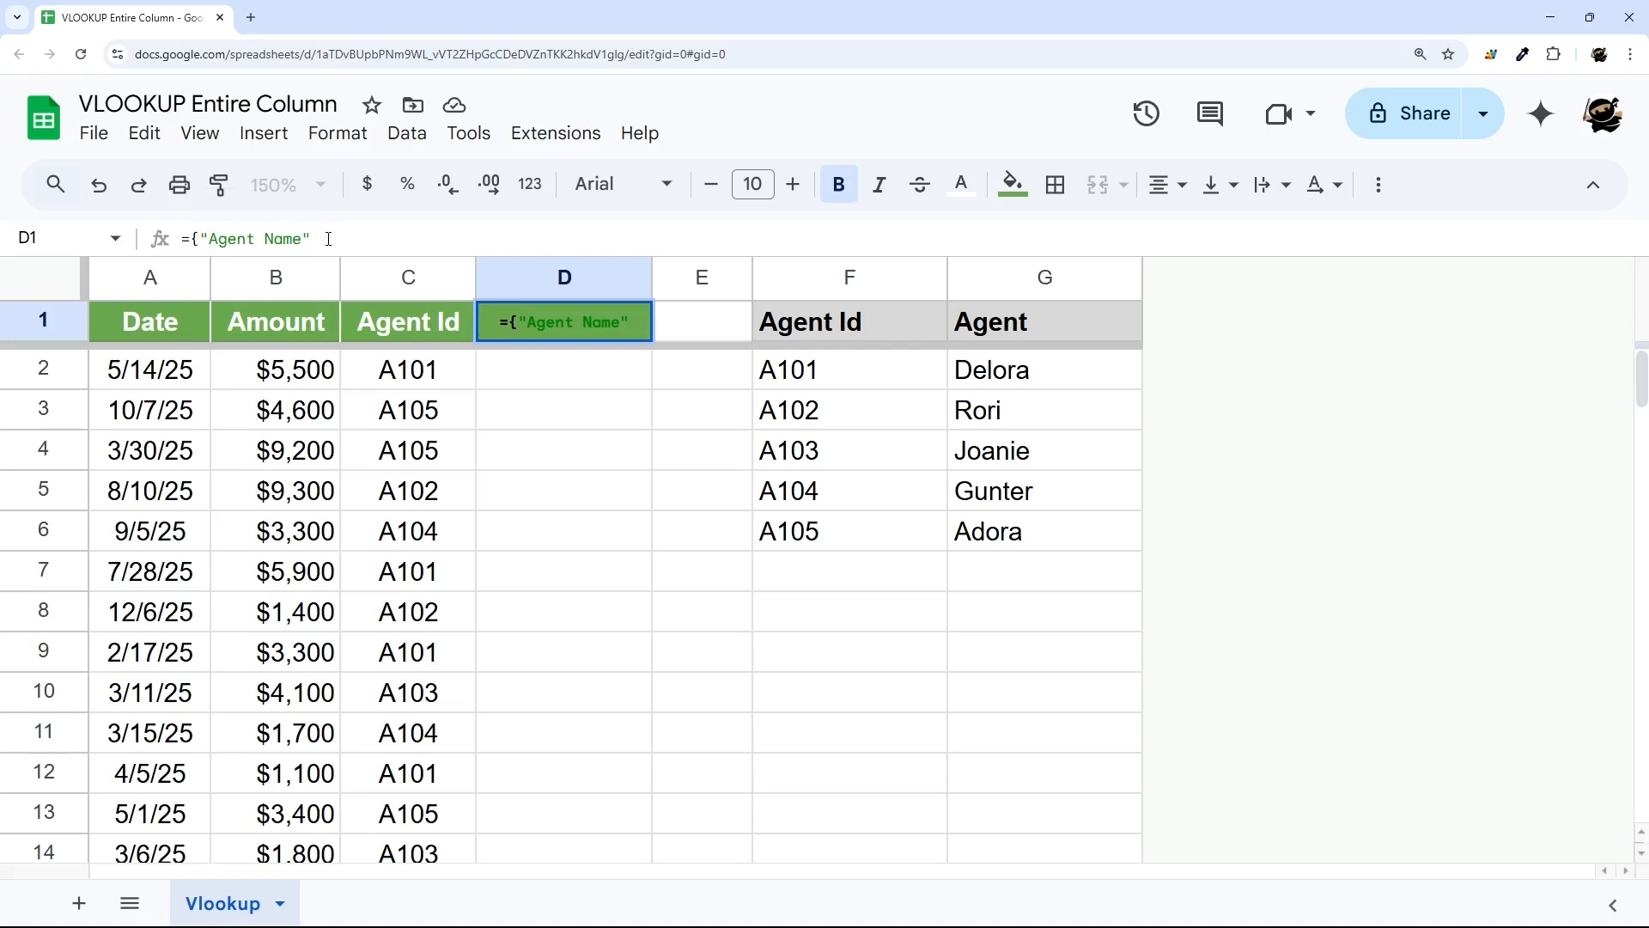
text(;)
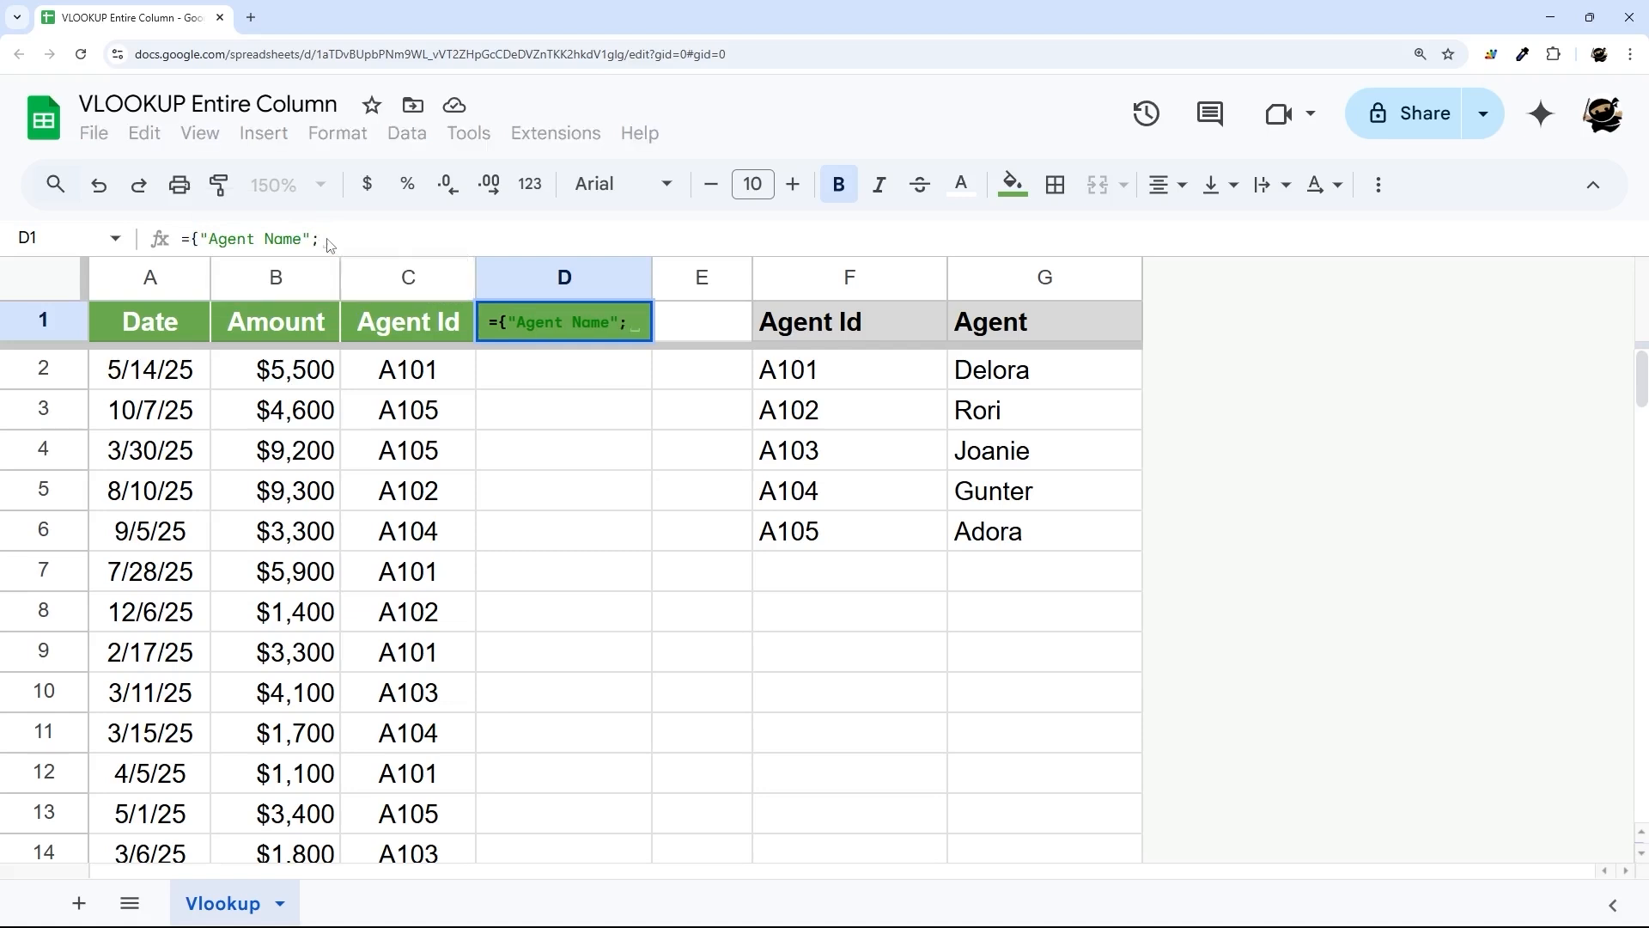
text(;arrayformula(IF(C2:C="",,vlookup(C2:C,F:G,2,false)))})
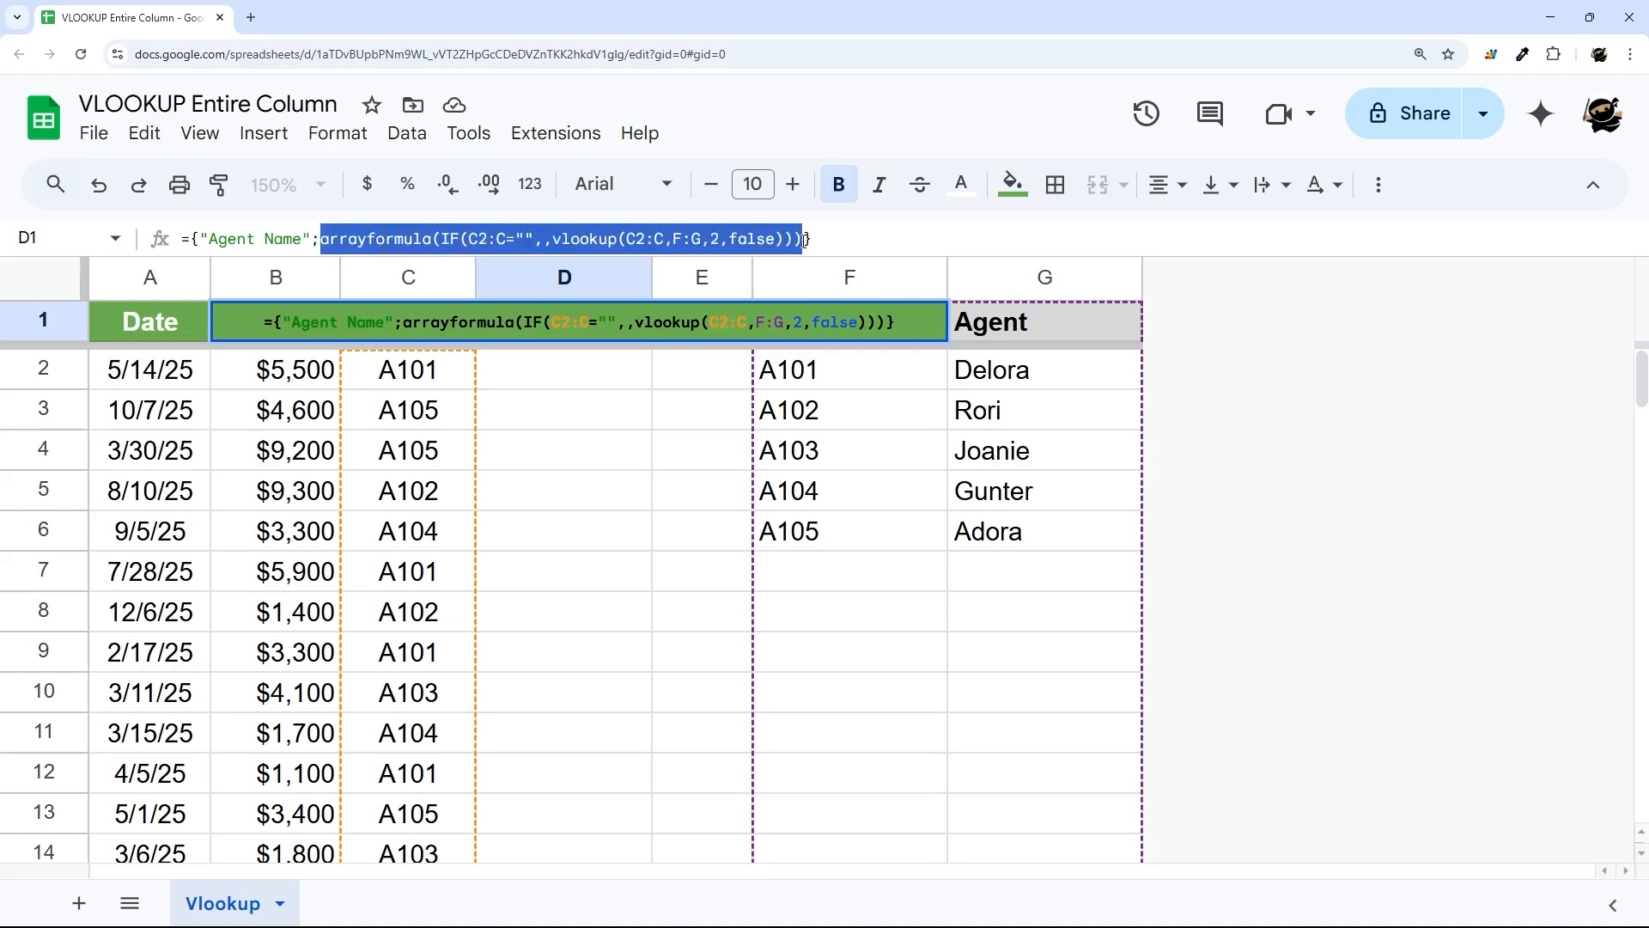
mouse_move(516, 383)
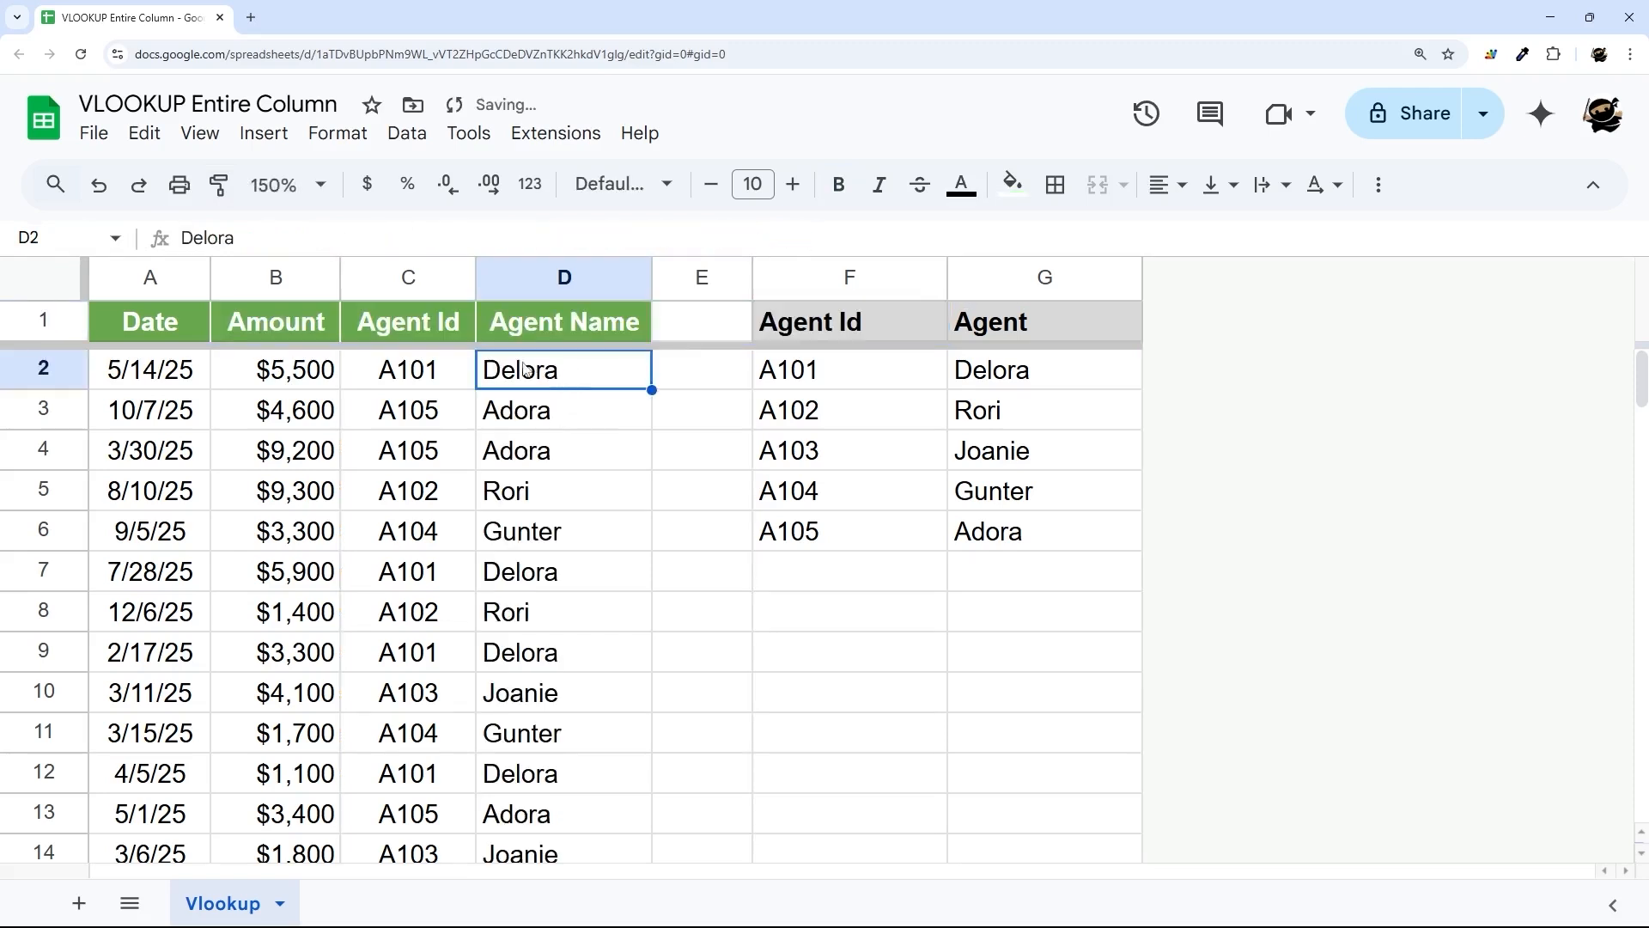
click(564, 321)
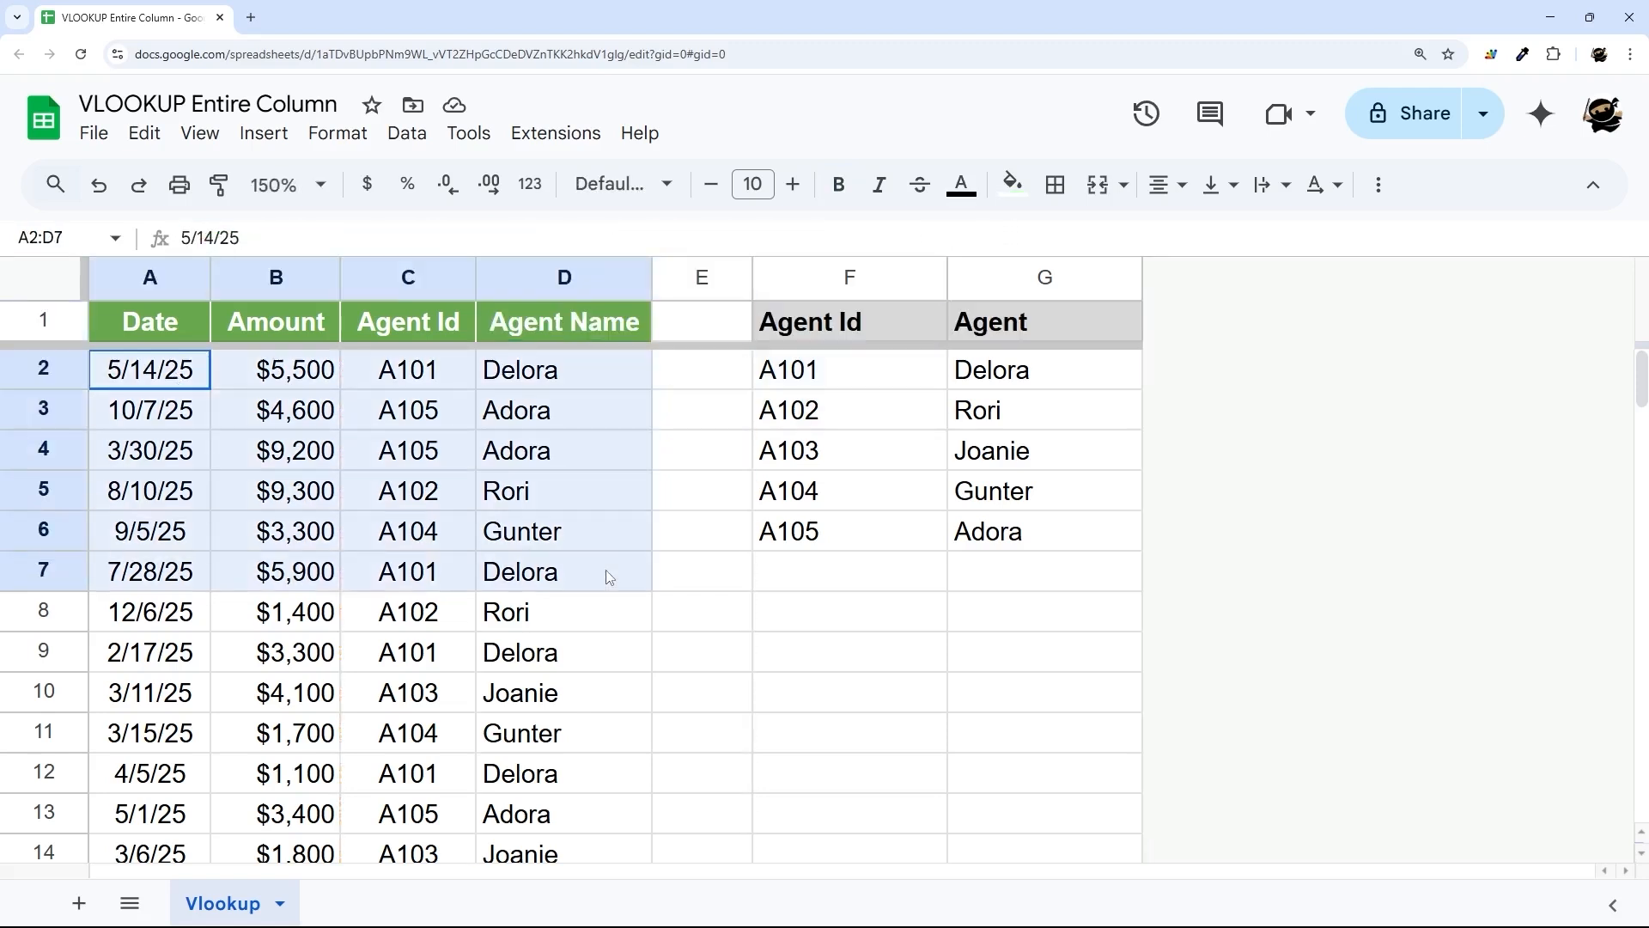
click(149, 322)
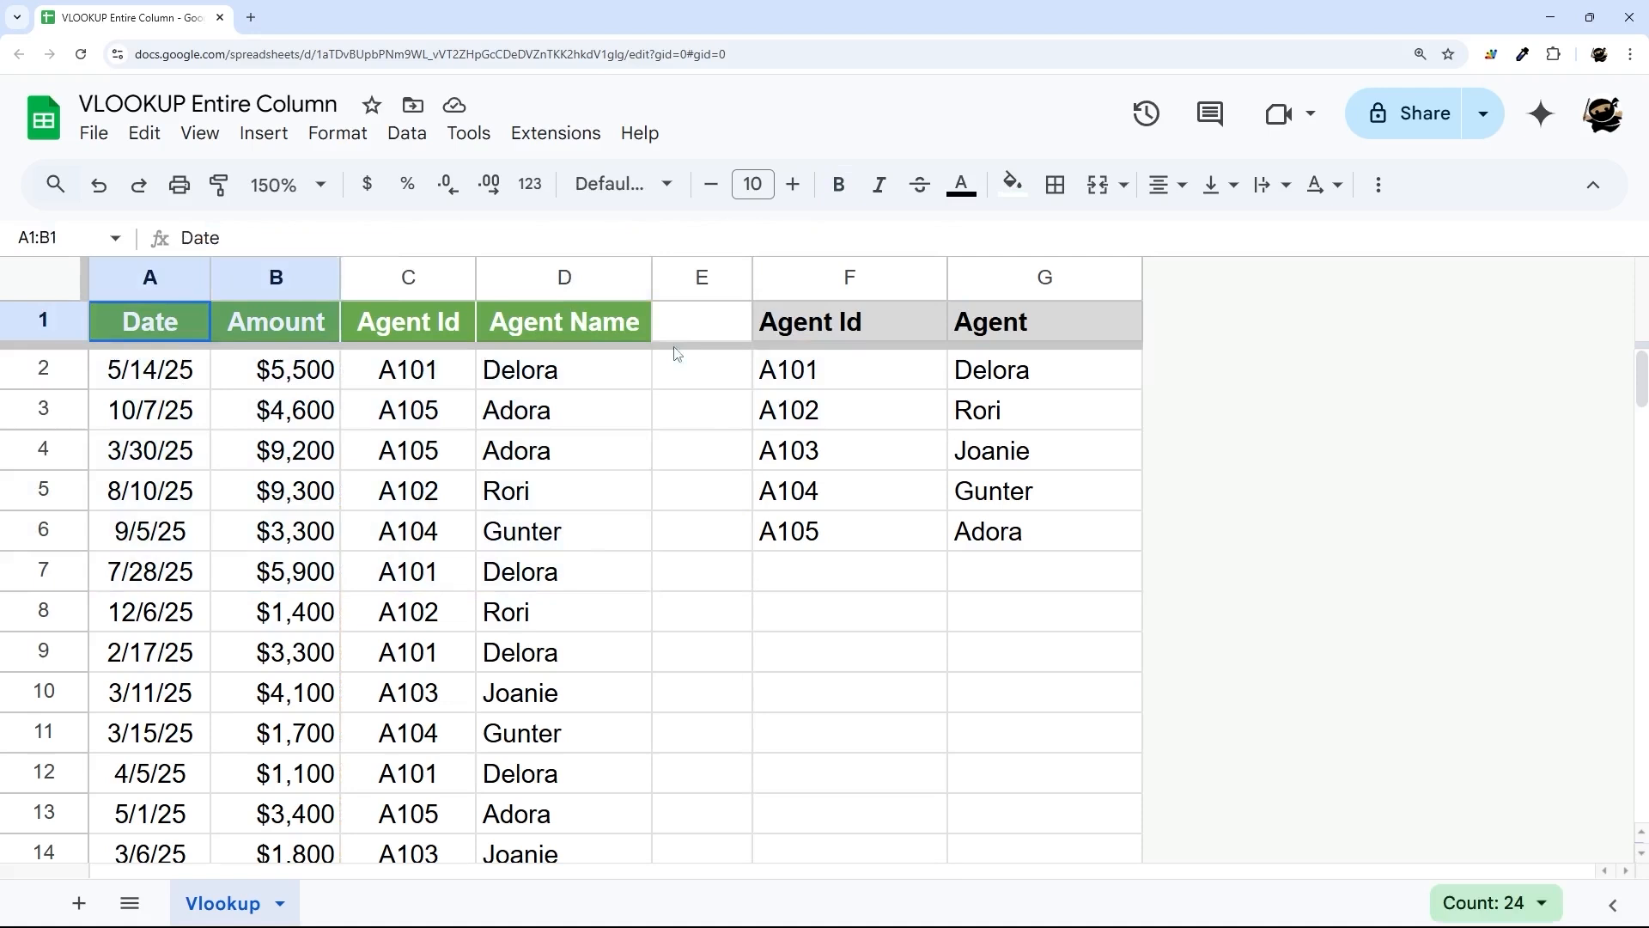
click(564, 369)
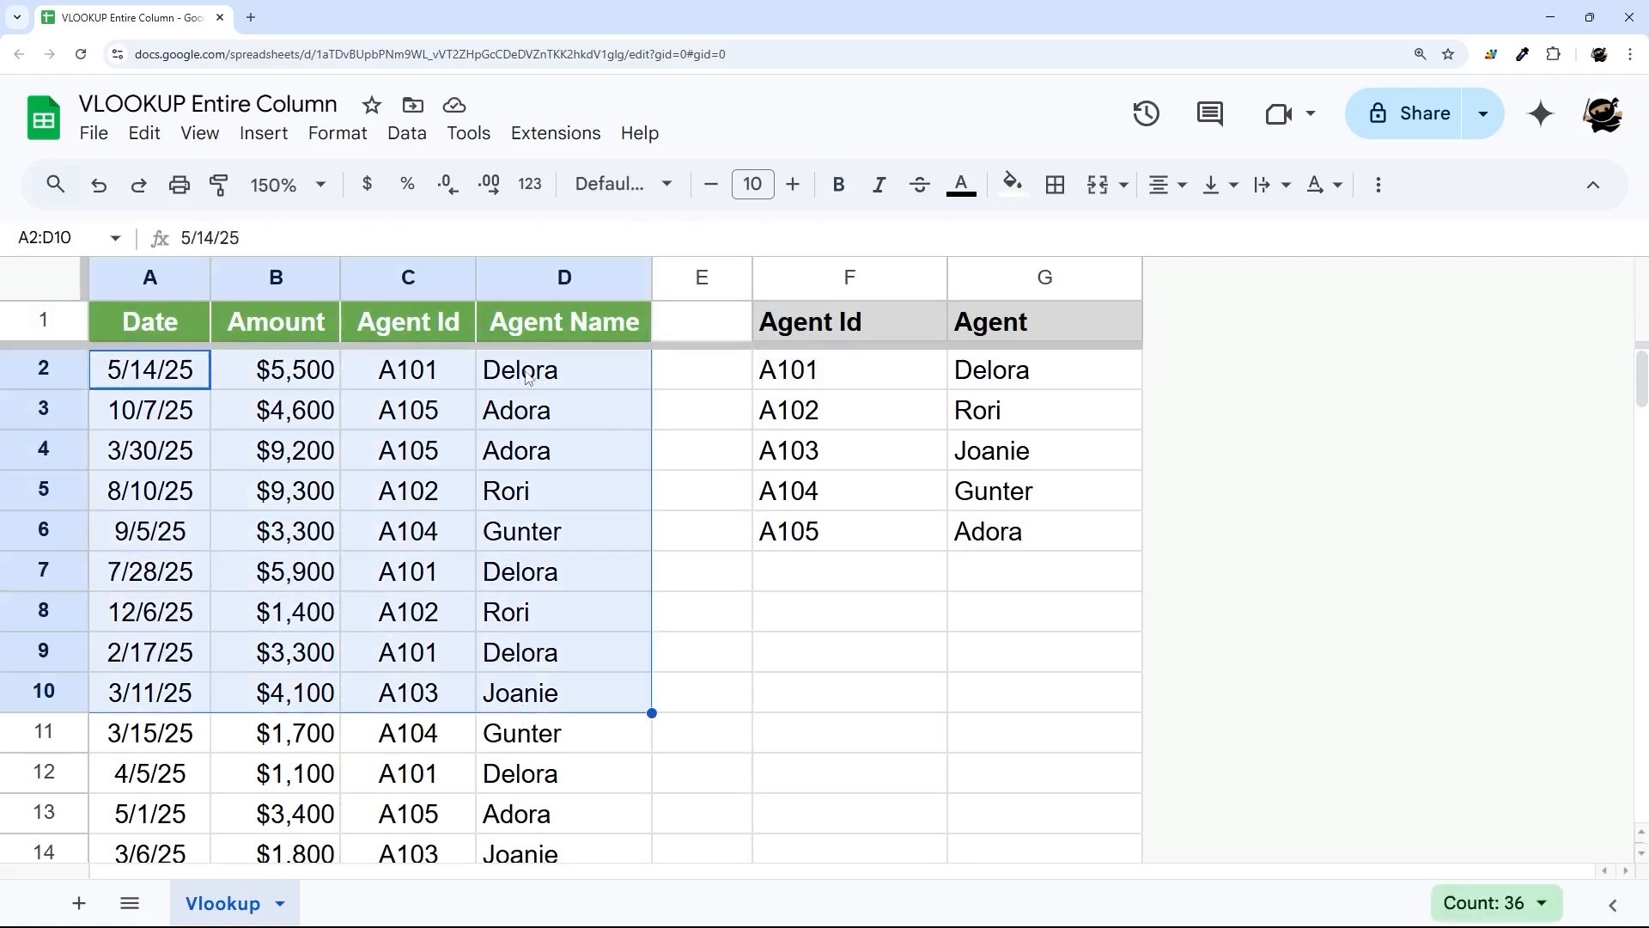
click(564, 321)
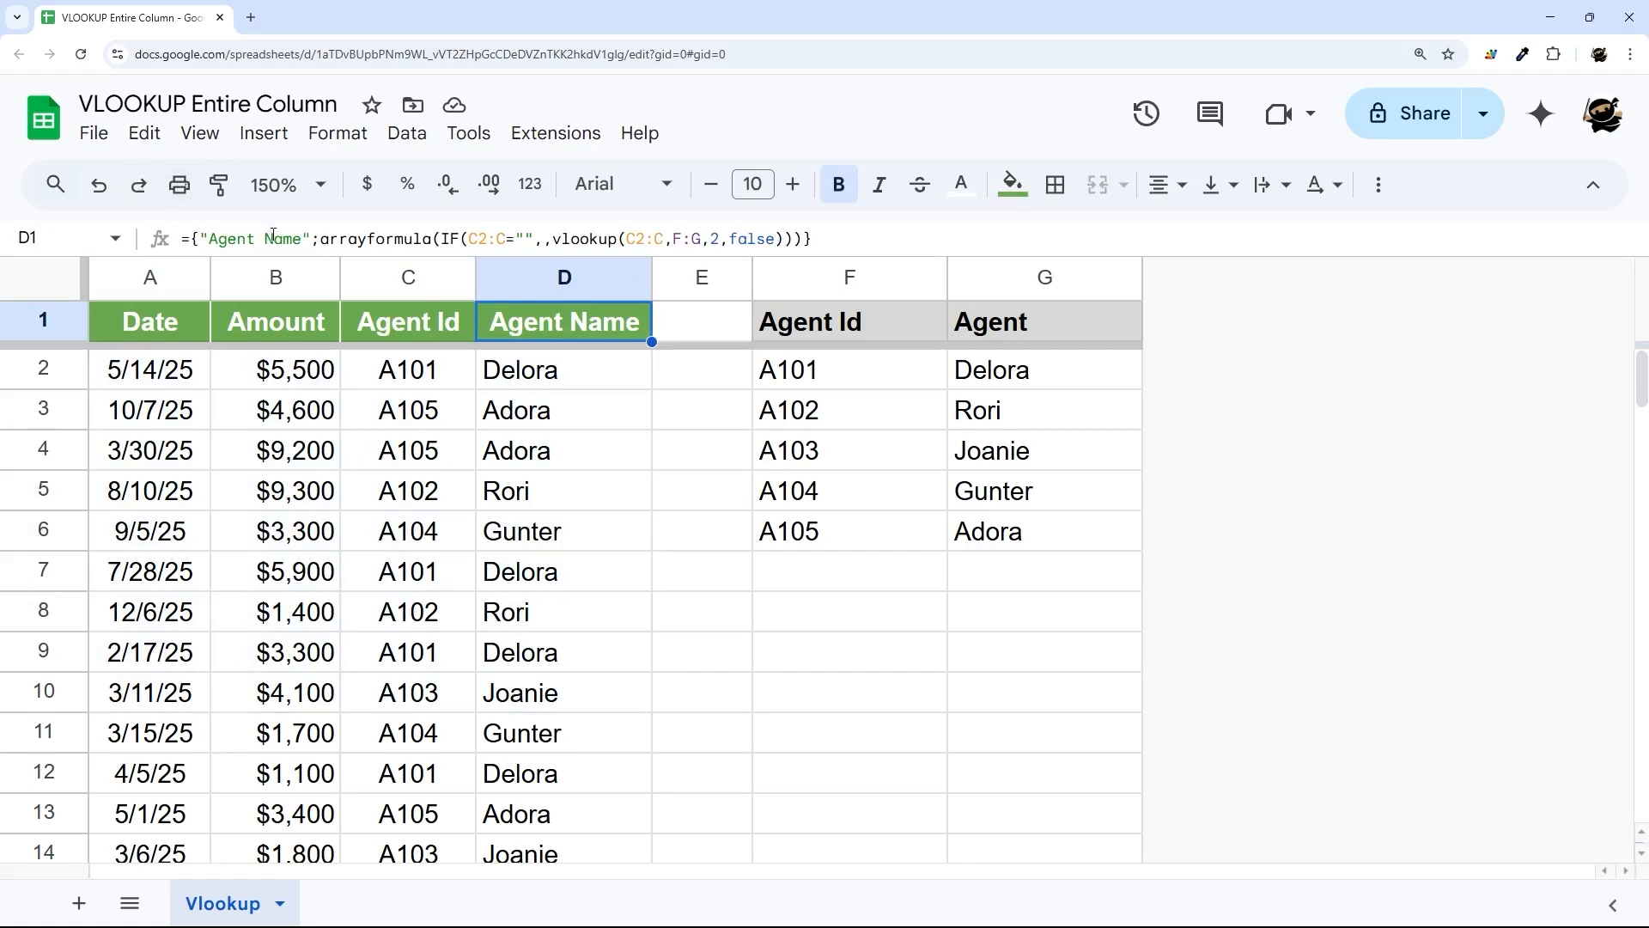
scroll(down, 3)
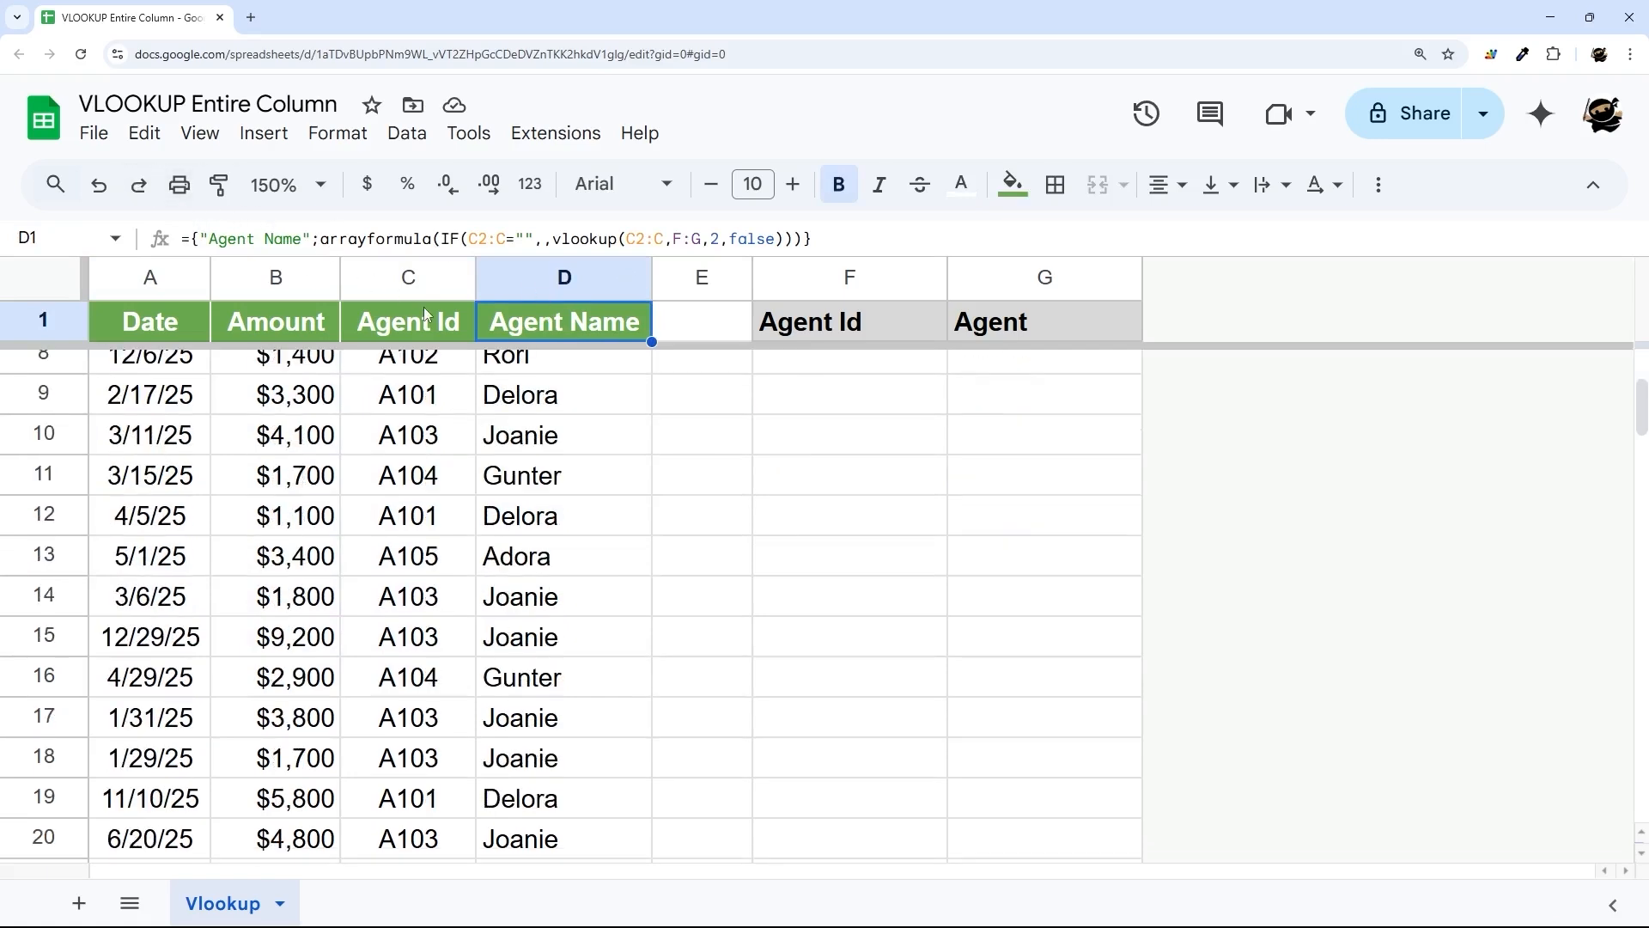
scroll(up, 3)
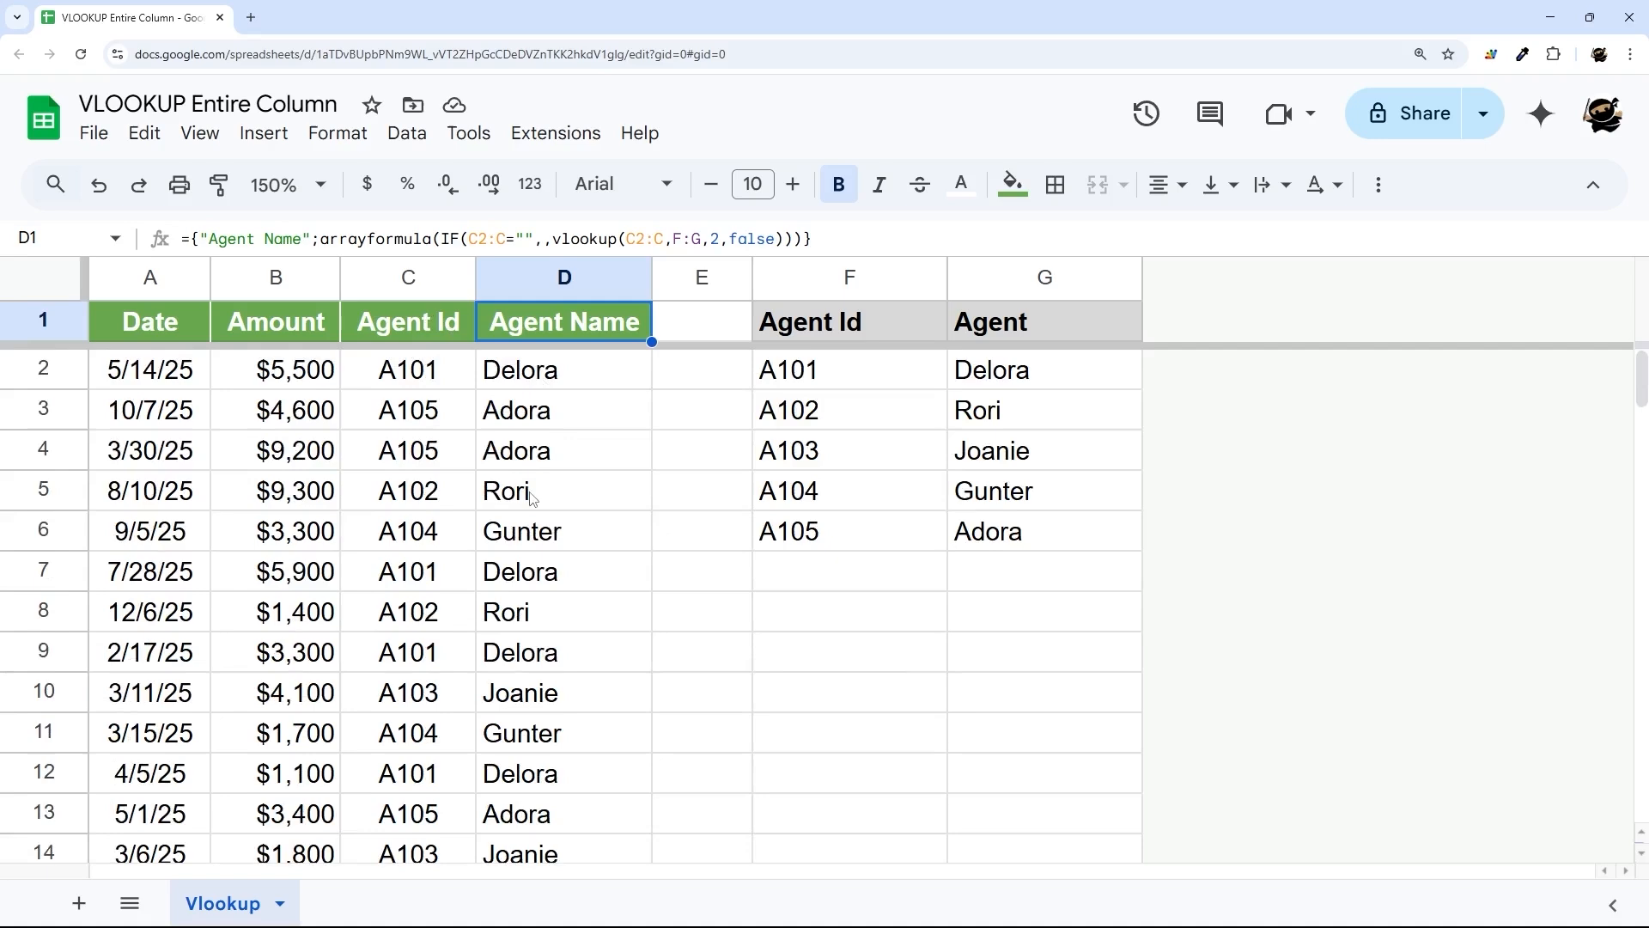
scroll(down, 3)
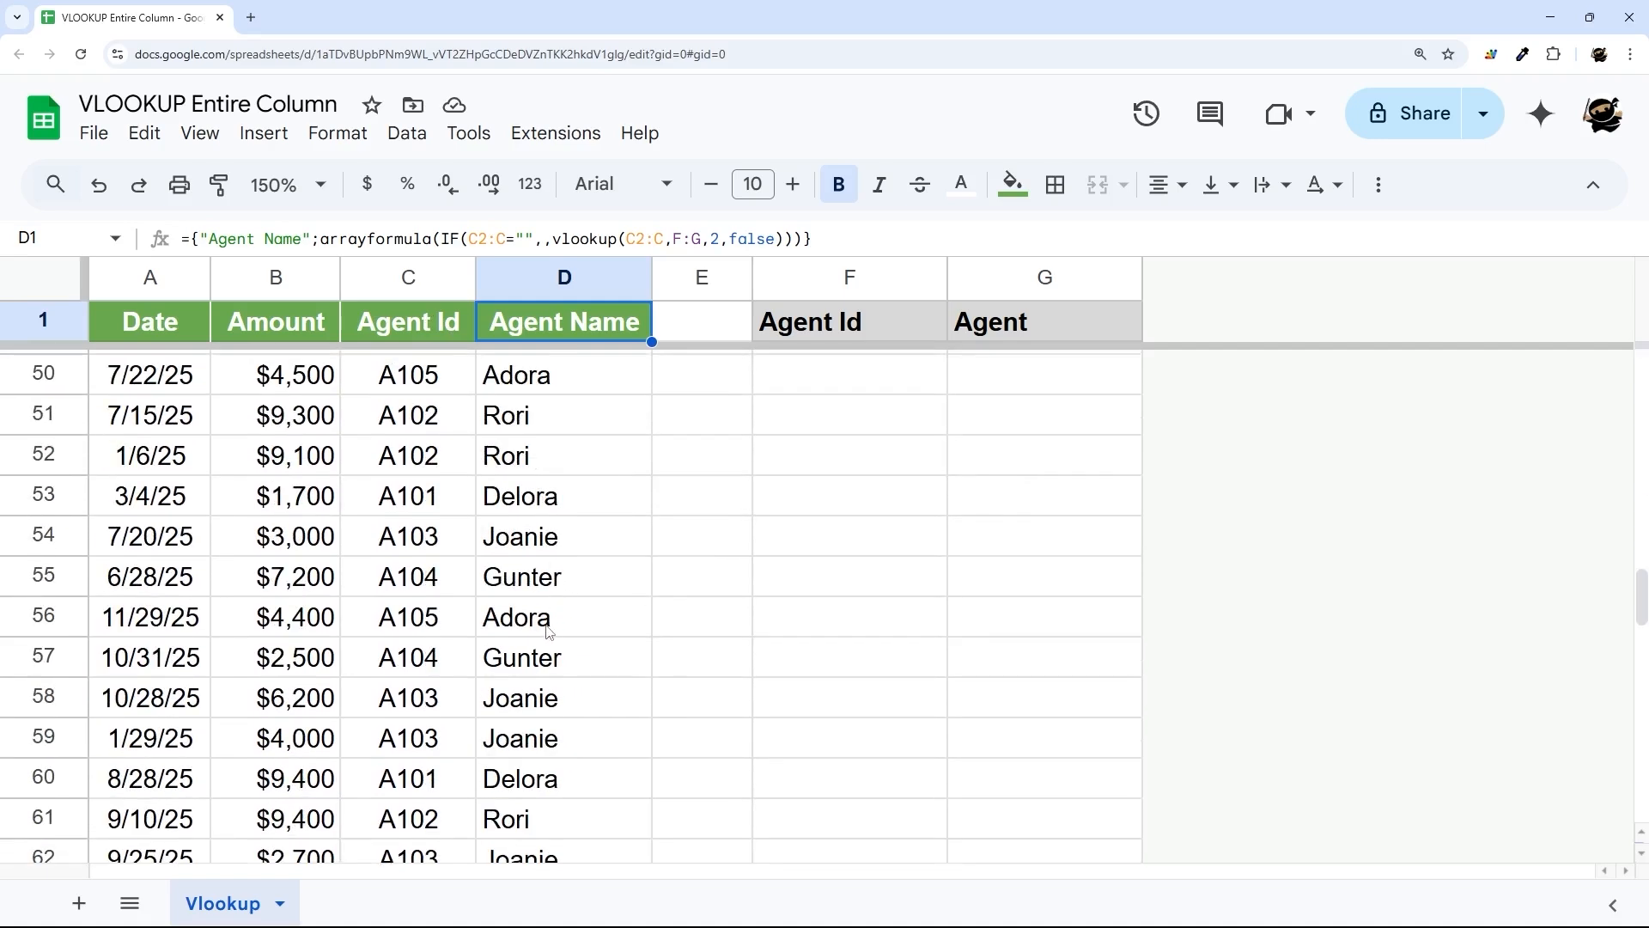
click(563, 617)
text(Joanie)
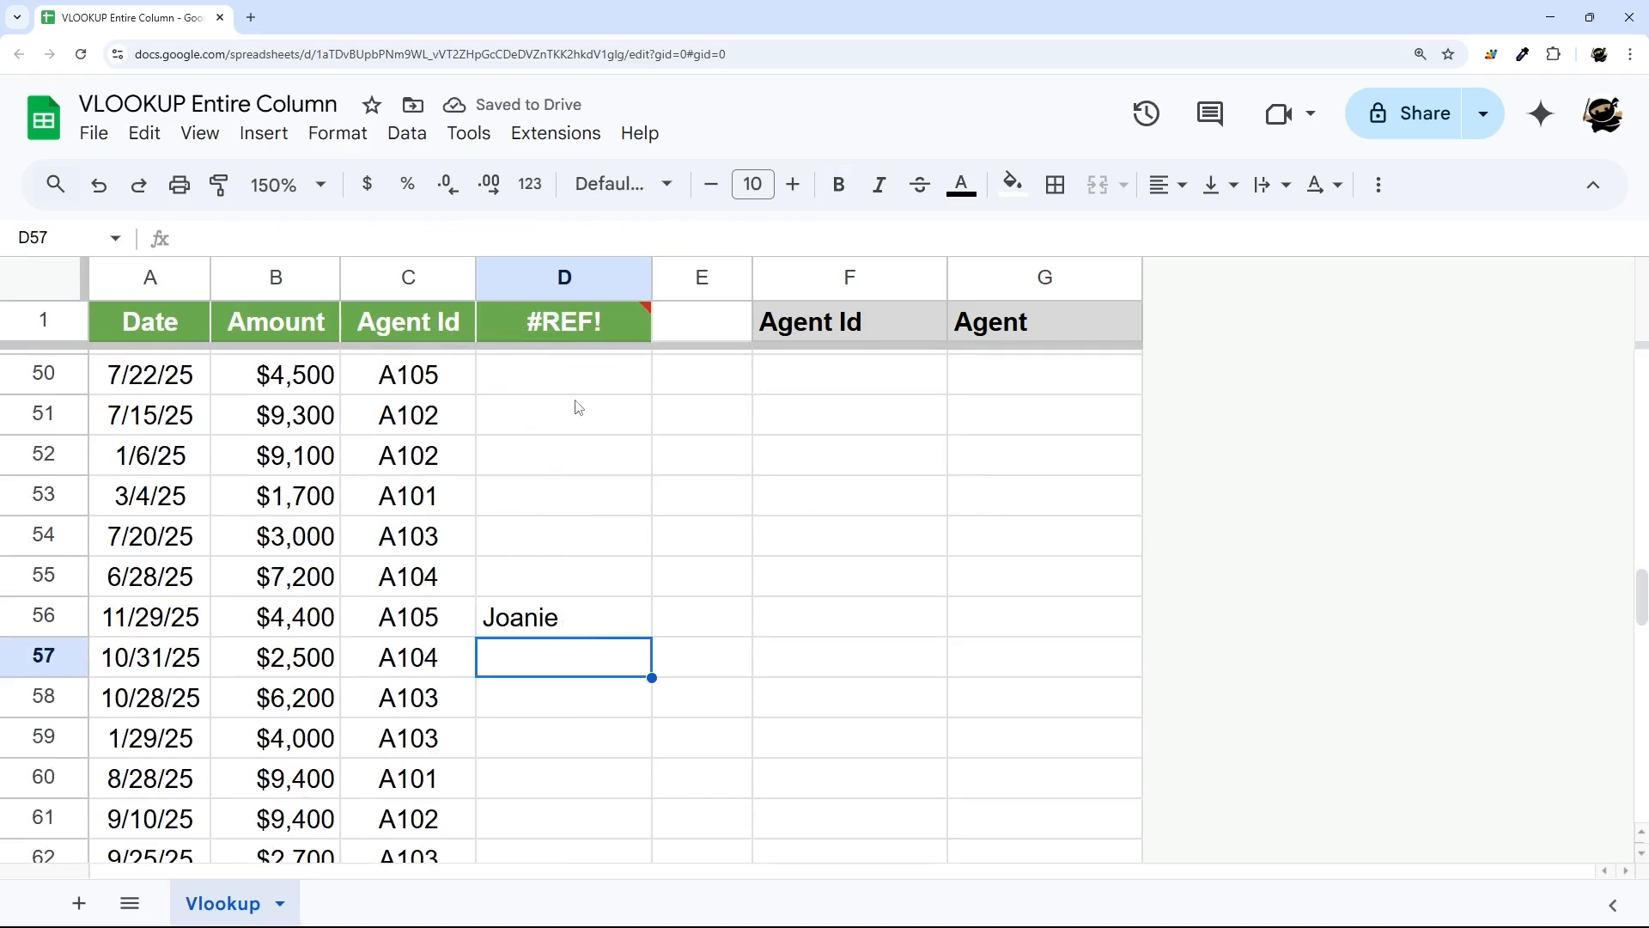
scroll(down, 3)
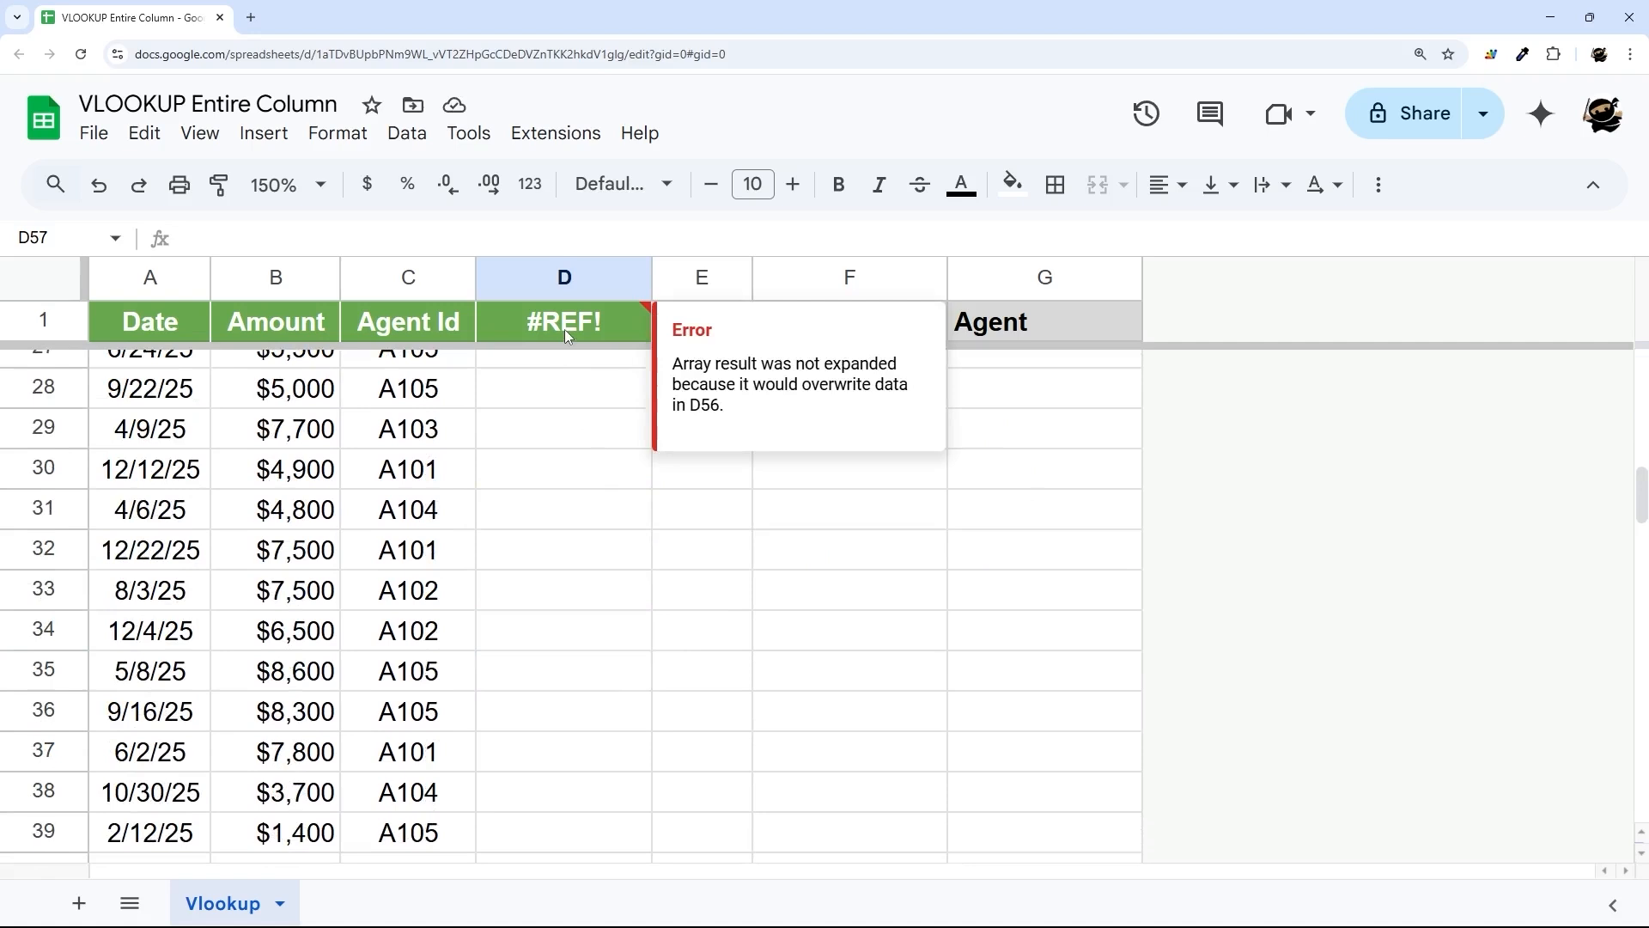
double_click(689, 363)
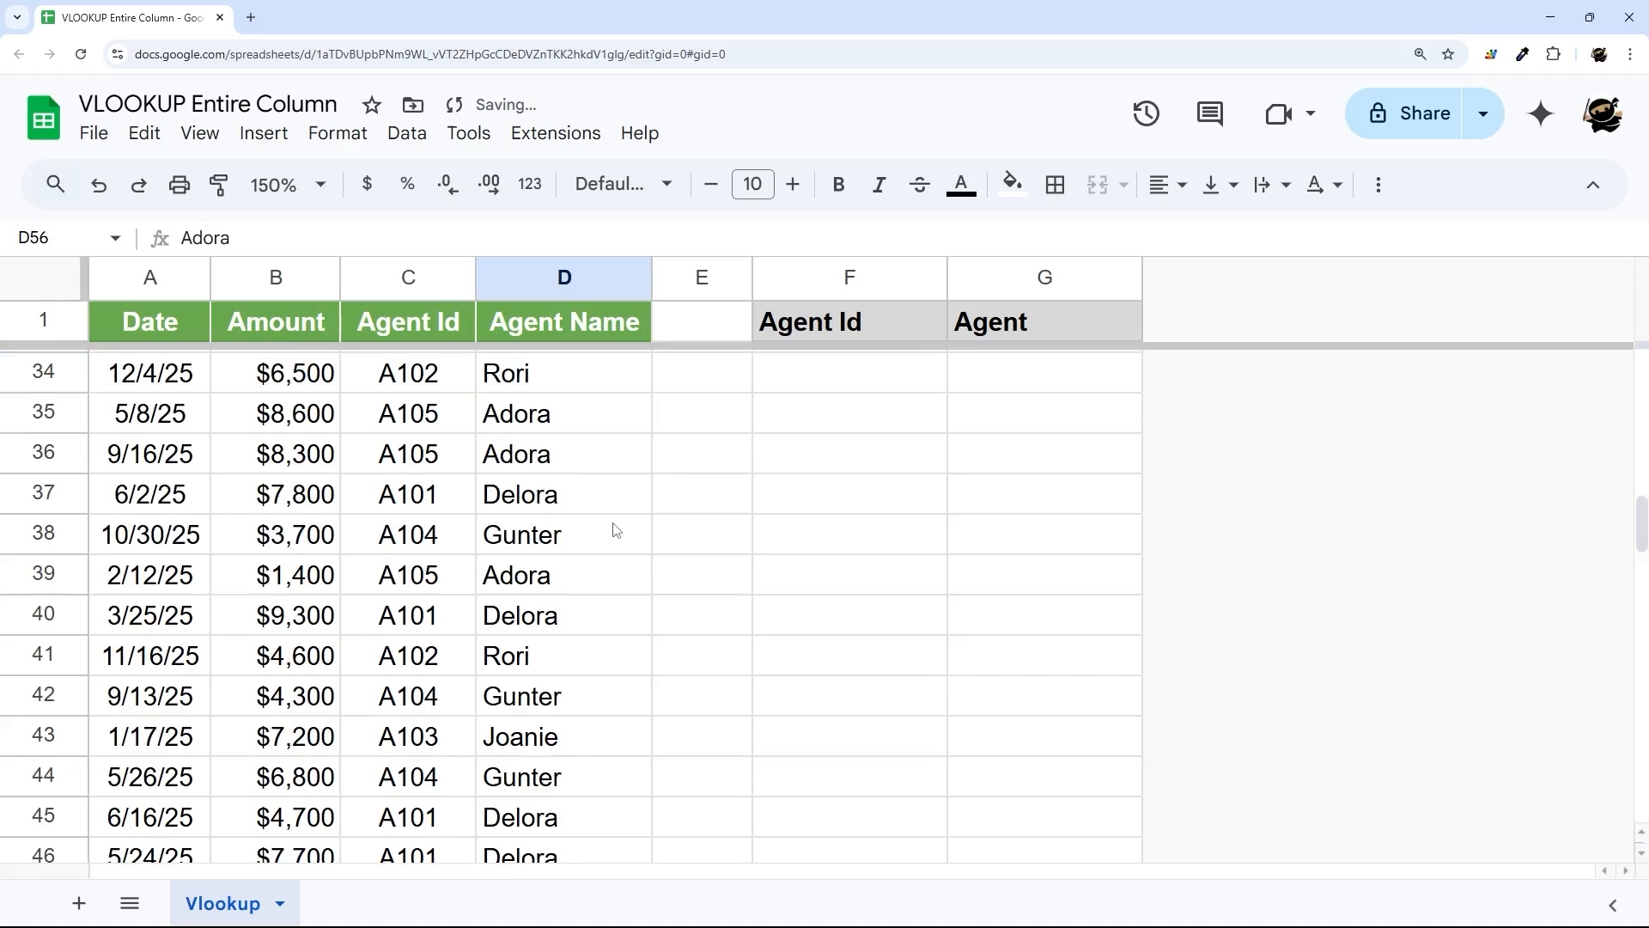
Step: Paste the 10/30/25 sale row into row 101, whose typed agent name breaks D1 with #REF!
click(43, 533)
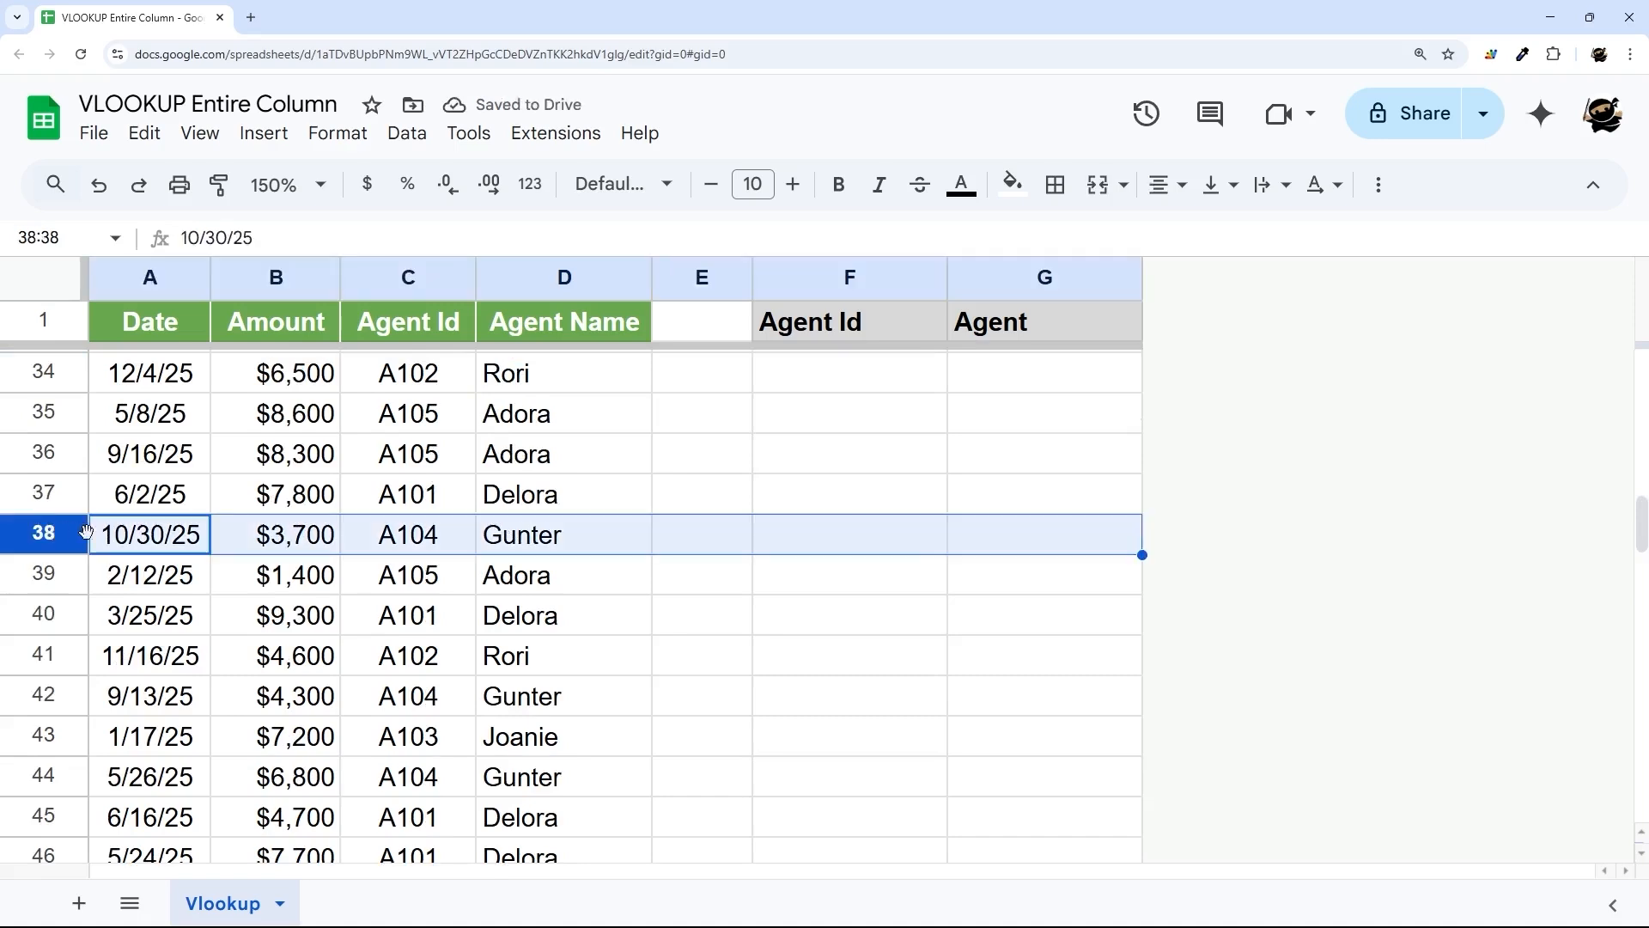
scroll(down, 3)
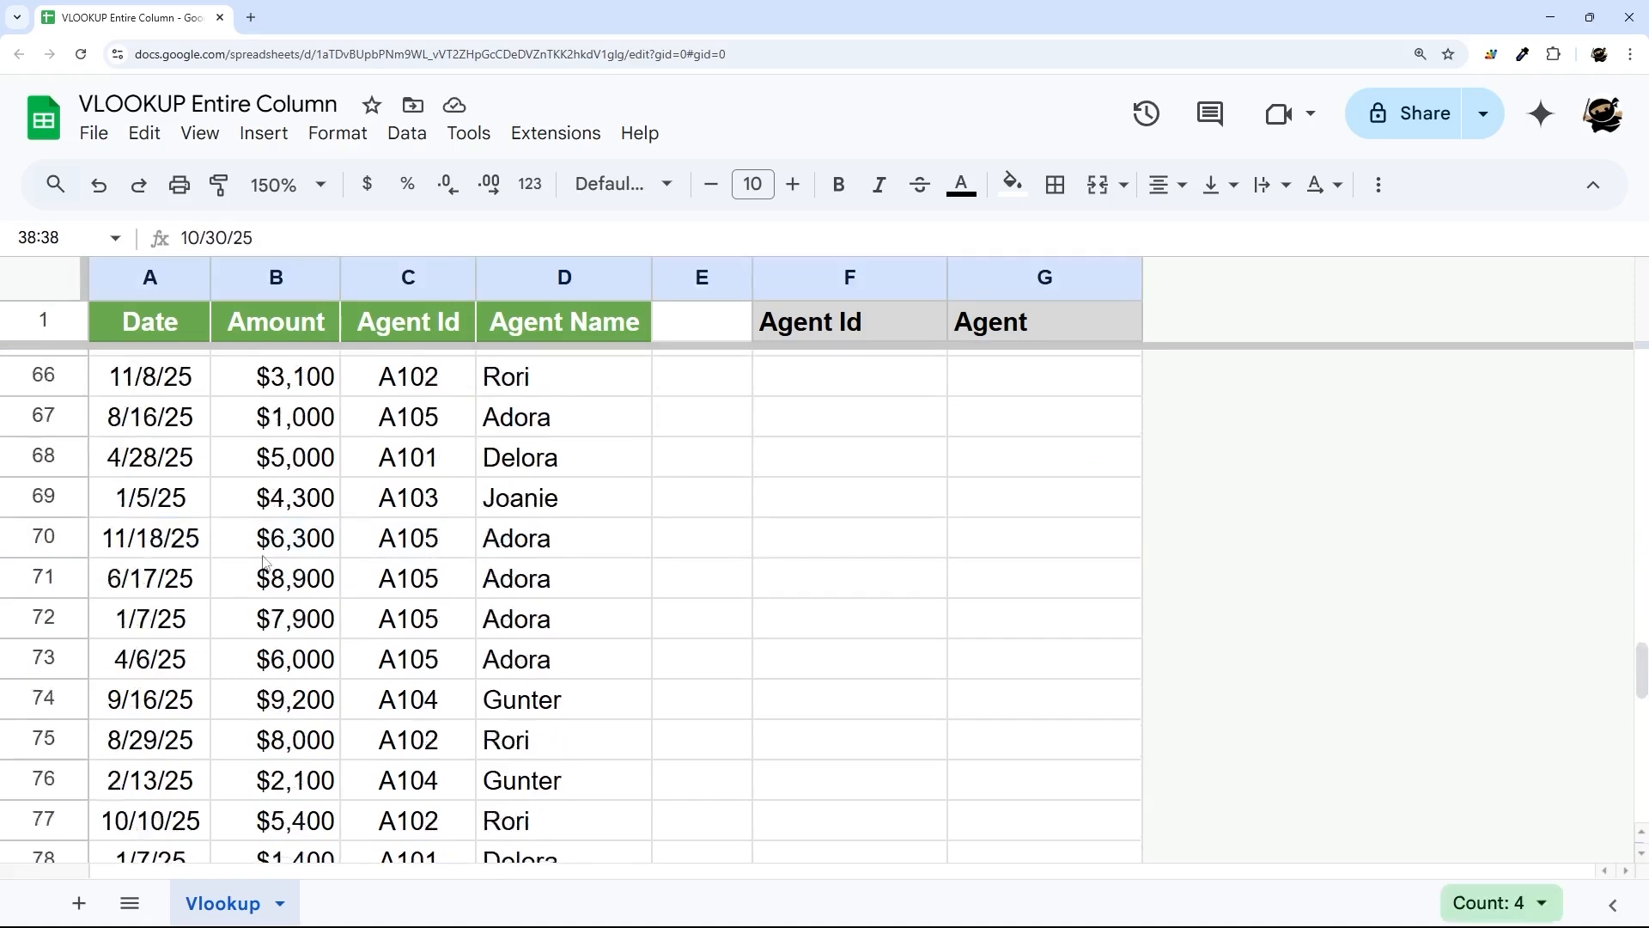
key(ctrl+v)
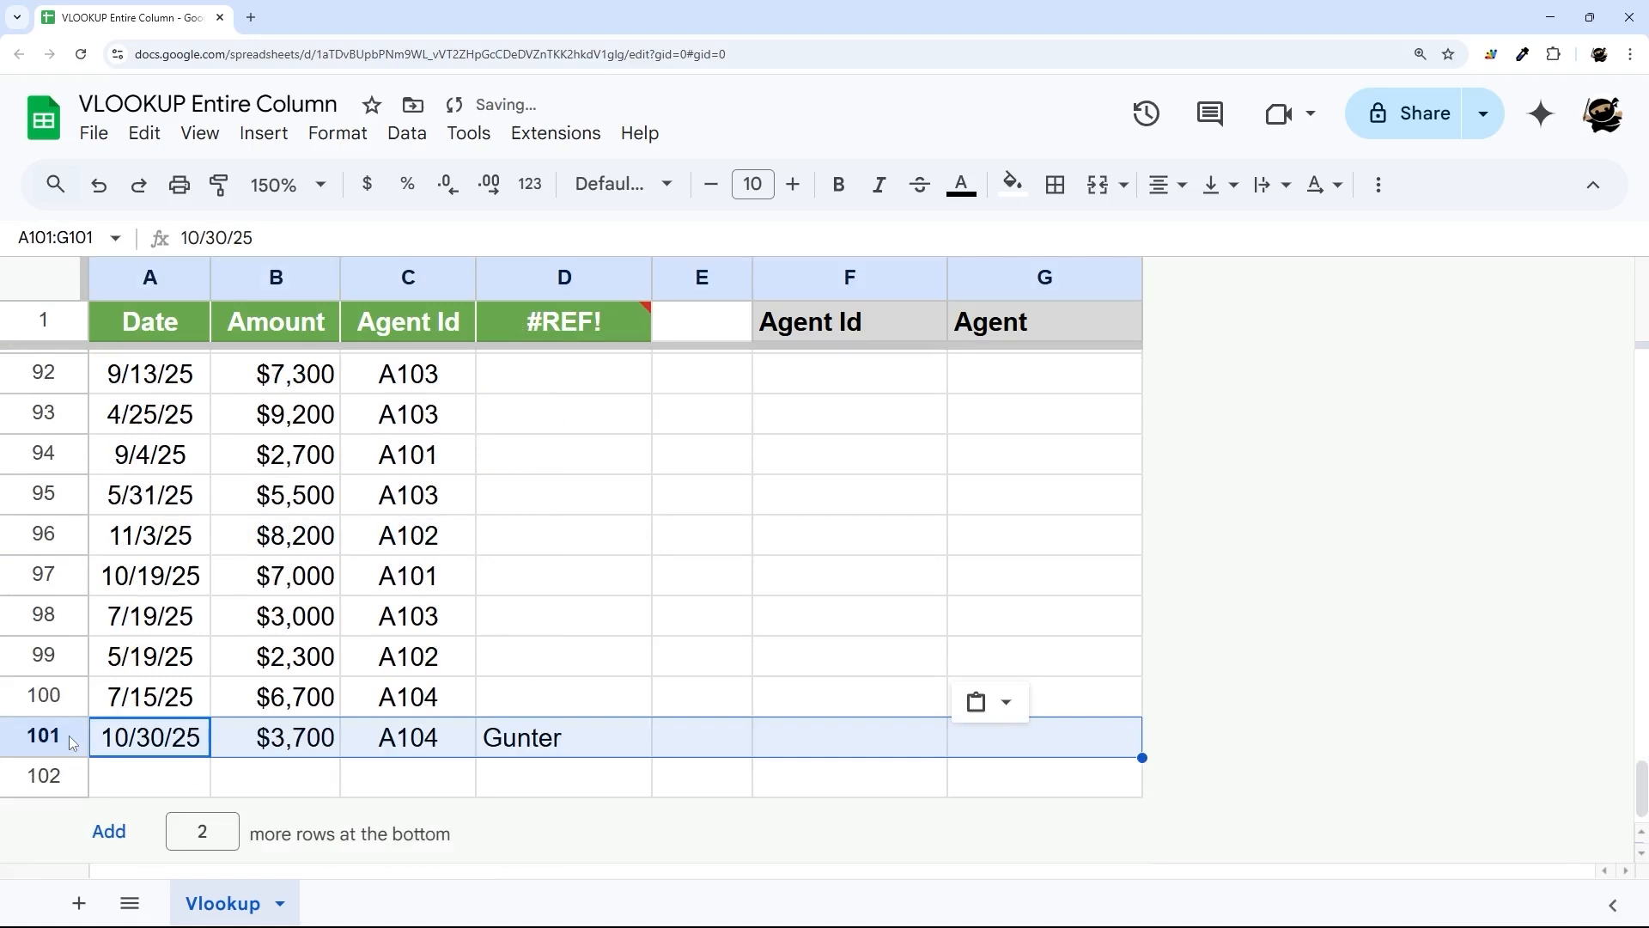
click(564, 737)
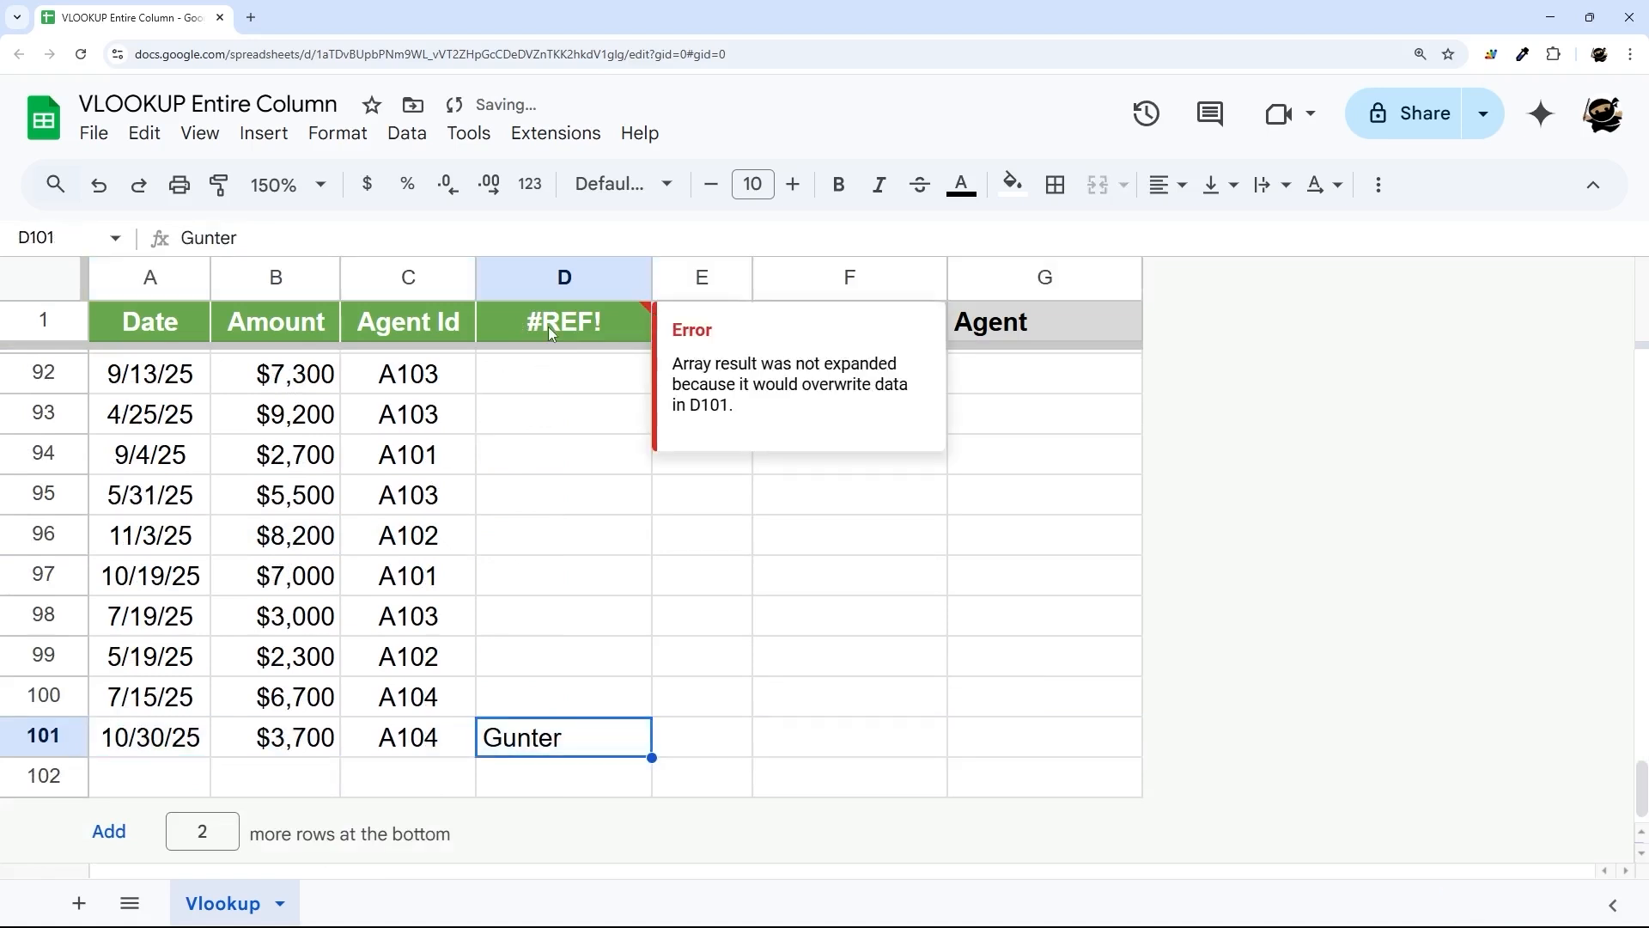